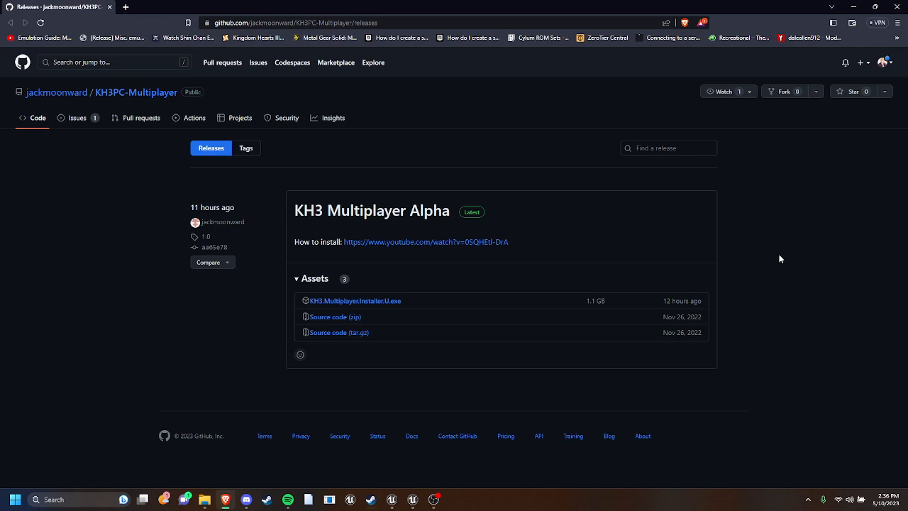
{"action": "mouse_move", "coordinate": [280, 291]}
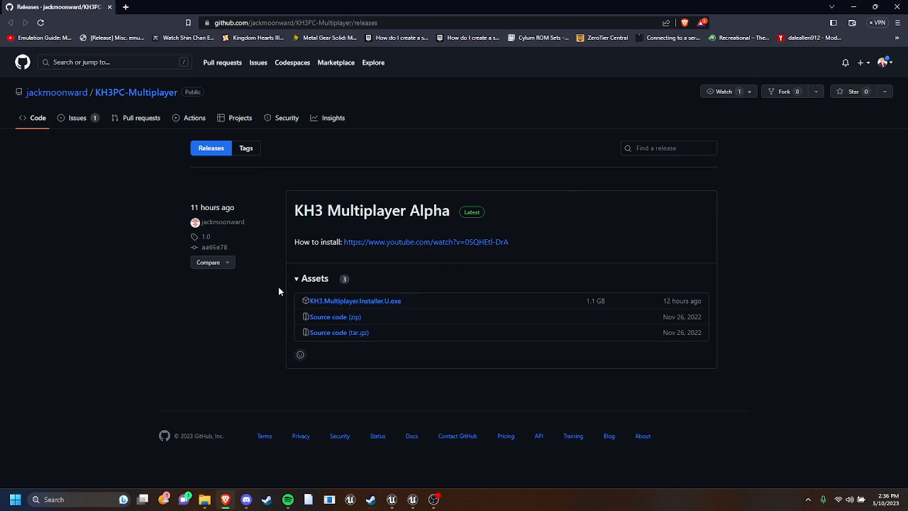
{"action": "mouse_move", "coordinate": [407, 374]}
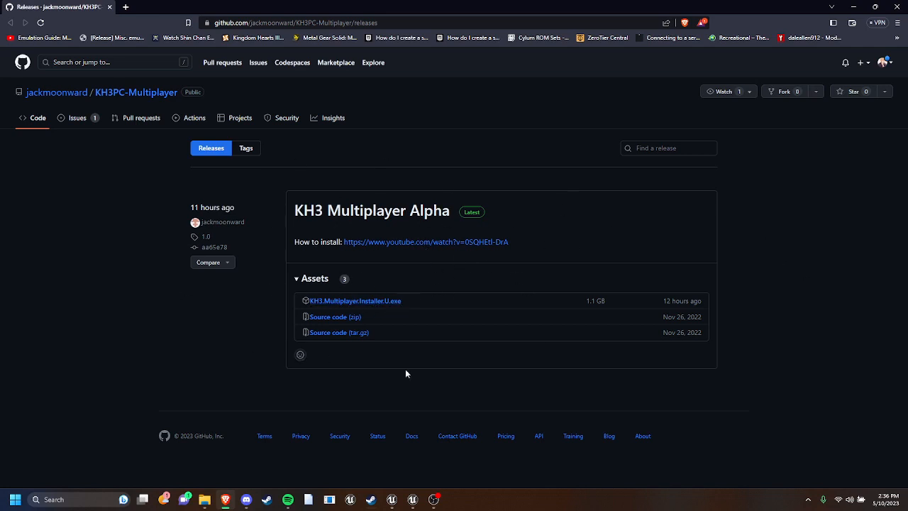
{"action": "mouse_move", "coordinate": [545, 228]}
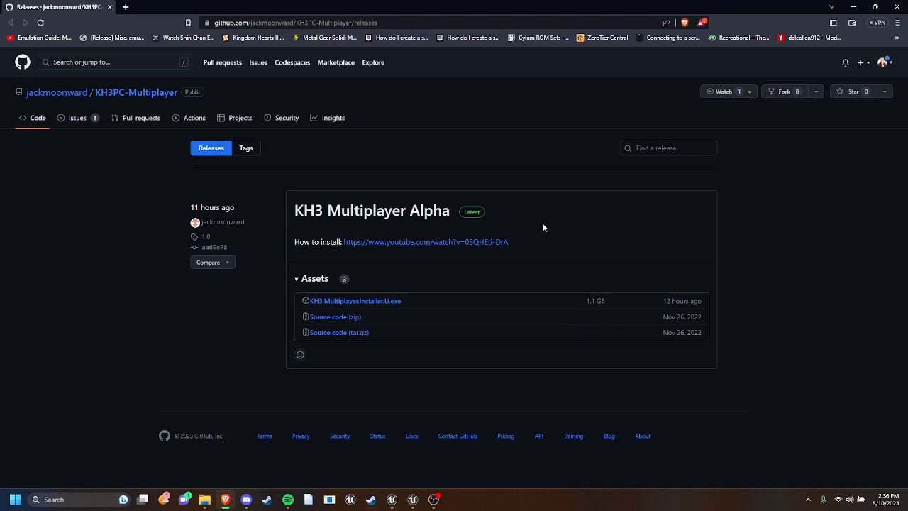
{"action": "mouse_move", "coordinate": [323, 244]}
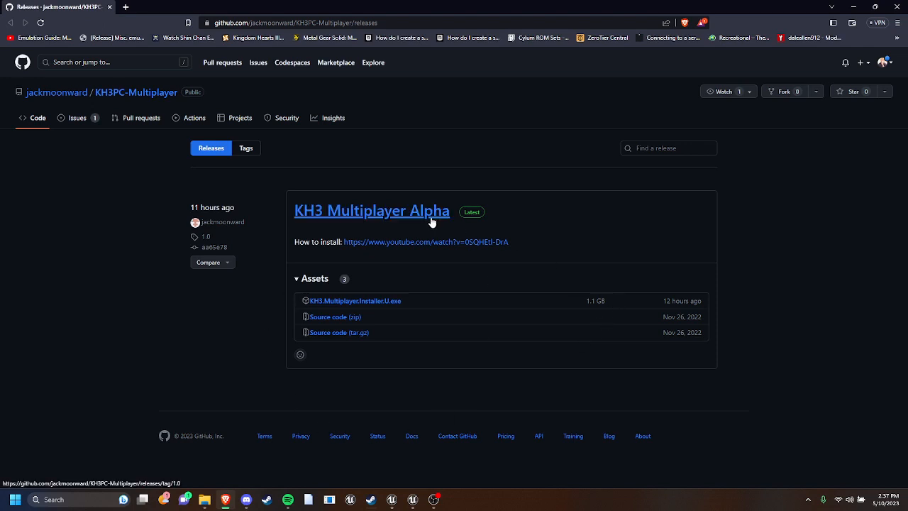
{"action": "mouse_move", "coordinate": [221, 178]}
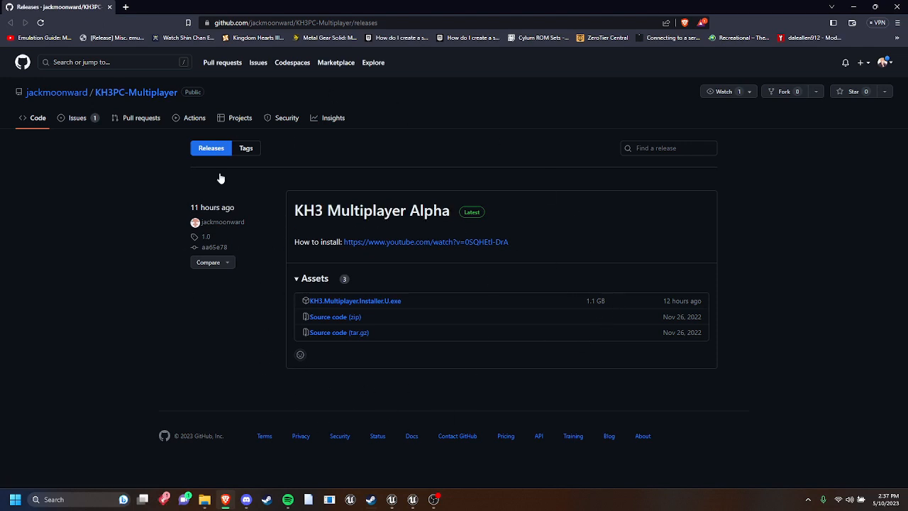
{"action": "mouse_move", "coordinate": [479, 195]}
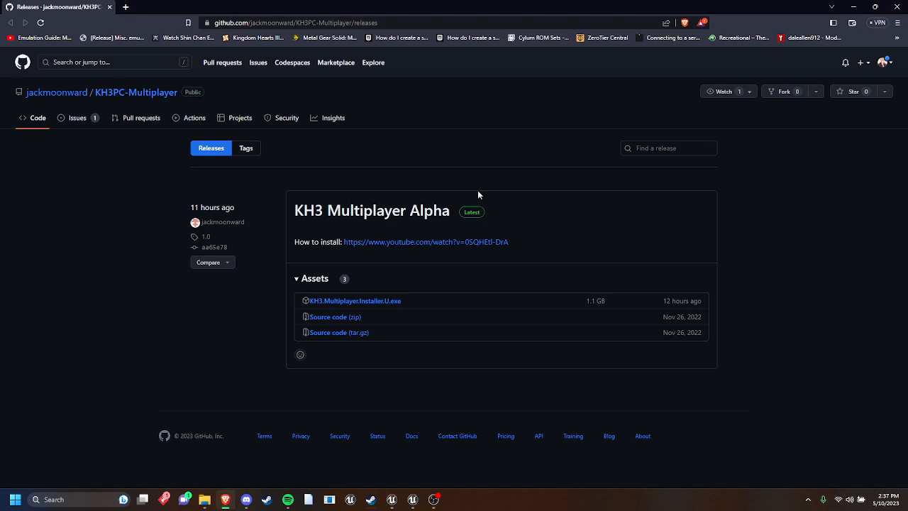
{"action": "mouse_move", "coordinate": [430, 275]}
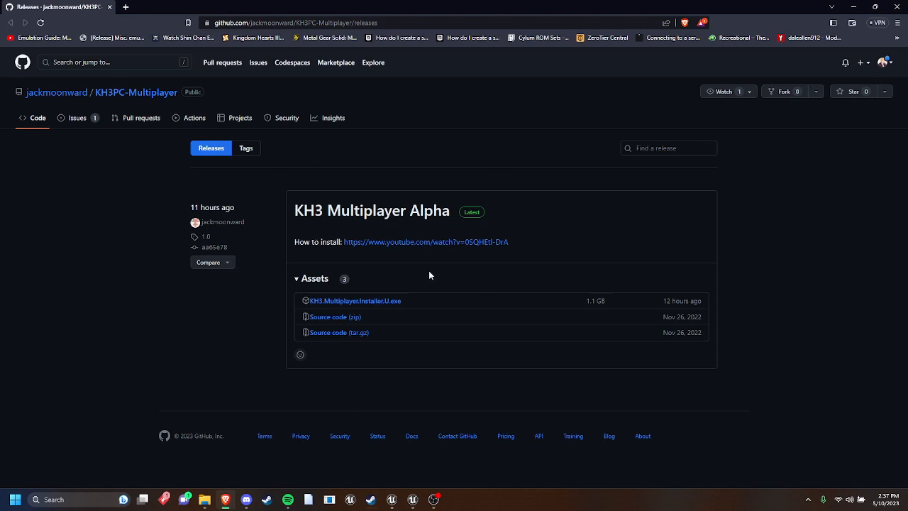
{"action": "mouse_move", "coordinate": [337, 471]}
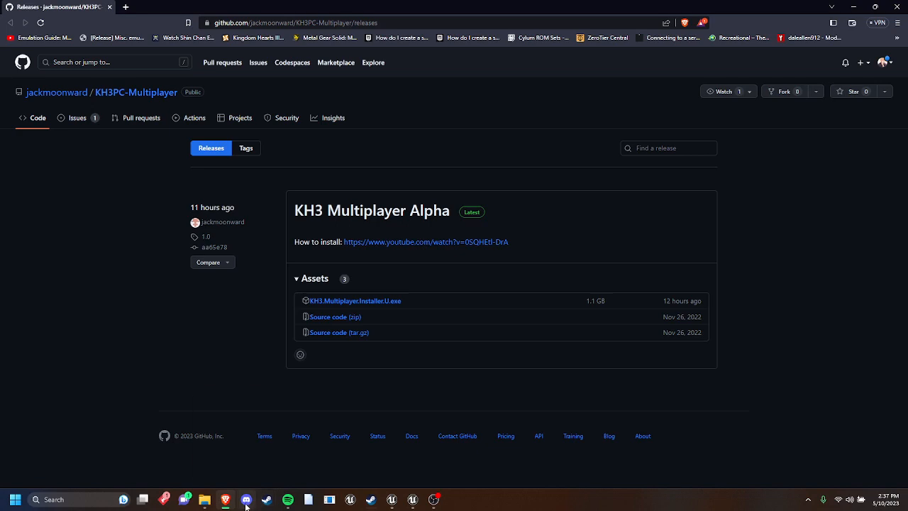
Step: Copy the launch options line from Discord's #controller-setup channel
{"action": "left_click", "coordinate": [247, 500]}
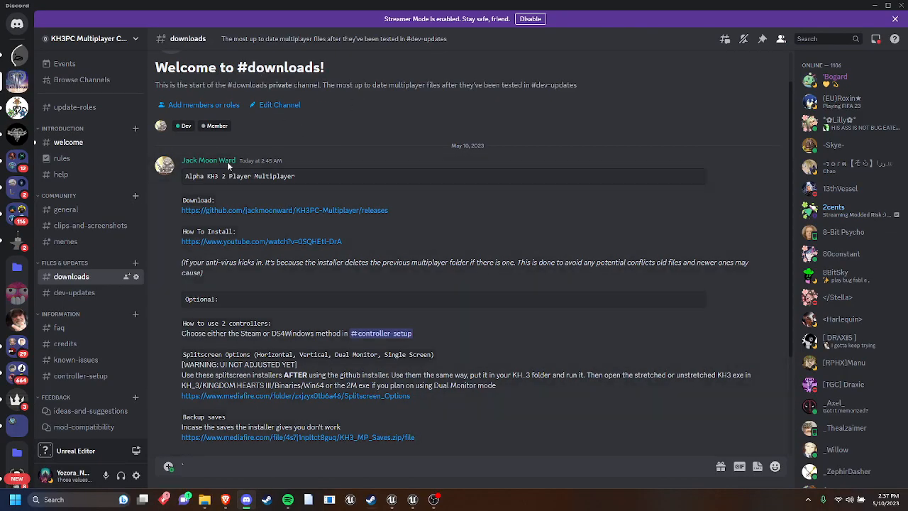
{"action": "mouse_move", "coordinate": [453, 218]}
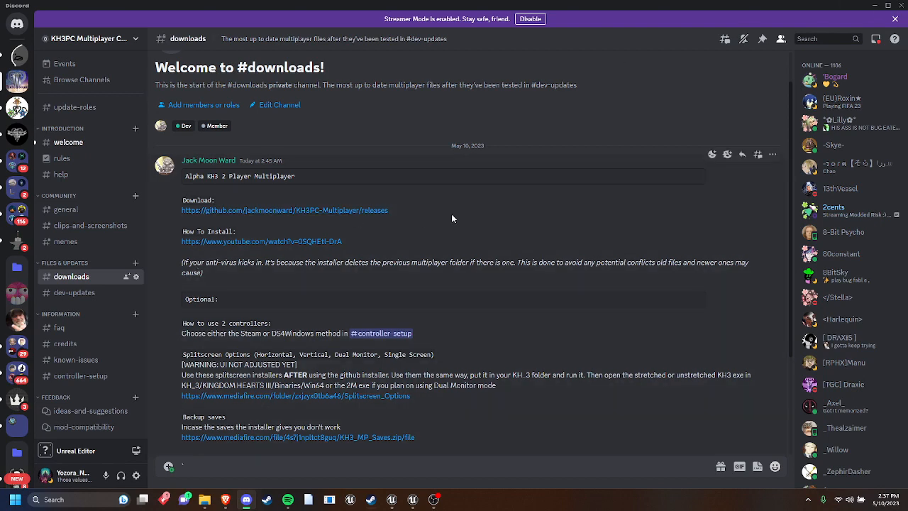
{"action": "double_click", "coordinate": [284, 210]}
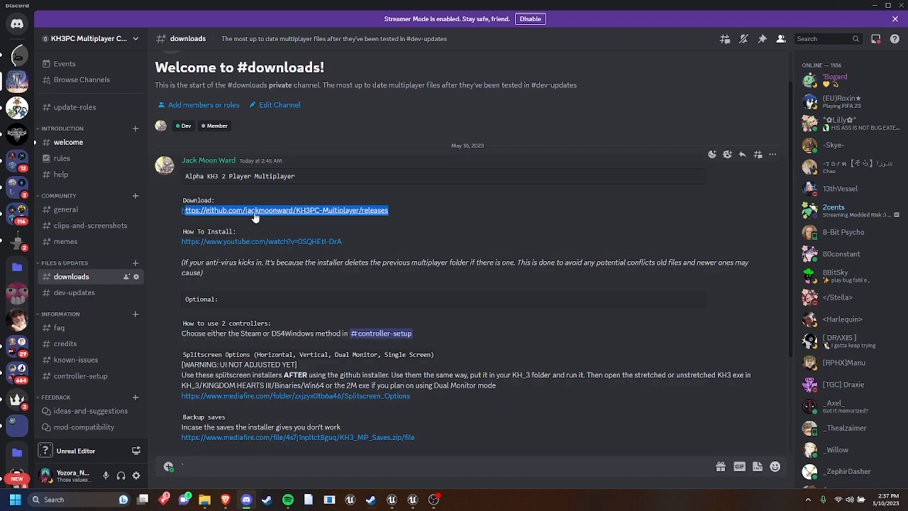
{"action": "left_click", "coordinate": [285, 210]}
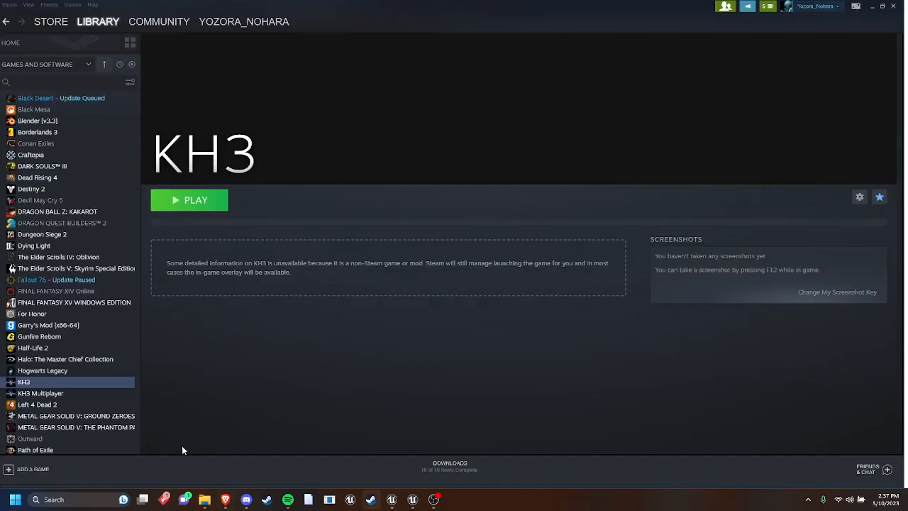
{"action": "mouse_move", "coordinate": [128, 479]}
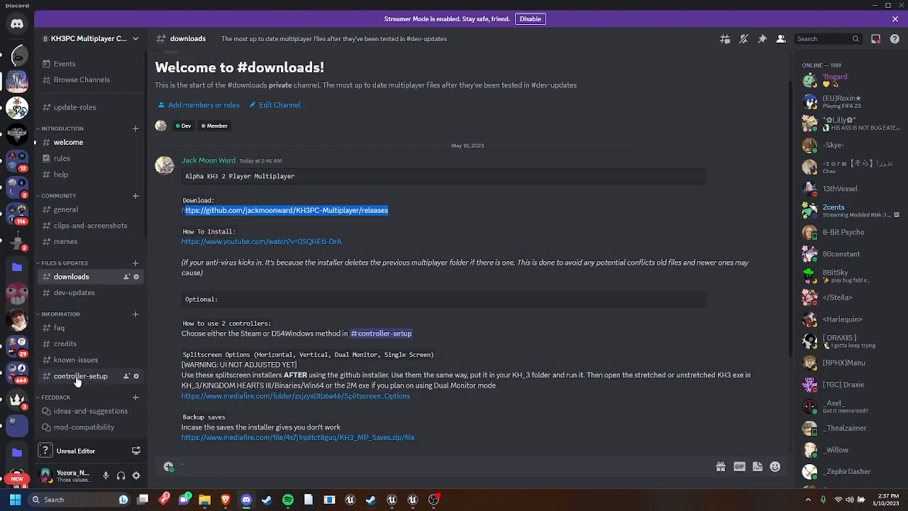
{"action": "left_click", "coordinate": [81, 375]}
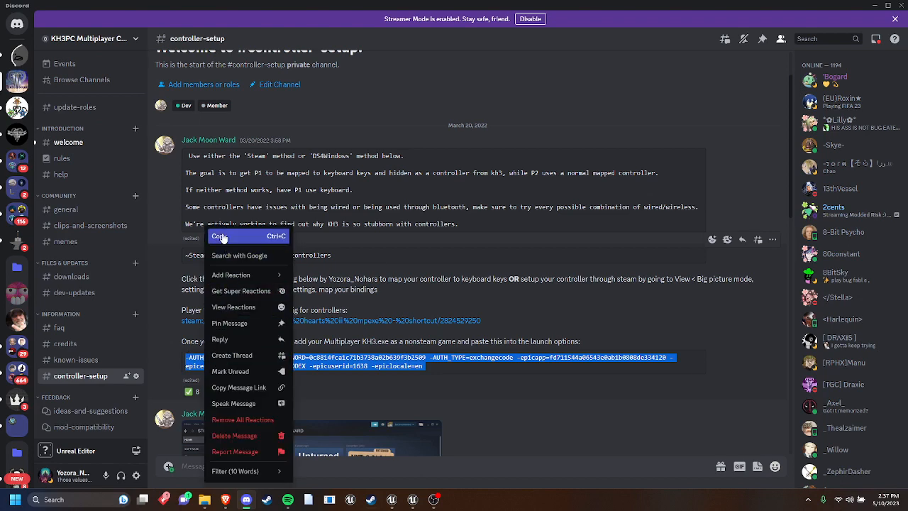
{"action": "left_click", "coordinate": [220, 236]}
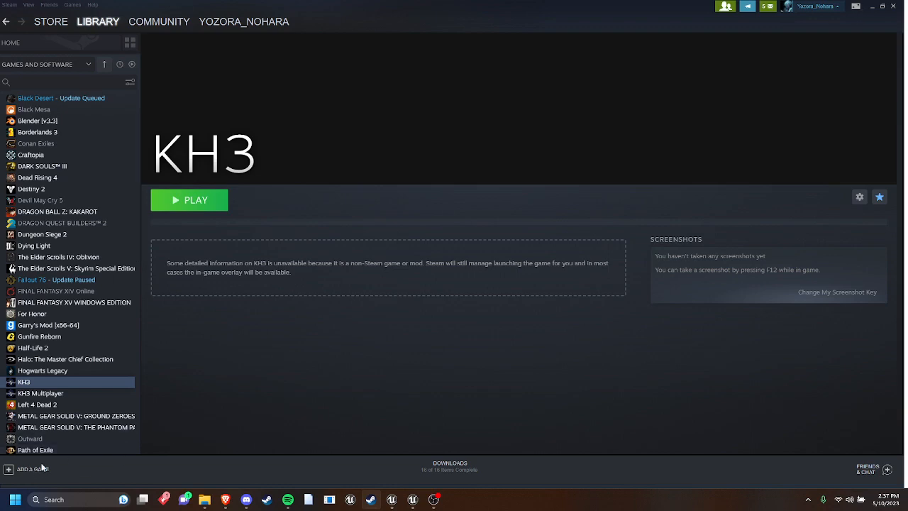
{"action": "mouse_move", "coordinate": [341, 12]}
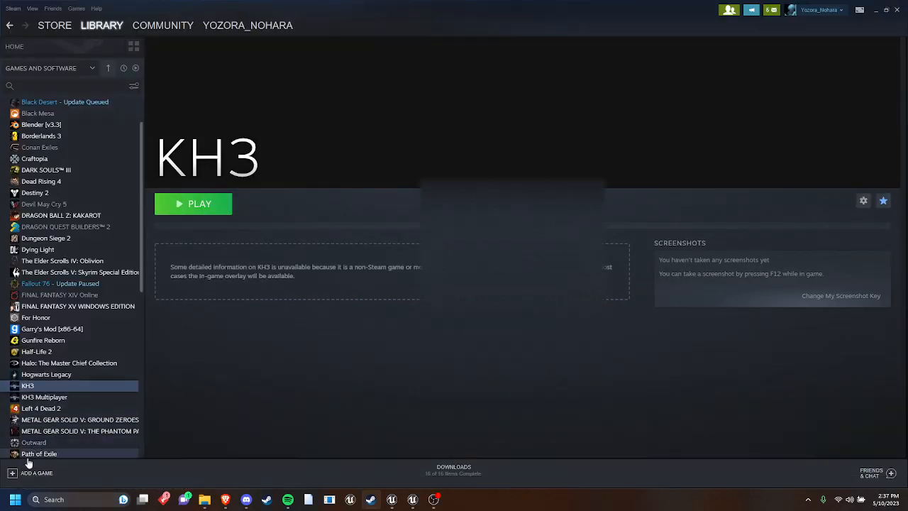
Step: Choose Add a Game, then Add a Non-Steam Game from Steam's library
{"action": "left_click", "coordinate": [36, 473]}
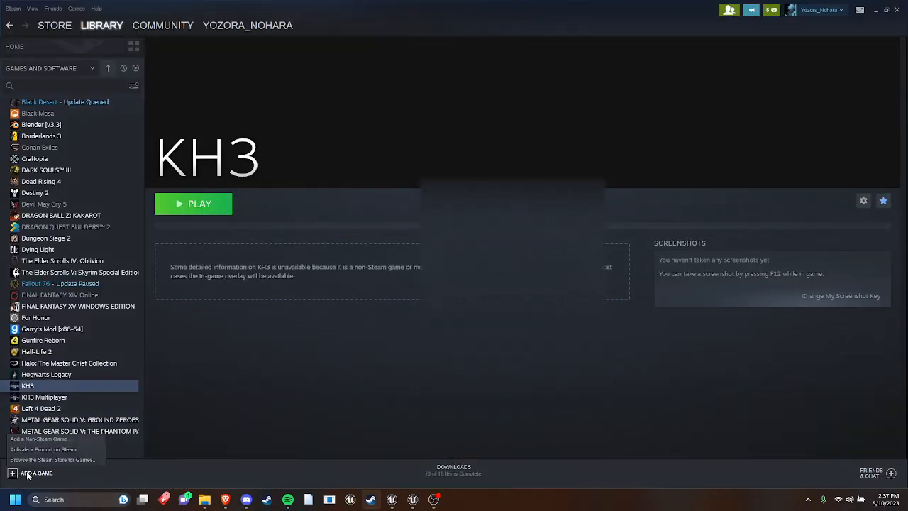
{"action": "left_click", "coordinate": [35, 473]}
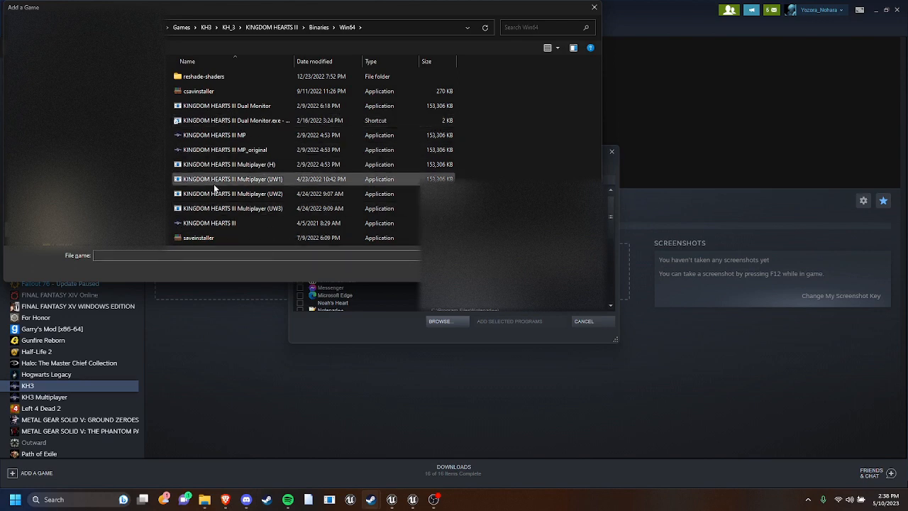
Step: Tick KINGDOM HEARTS III Multiplayer (H).exe and add it as a selected program
{"action": "left_click", "coordinate": [209, 223]}
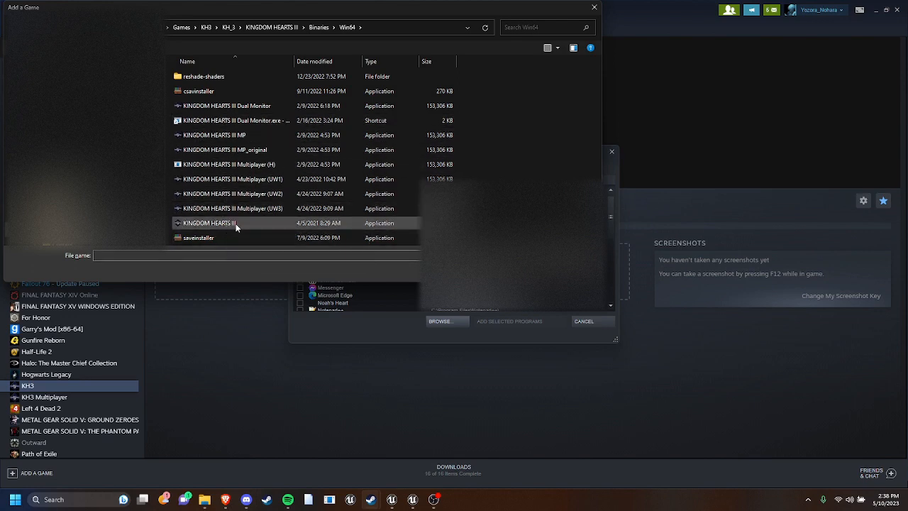
{"action": "mouse_move", "coordinate": [210, 222]}
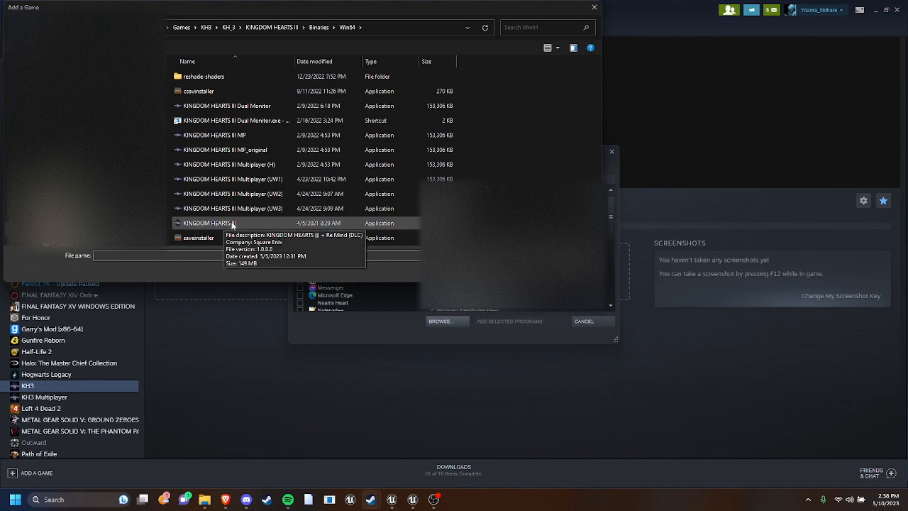
{"action": "mouse_move", "coordinate": [229, 227]}
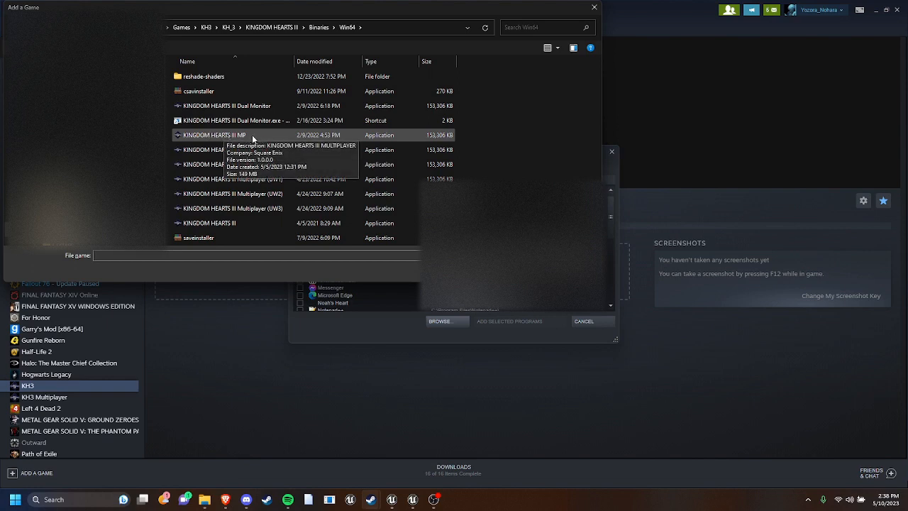
{"action": "mouse_move", "coordinate": [283, 142]}
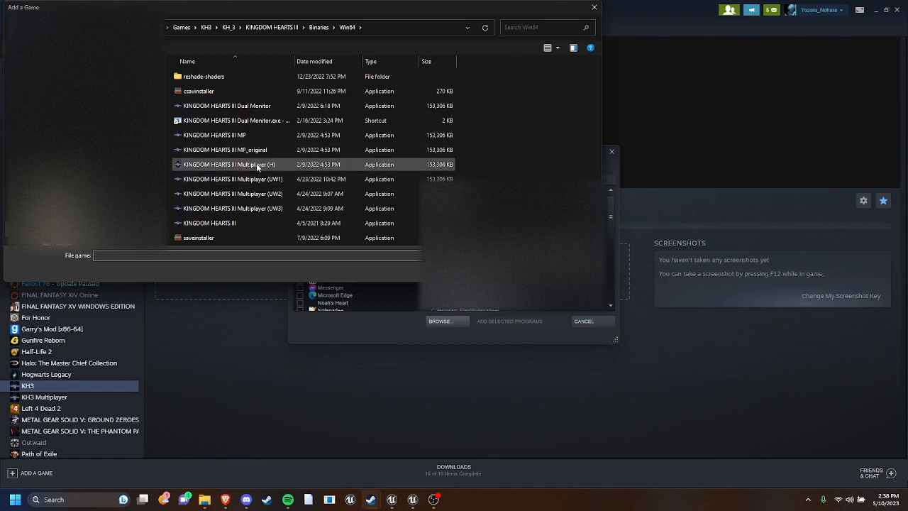
{"action": "mouse_move", "coordinate": [248, 165]}
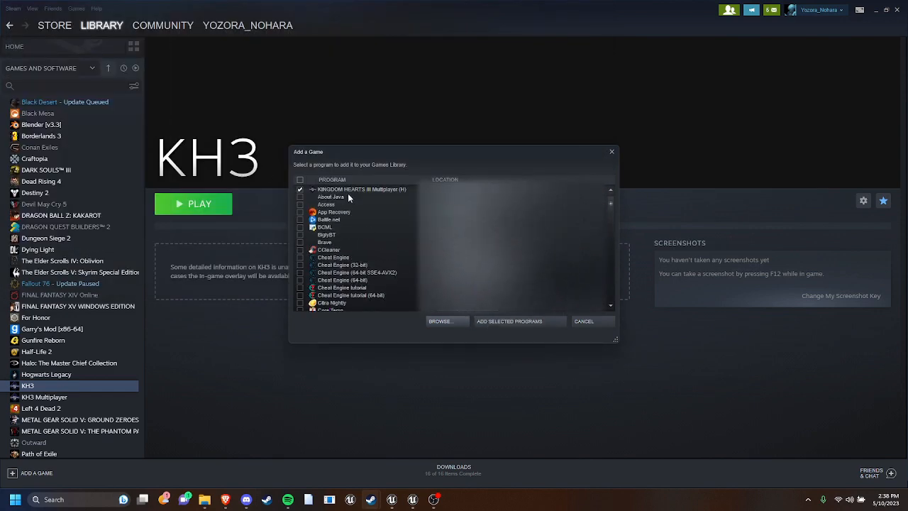
{"action": "left_click", "coordinate": [300, 189]}
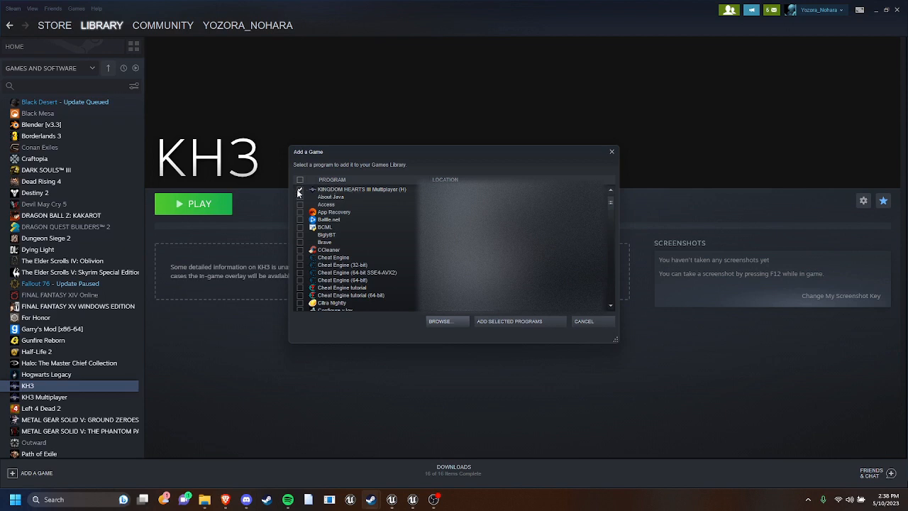
{"action": "left_click", "coordinate": [300, 189]}
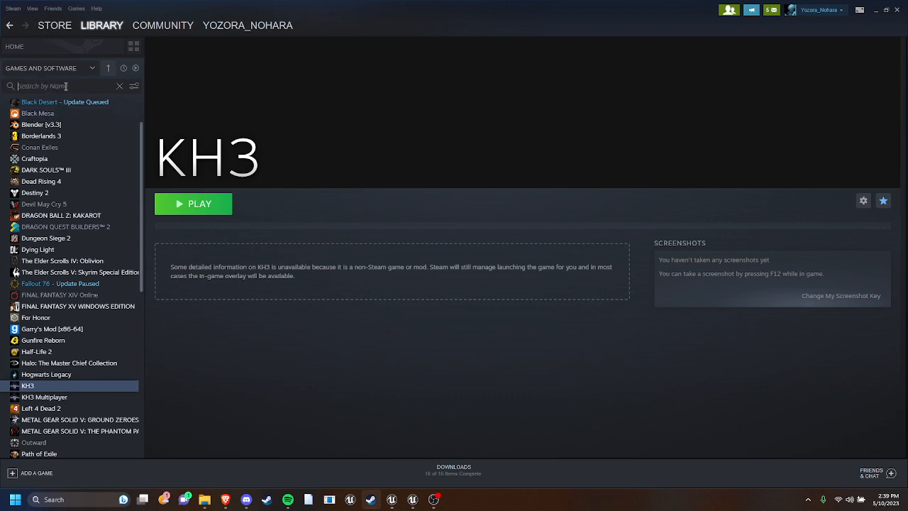
Step: Search the library for 'kingdom' and select KINGDOM HEARTS III Multiplayer (H)
{"action": "type", "text": "kh"}
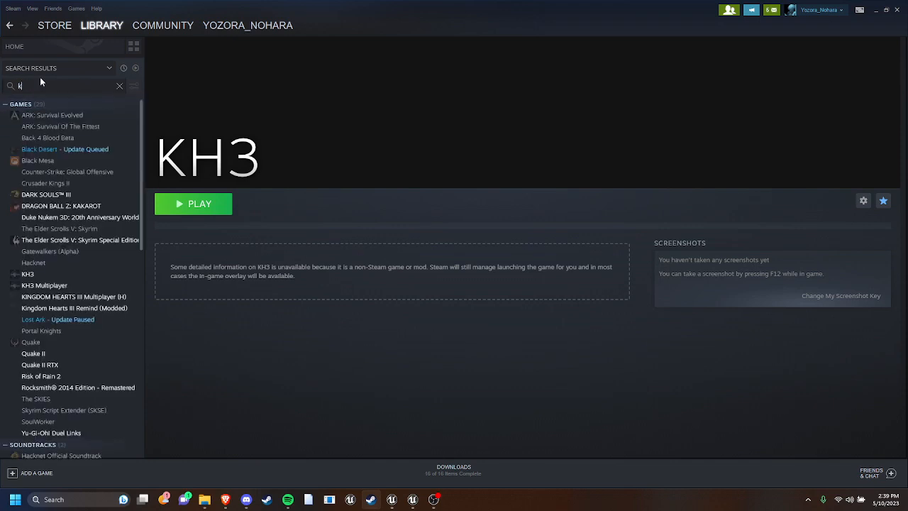
{"action": "type", "text": "kingdom"}
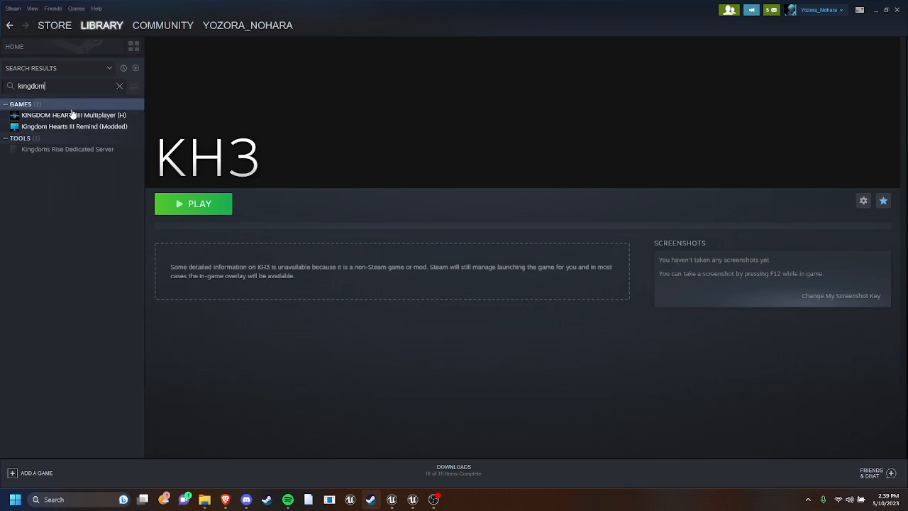
{"action": "left_click", "coordinate": [74, 114]}
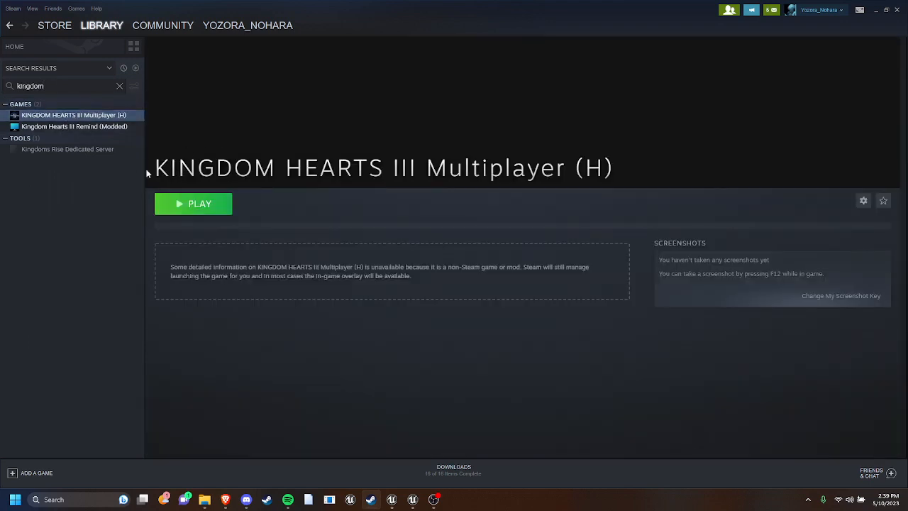
{"action": "mouse_move", "coordinate": [421, 108]}
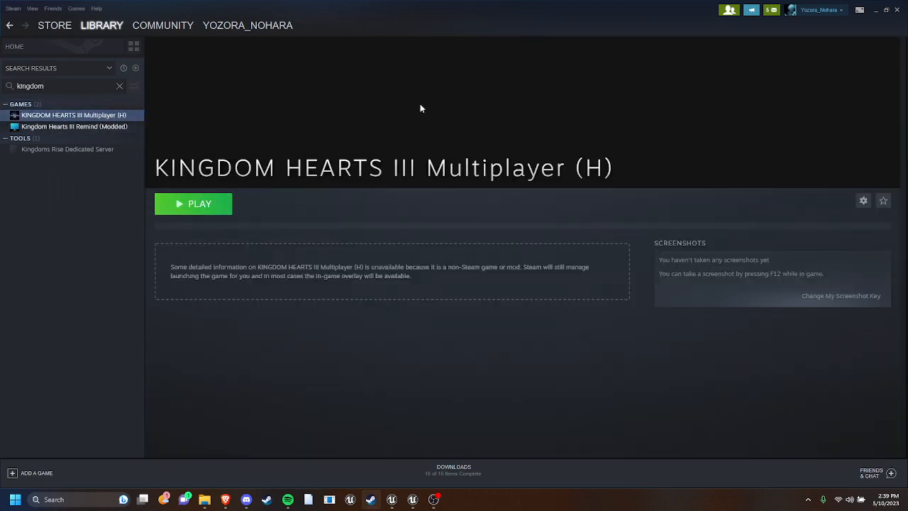
{"action": "mouse_move", "coordinate": [291, 161]}
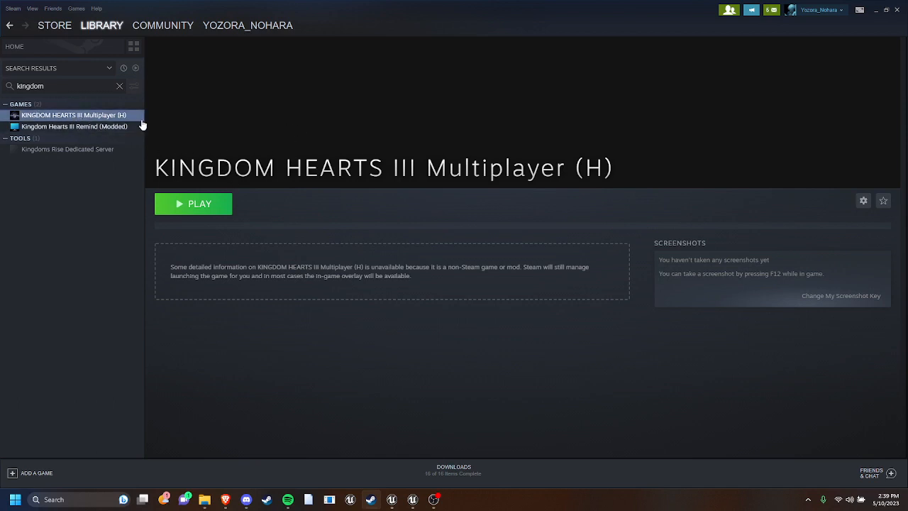
{"action": "mouse_move", "coordinate": [343, 98]}
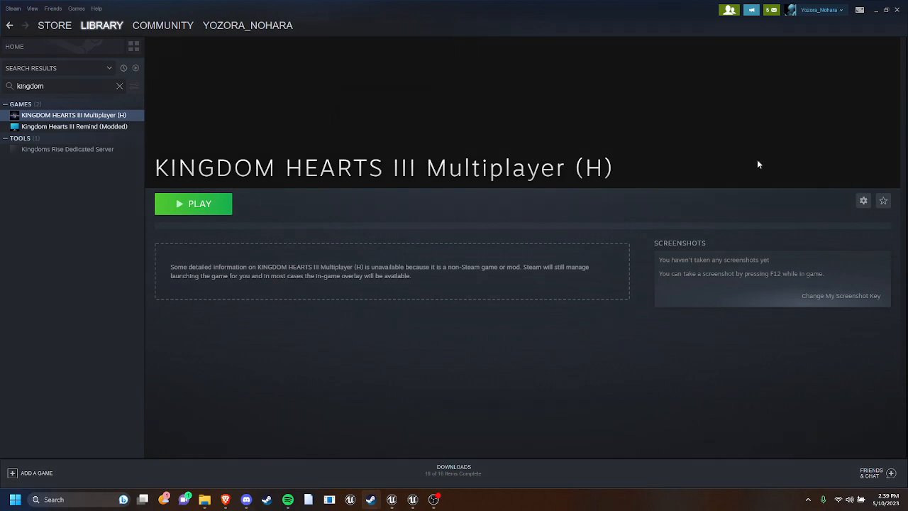
{"action": "mouse_move", "coordinate": [859, 197]}
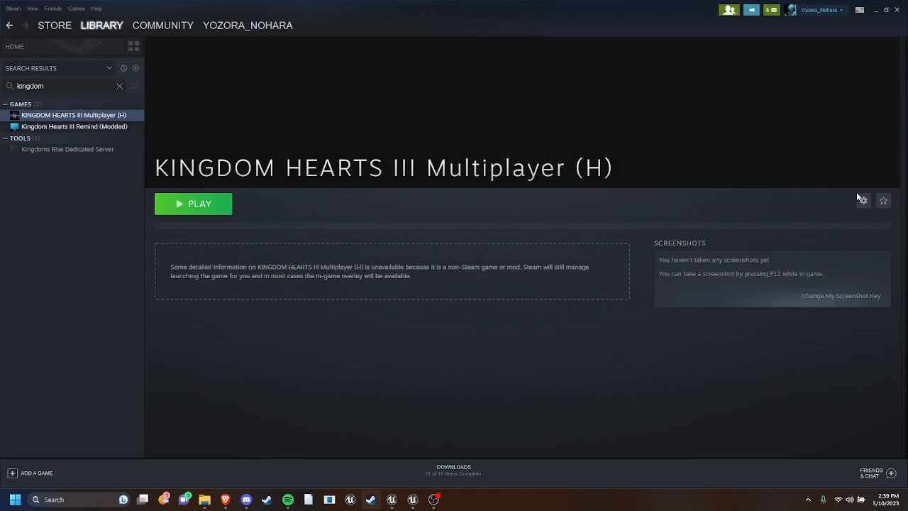
{"action": "mouse_move", "coordinate": [838, 262]}
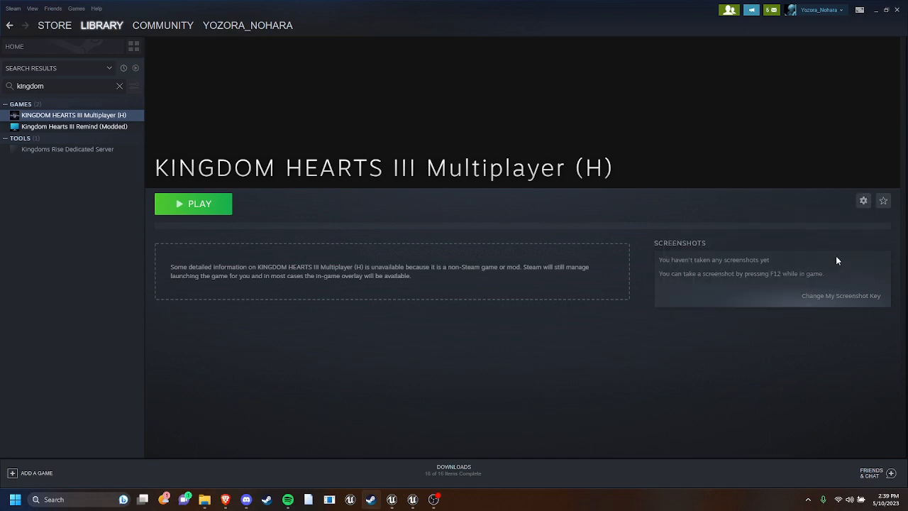
Step: Confirm the Xbox 360 controller is detected in the shortcut's Controller General Settings
{"action": "left_click", "coordinate": [863, 200]}
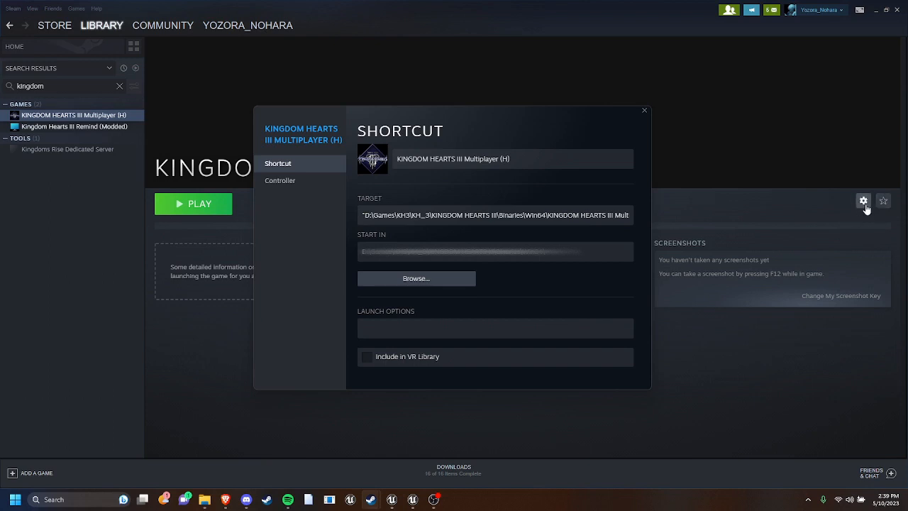
{"action": "left_click", "coordinate": [280, 181]}
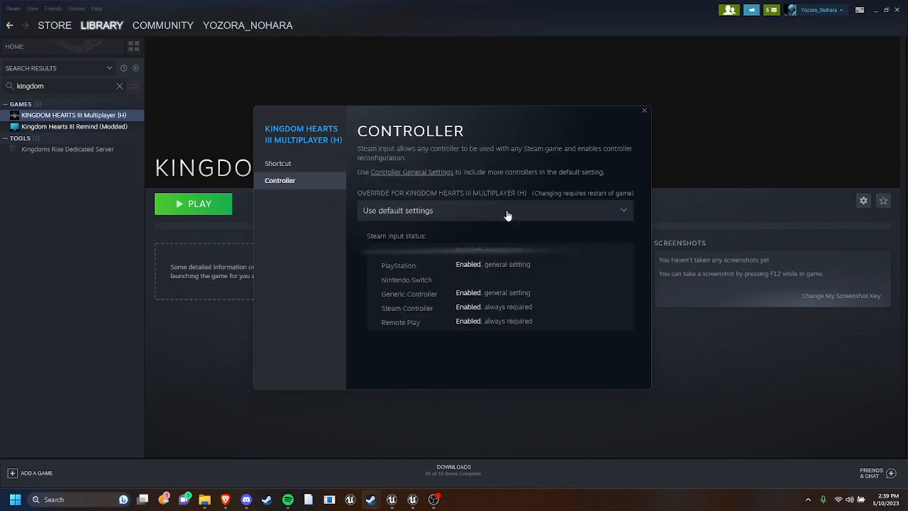
{"action": "mouse_move", "coordinate": [411, 172]}
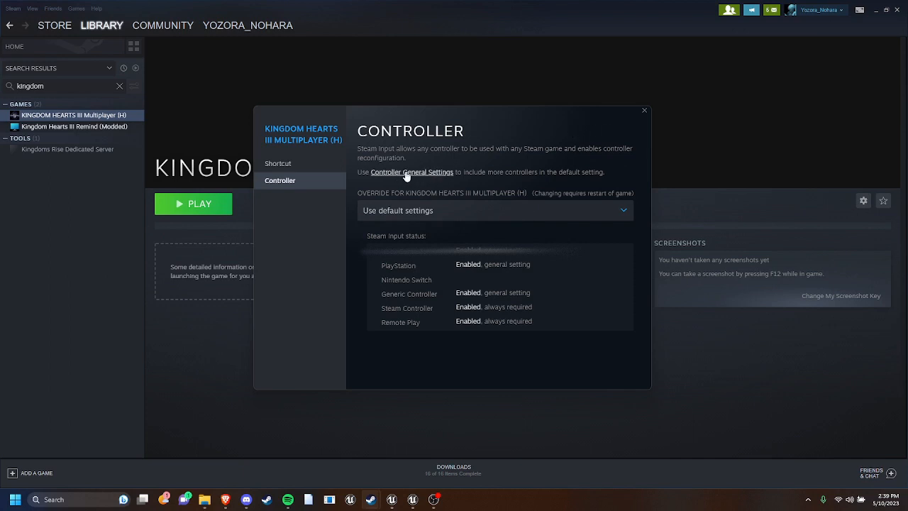
{"action": "left_click", "coordinate": [412, 171]}
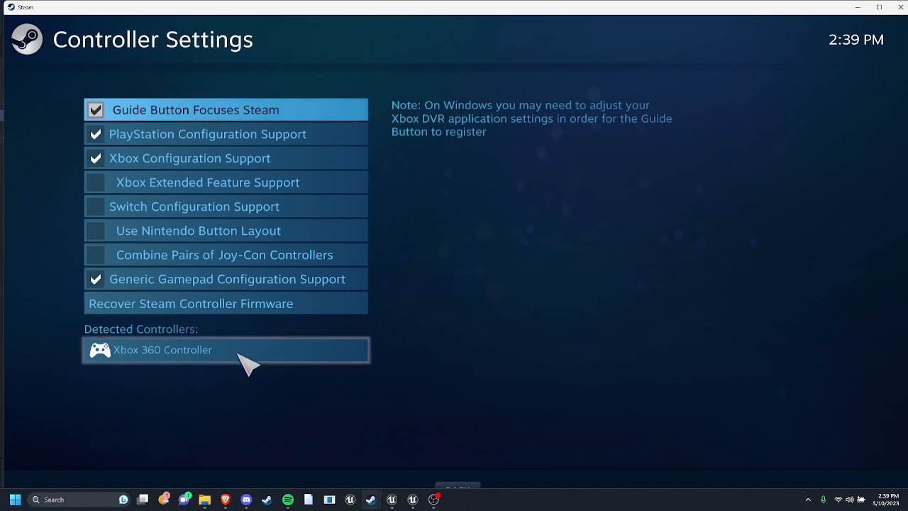
{"action": "mouse_move", "coordinate": [225, 278]}
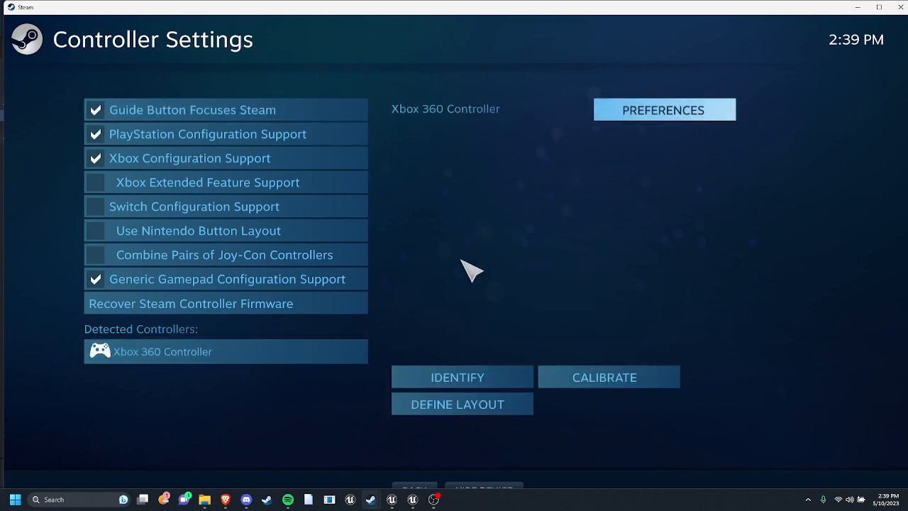
{"action": "mouse_move", "coordinate": [499, 239]}
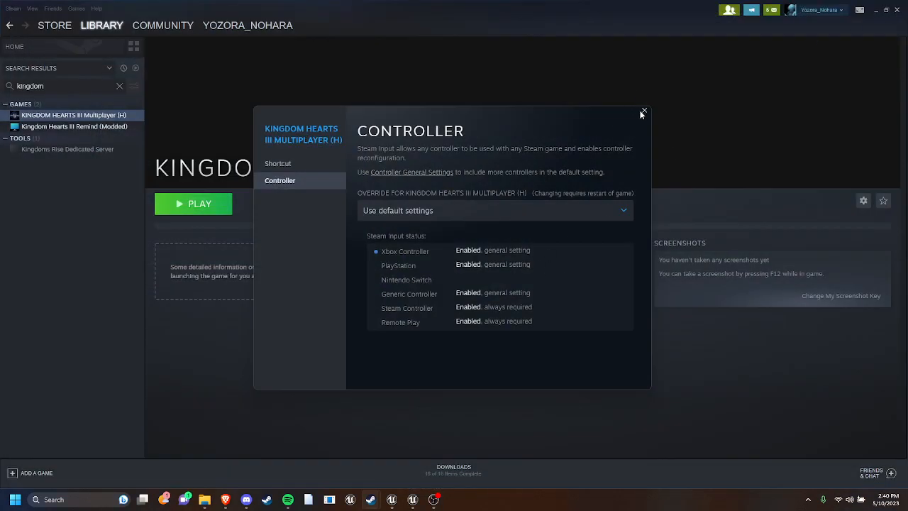
Step: Close Properties, enter Big Picture, and open Multiplayer (H)'s options under Non-Steam
{"action": "left_click", "coordinate": [643, 112]}
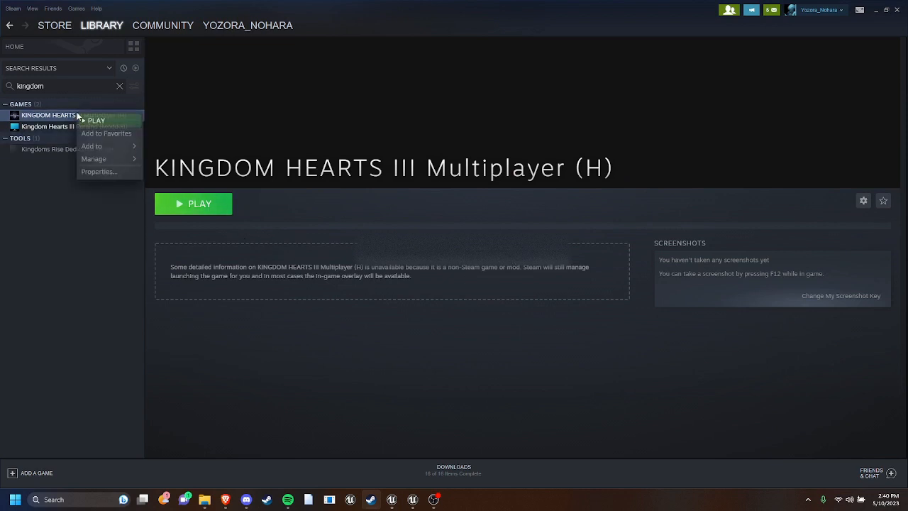
{"action": "left_click", "coordinate": [99, 171]}
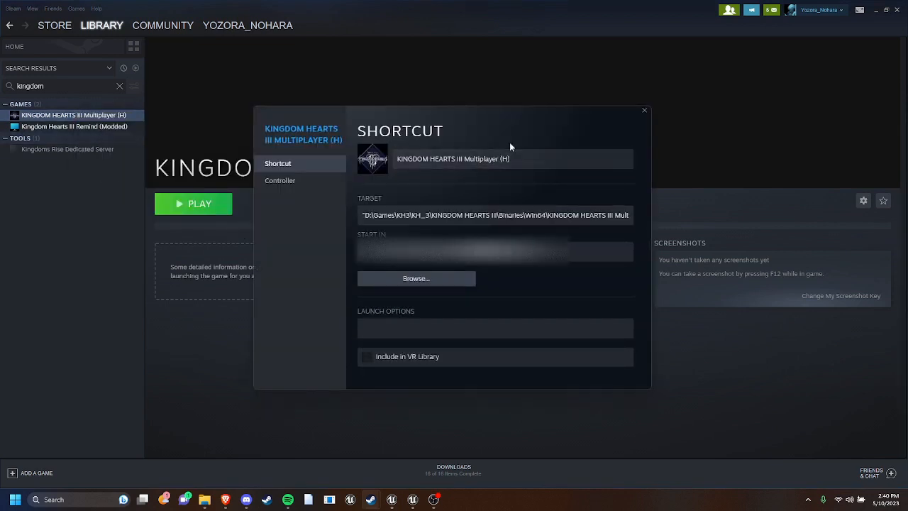
{"action": "left_click", "coordinate": [644, 110]}
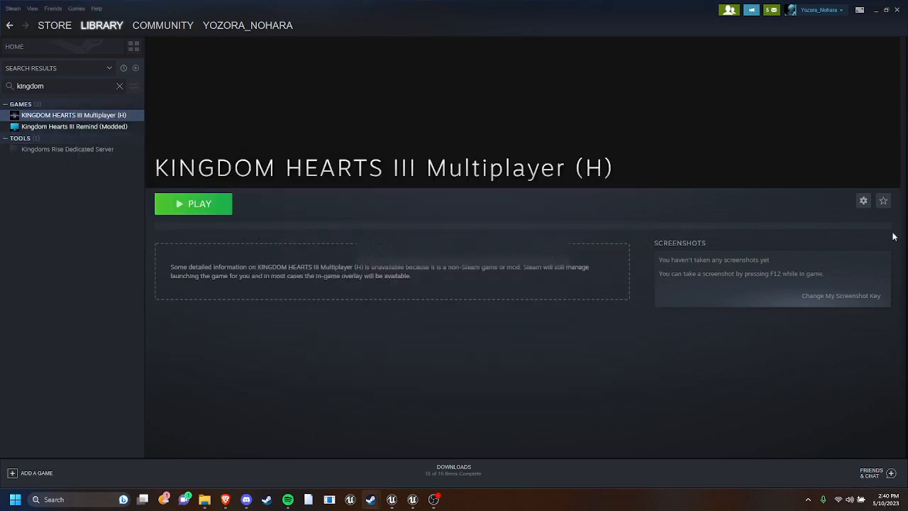
{"action": "mouse_move", "coordinate": [578, 206]}
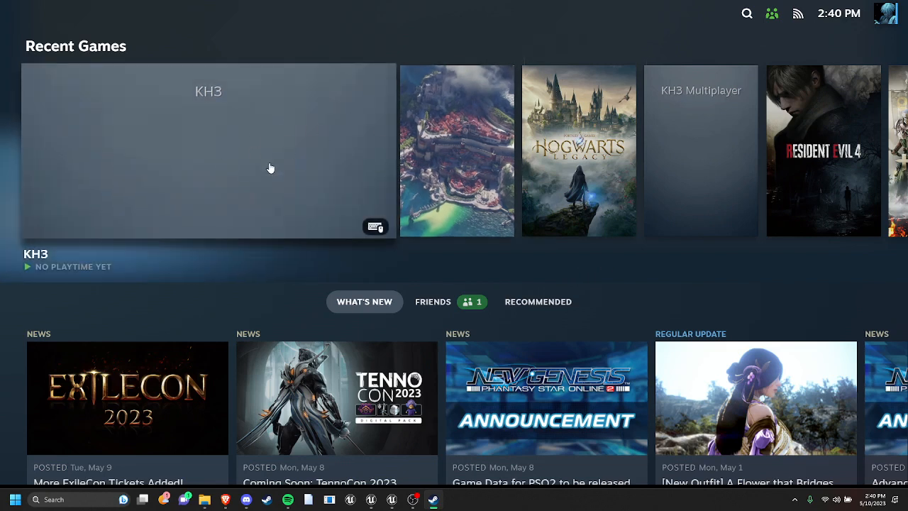
{"action": "left_click", "coordinate": [14, 13]}
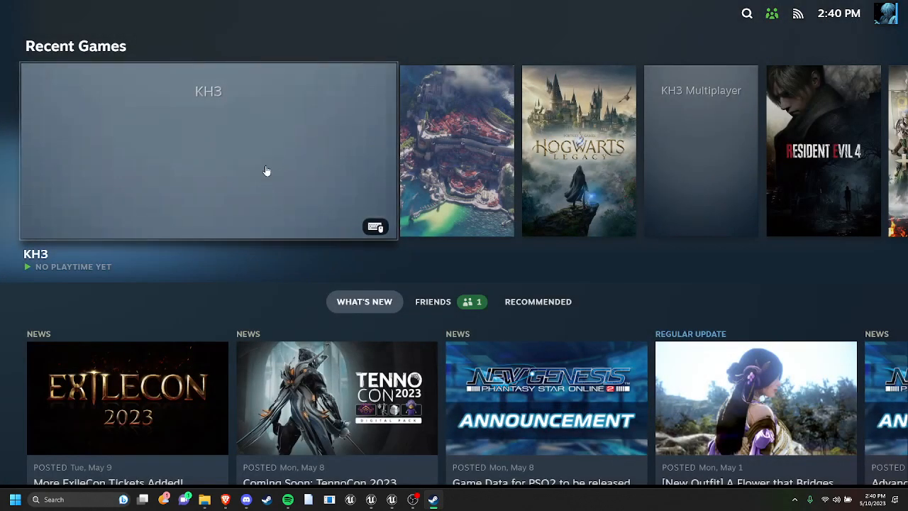
{"action": "mouse_move", "coordinate": [293, 176]}
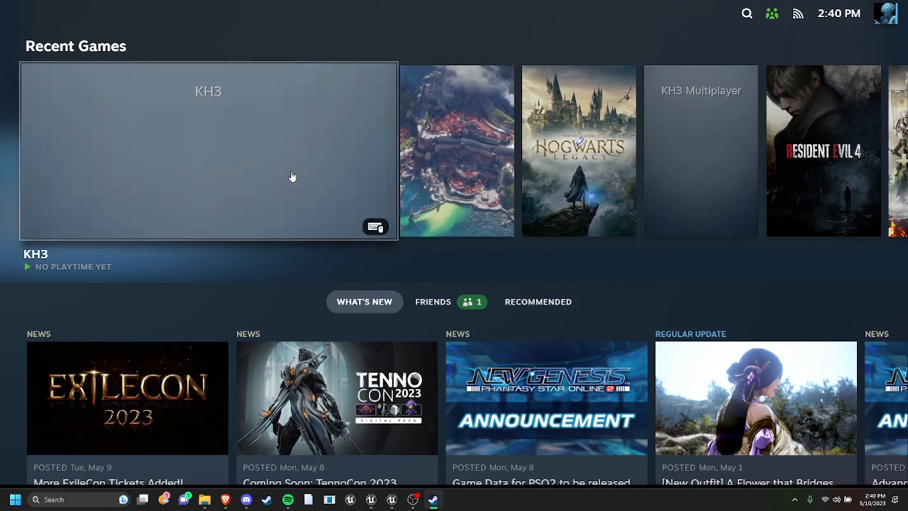
{"action": "mouse_move", "coordinate": [140, 39]}
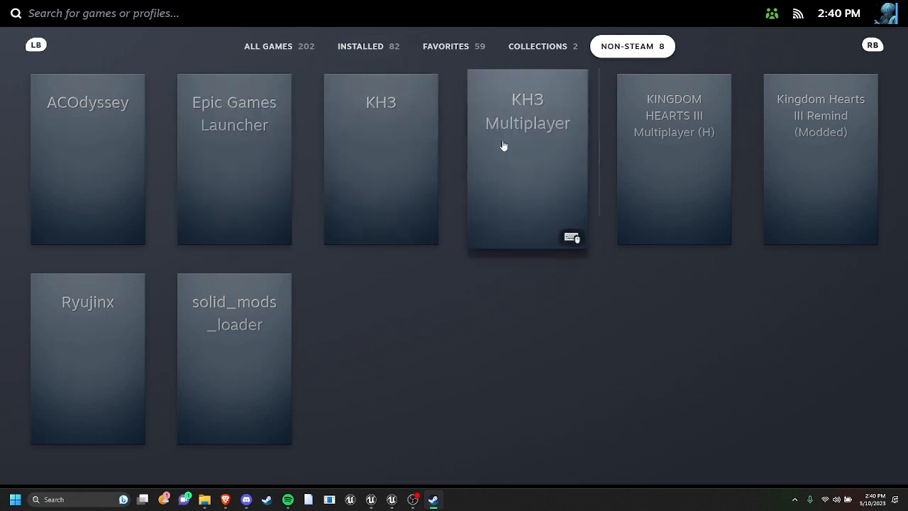
{"action": "mouse_move", "coordinate": [652, 146]}
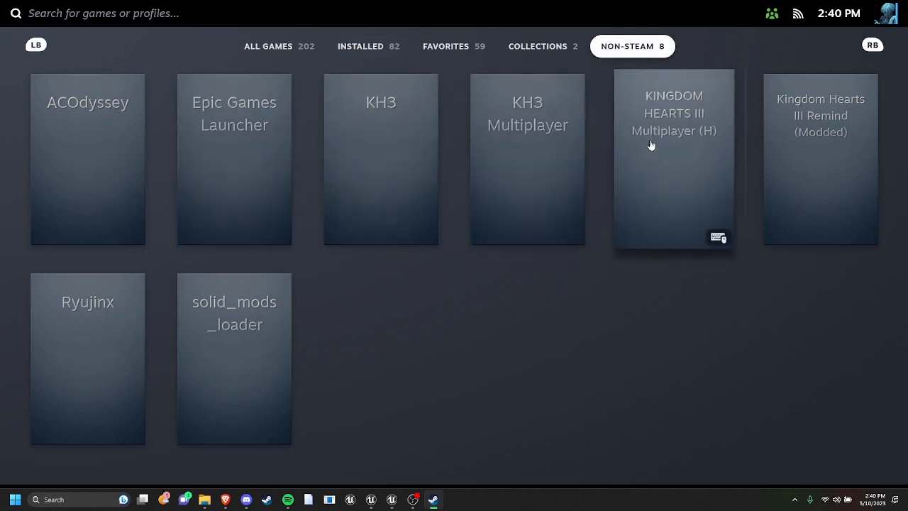
{"action": "left_click", "coordinate": [674, 159]}
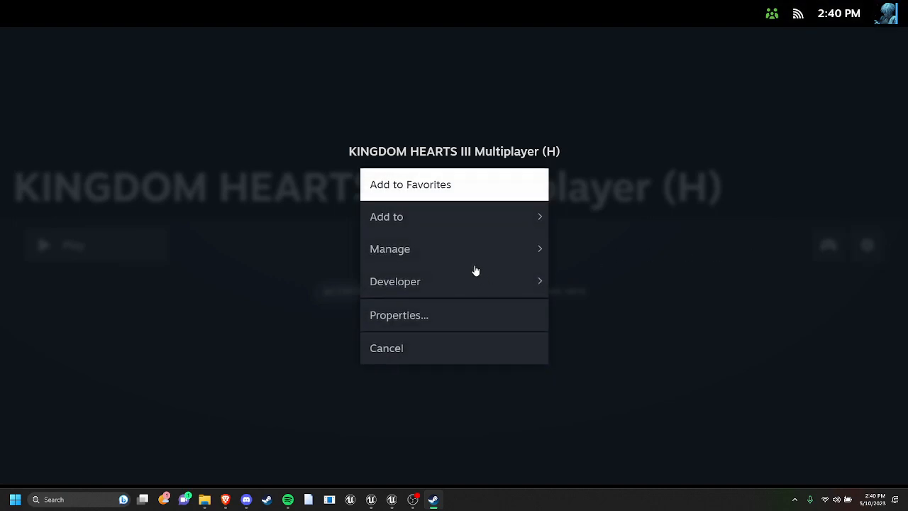
{"action": "mouse_move", "coordinate": [474, 308]}
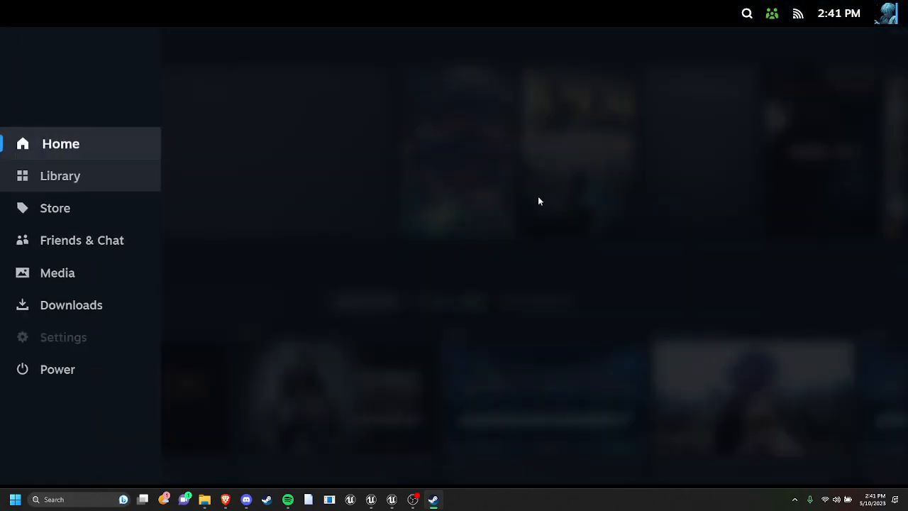
Step: Paste the -AUTH_LOGIN=unused auth parameters into the Multiplayer (H) Launch Options box
{"action": "left_click", "coordinate": [57, 369]}
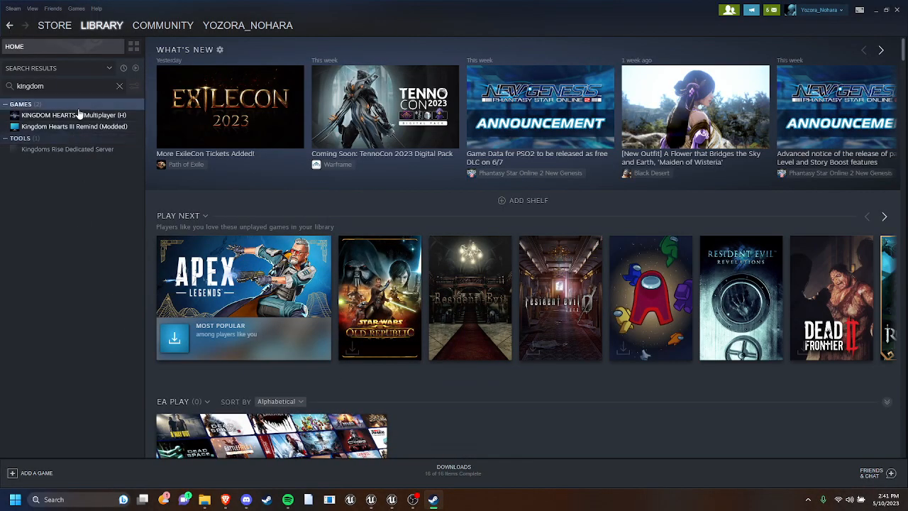
{"action": "left_click", "coordinate": [69, 115]}
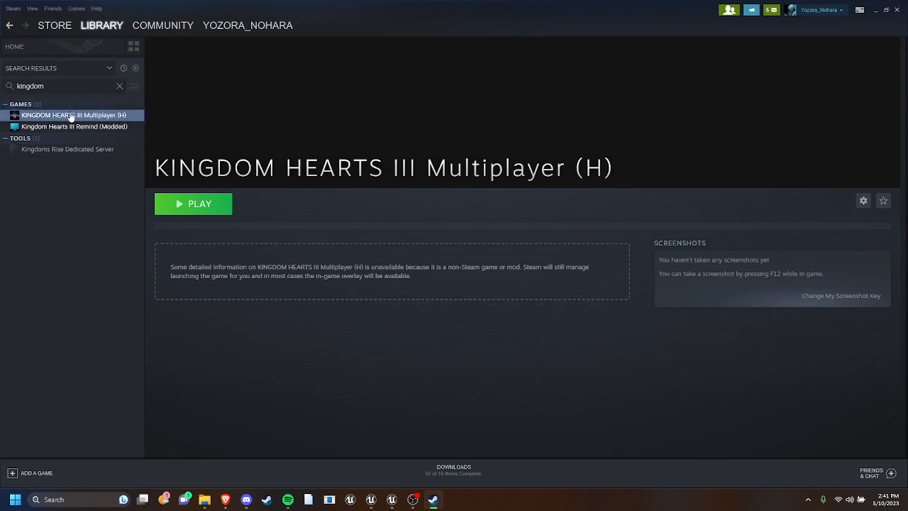
{"action": "right_click", "coordinate": [72, 114]}
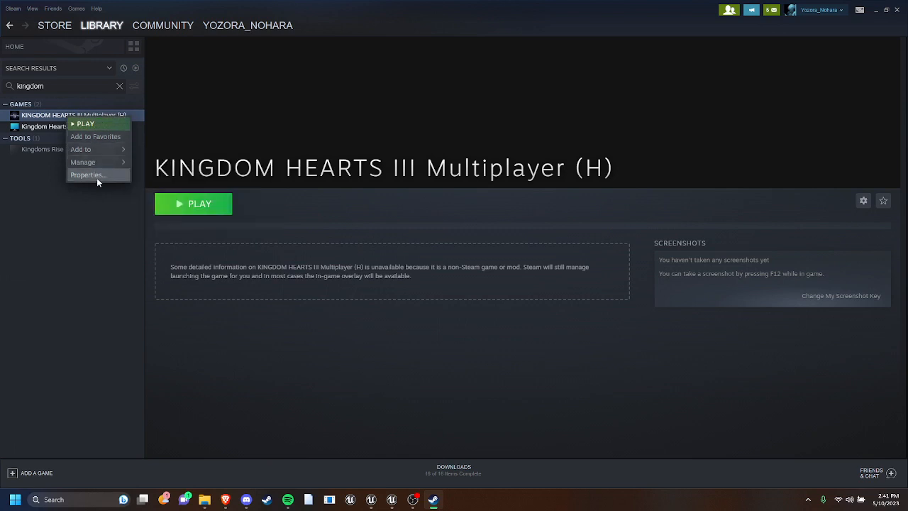
{"action": "left_click", "coordinate": [88, 175]}
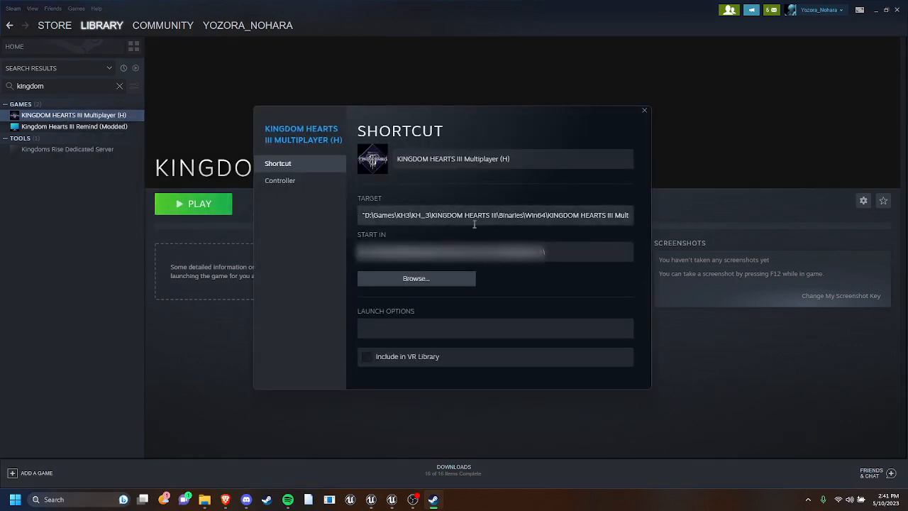
{"action": "mouse_move", "coordinate": [416, 278]}
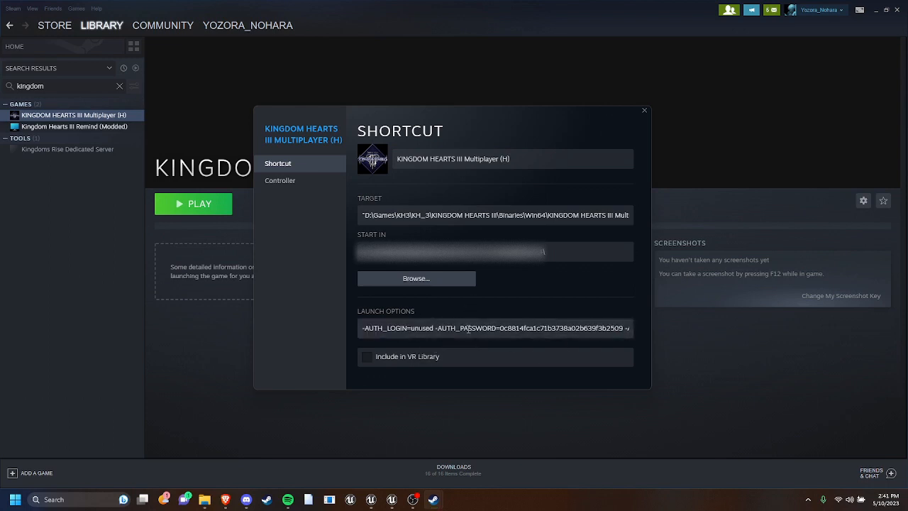
{"action": "left_click", "coordinate": [495, 328]}
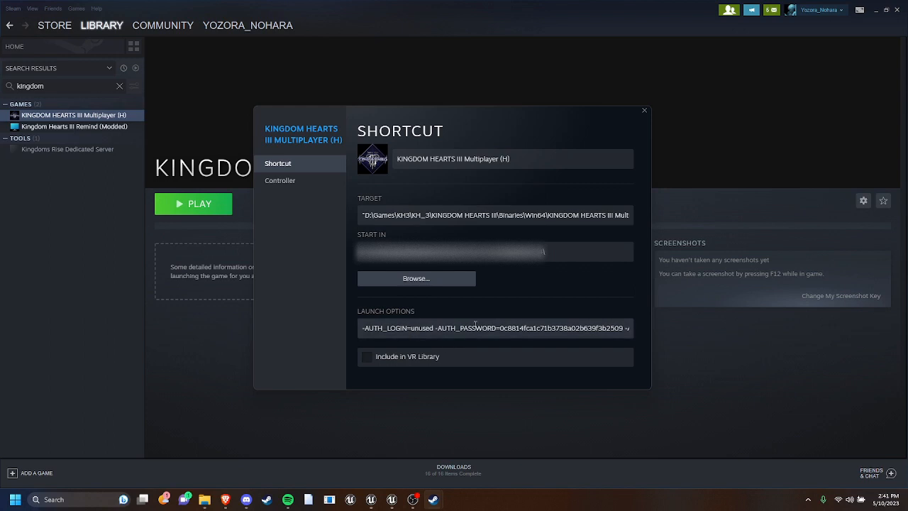
{"action": "left_click", "coordinate": [644, 110]}
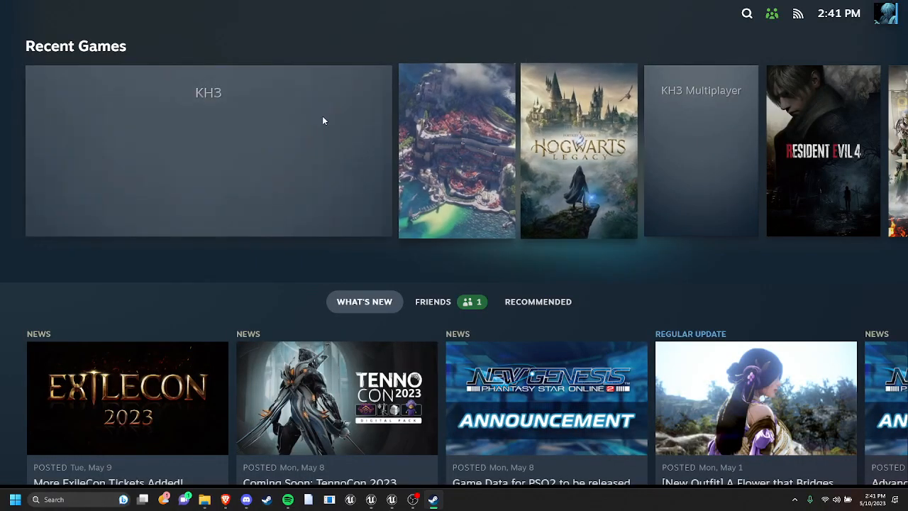
Step: Open the Multiplayer (H) controller settings to show its current Gamepad layout
{"action": "left_click", "coordinate": [15, 13]}
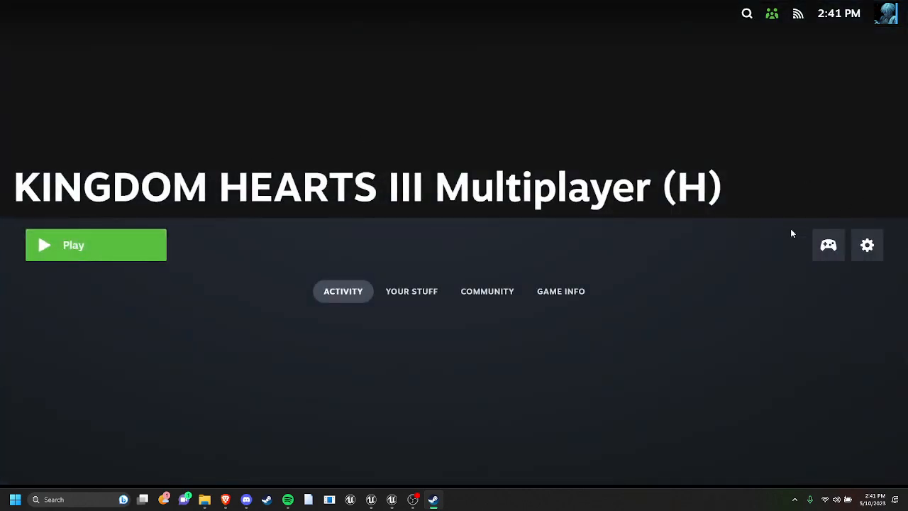
{"action": "mouse_move", "coordinate": [829, 245]}
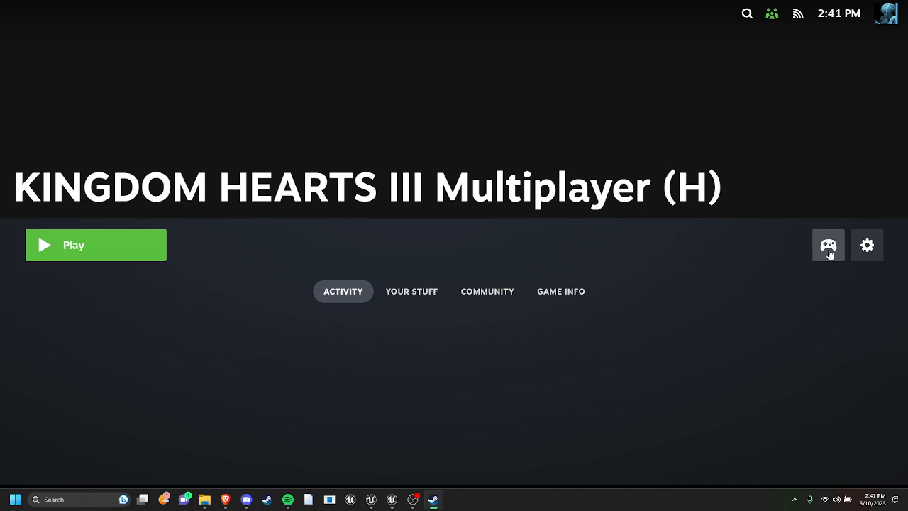
{"action": "left_click", "coordinate": [828, 244]}
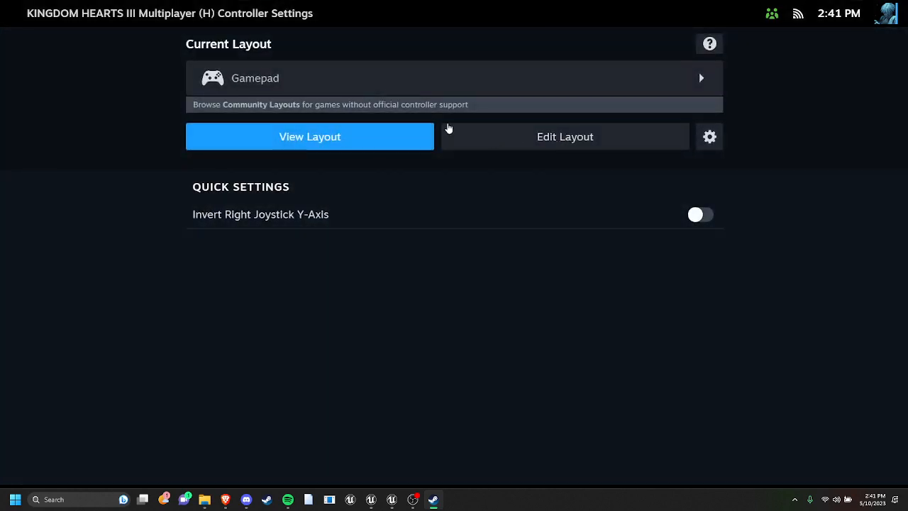
{"action": "mouse_move", "coordinate": [486, 85]}
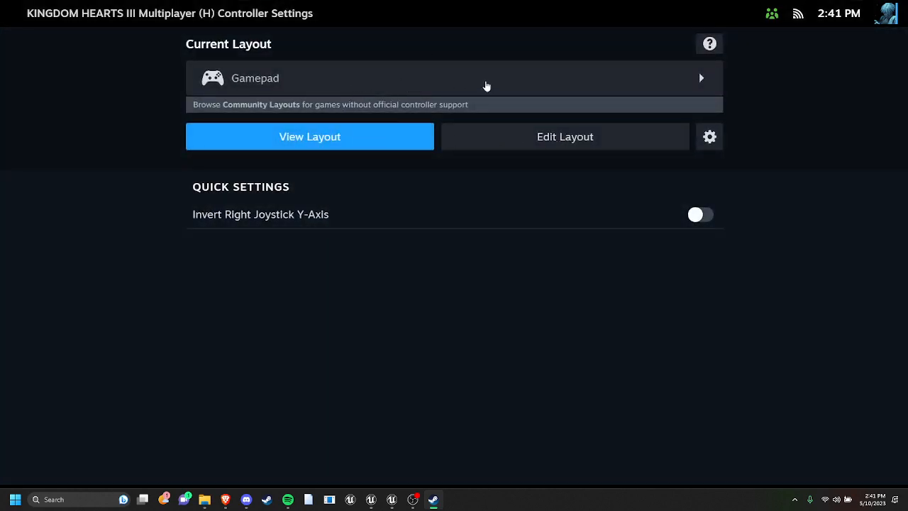
{"action": "mouse_move", "coordinate": [430, 84]}
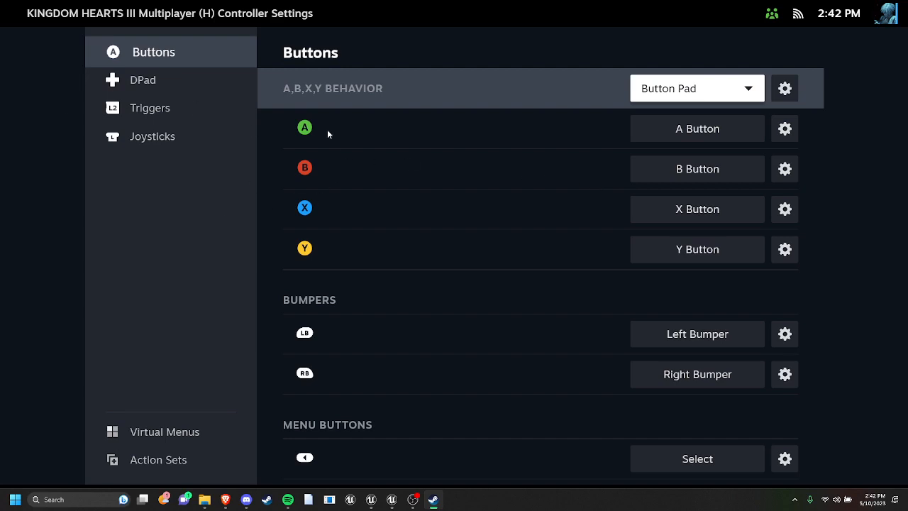
{"action": "mouse_move", "coordinate": [352, 135]}
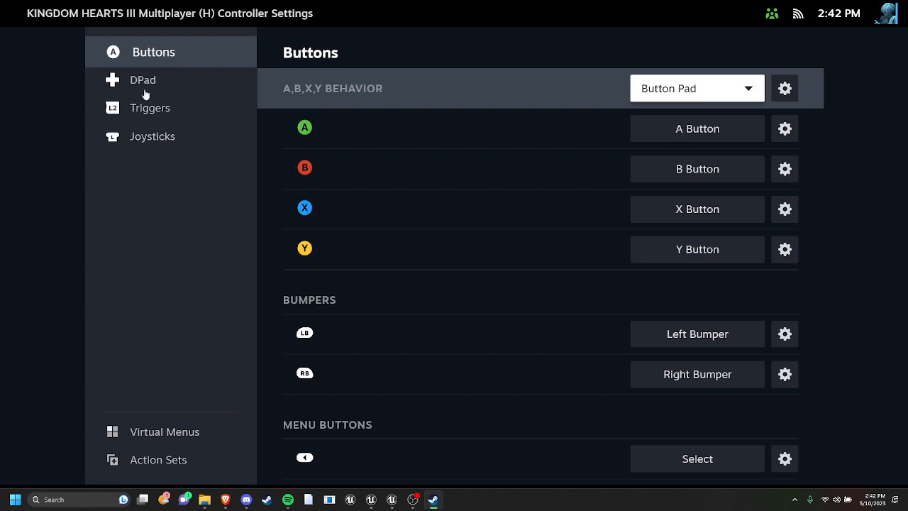
{"action": "mouse_move", "coordinate": [309, 197]}
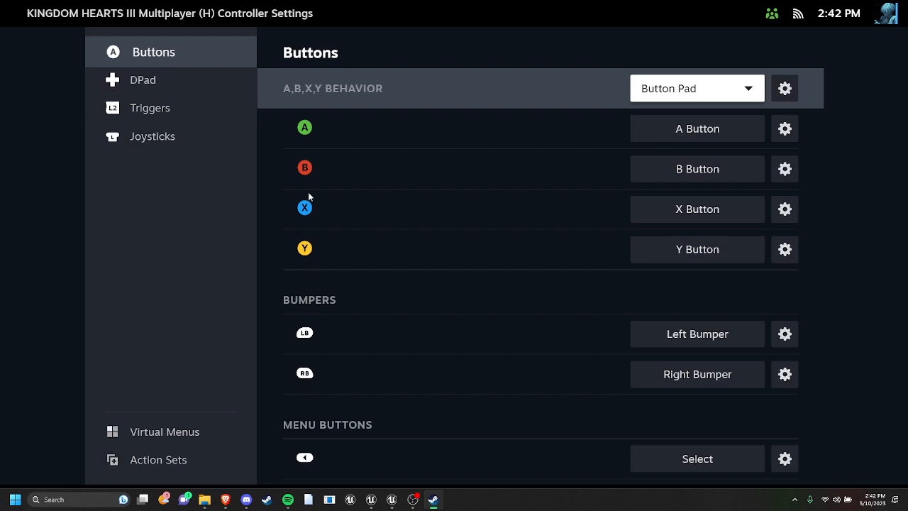
{"action": "mouse_move", "coordinate": [678, 132]}
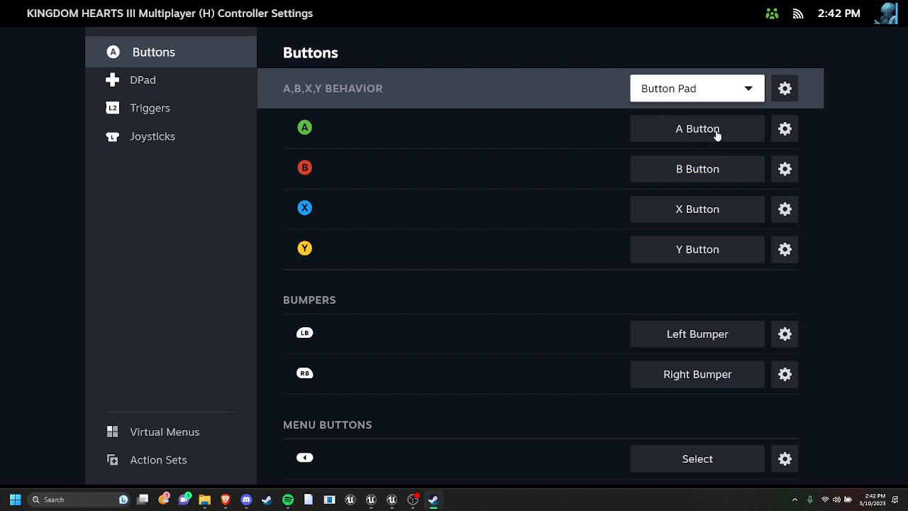
{"action": "mouse_move", "coordinate": [667, 148]}
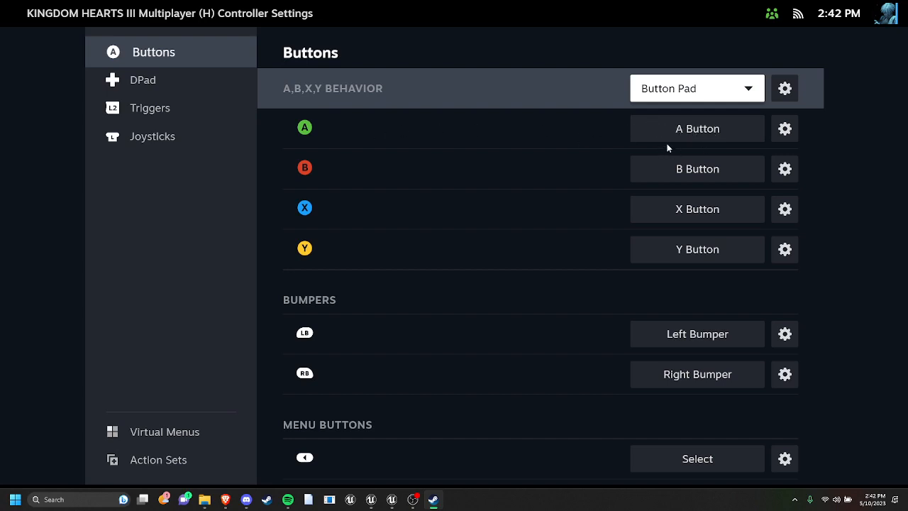
{"action": "mouse_move", "coordinate": [702, 138]}
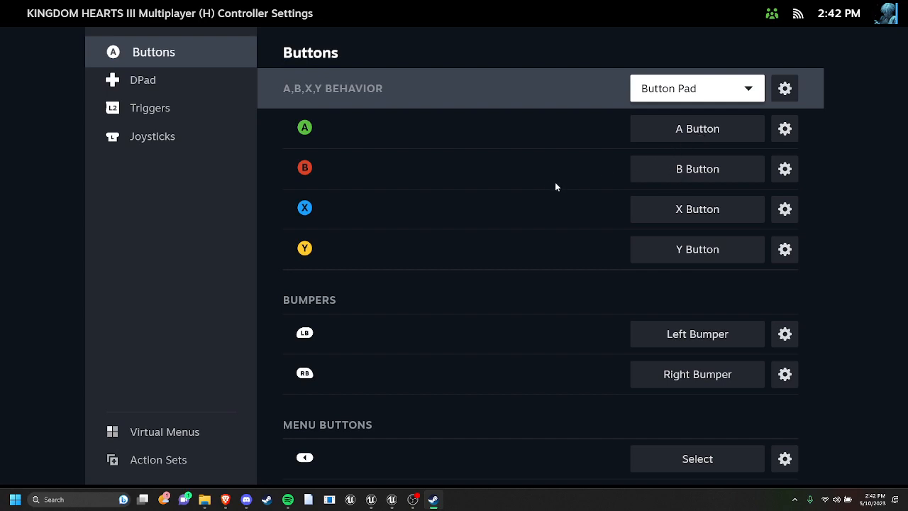
{"action": "mouse_move", "coordinate": [707, 218]}
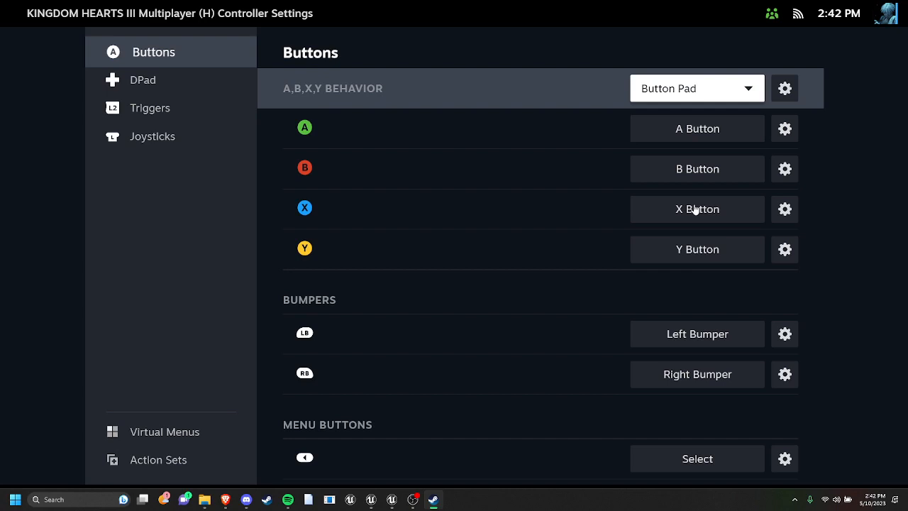
{"action": "mouse_move", "coordinate": [680, 240]}
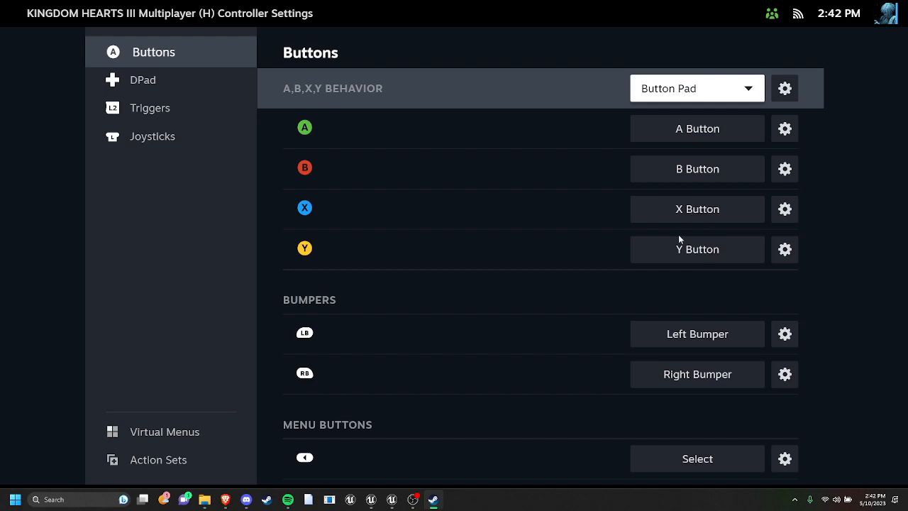
{"action": "mouse_move", "coordinate": [736, 252]}
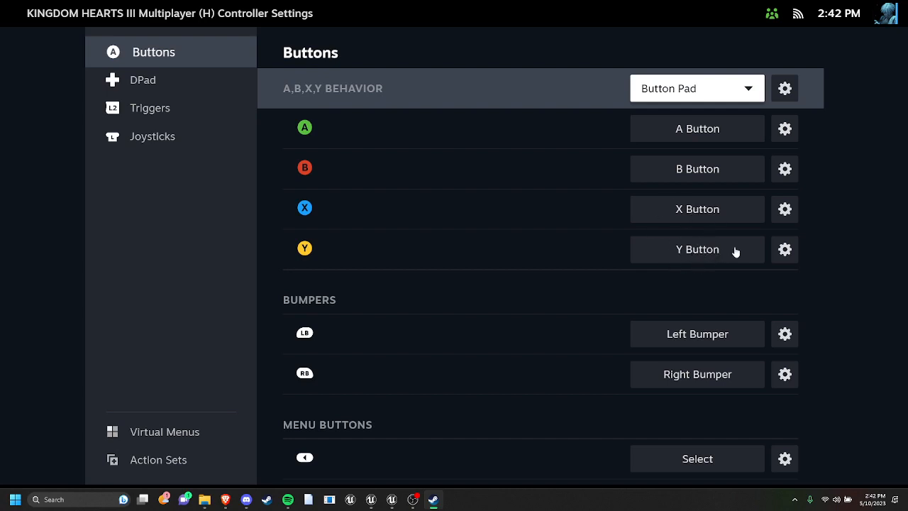
{"action": "mouse_move", "coordinate": [681, 135]}
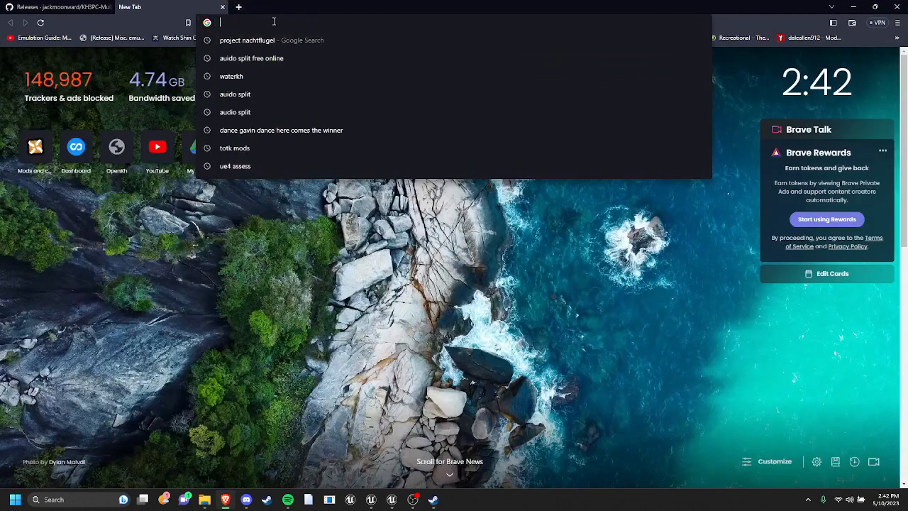
Step: Search 'kh3 mouse and keyboard controls' and scroll Magic Game World's controls table
{"action": "type", "text": "kh3 mouse and"}
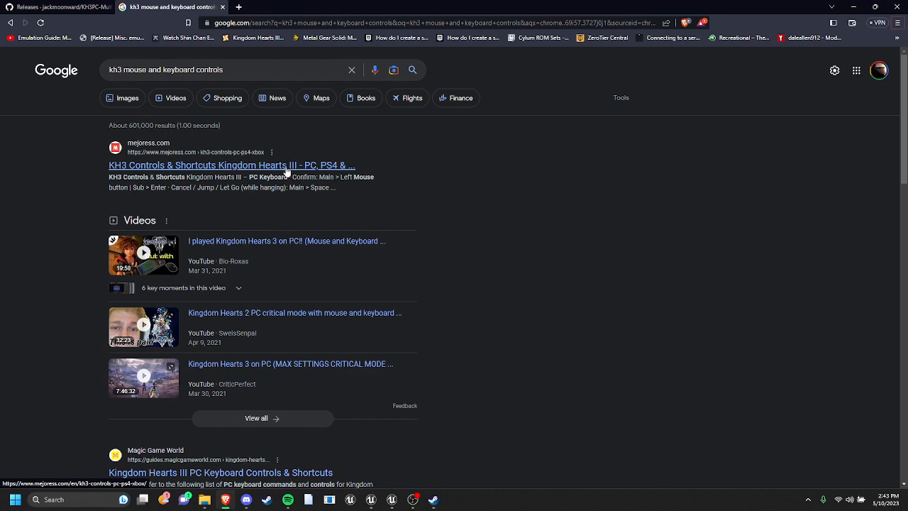
{"action": "left_click", "coordinate": [232, 165]}
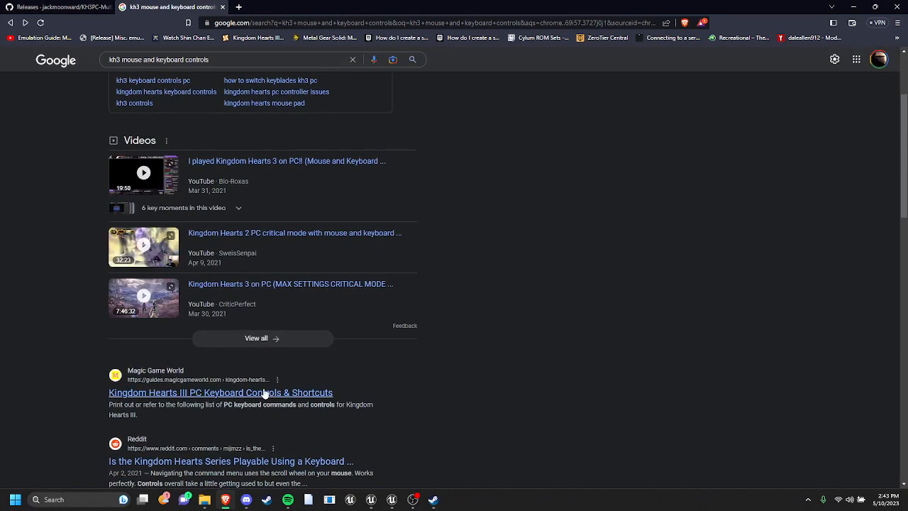
{"action": "left_click", "coordinate": [221, 392]}
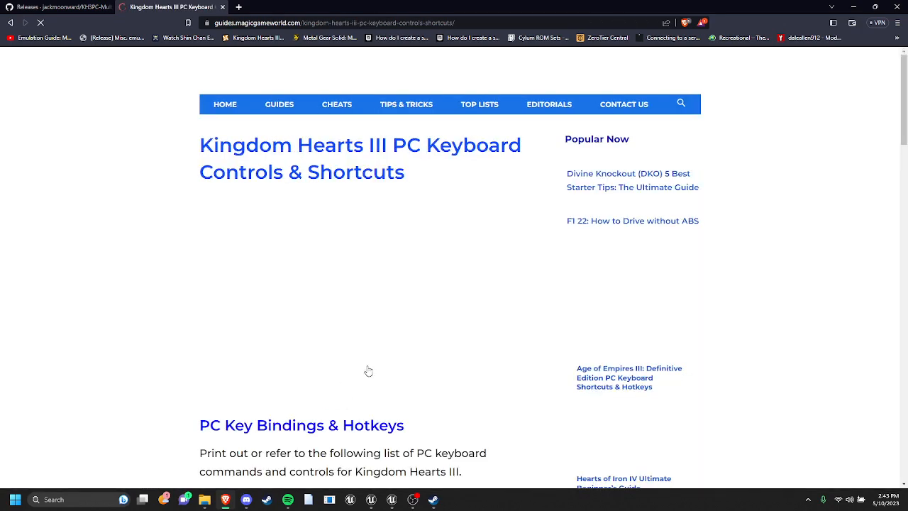
{"action": "scroll", "scroll_direction": "down", "scroll_amount": 3}
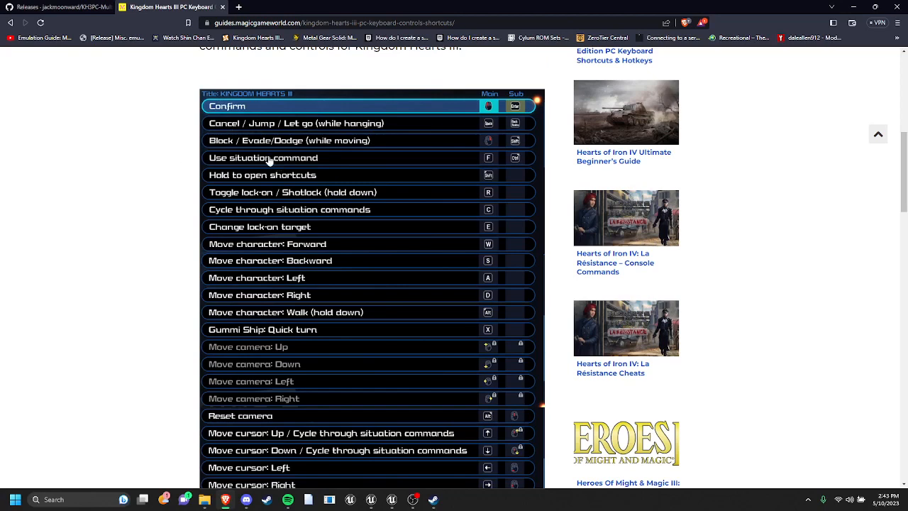
{"action": "scroll", "scroll_direction": "down", "scroll_amount": 3}
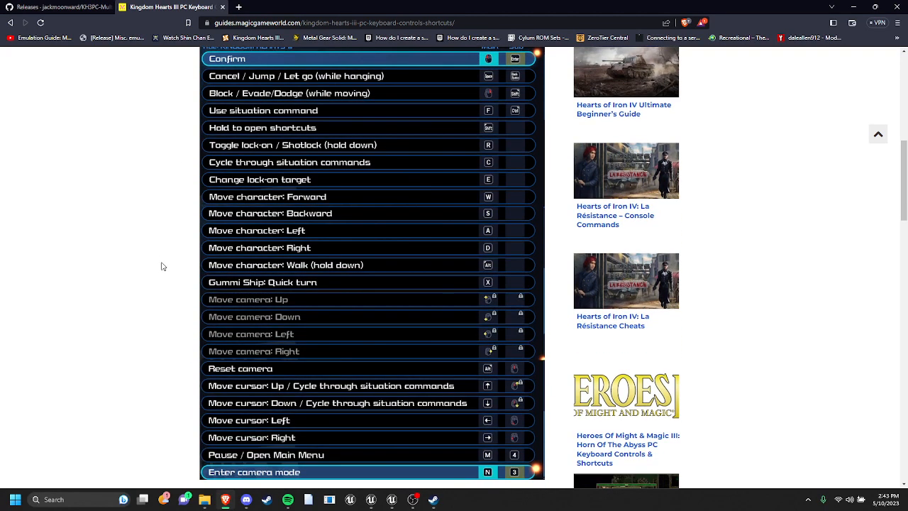
{"action": "mouse_move", "coordinate": [151, 228]}
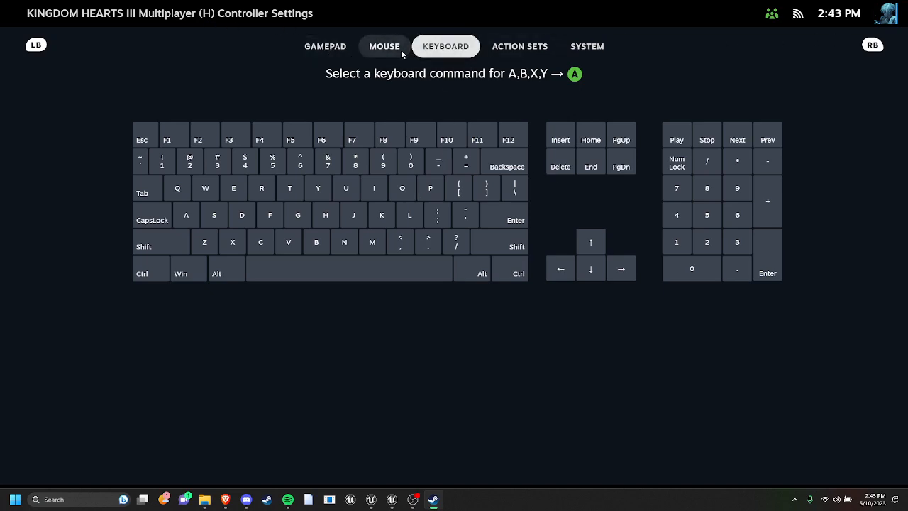
Step: Bind A/B/X/Y, bumpers and menu buttons to keys or clicks, and d-pad up/left to arrows
{"action": "left_click", "coordinate": [384, 46]}
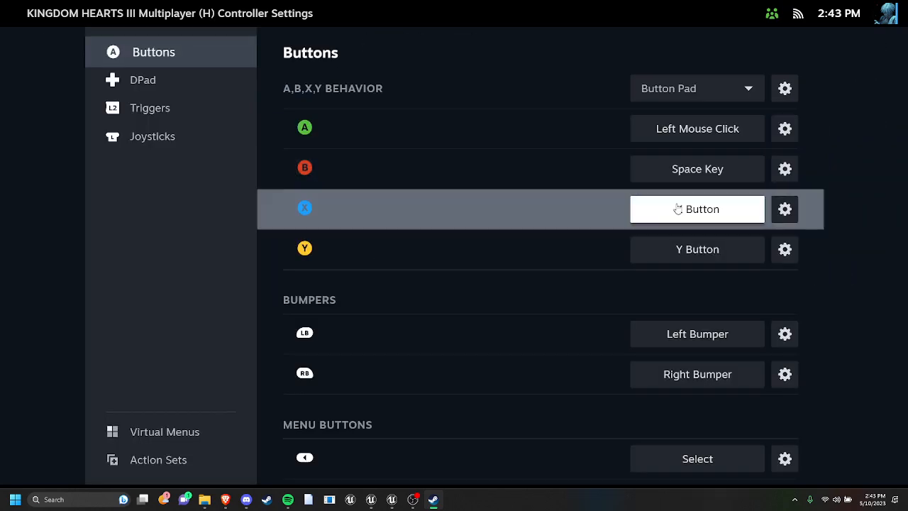
{"action": "left_click", "coordinate": [697, 209]}
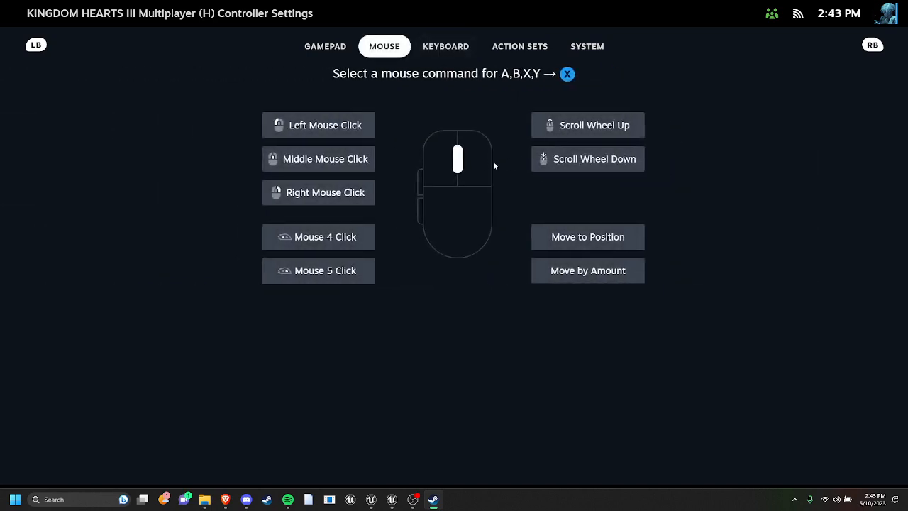
{"action": "mouse_move", "coordinate": [305, 167]}
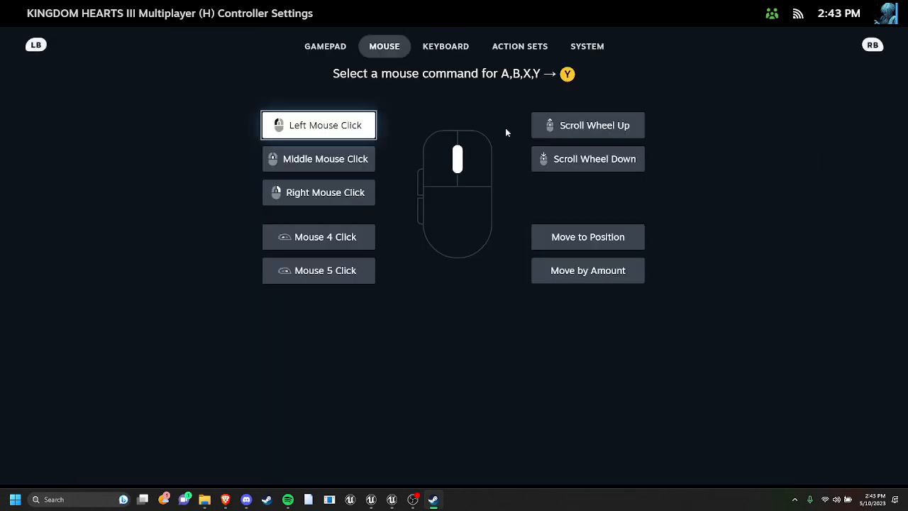
{"action": "left_click", "coordinate": [446, 46]}
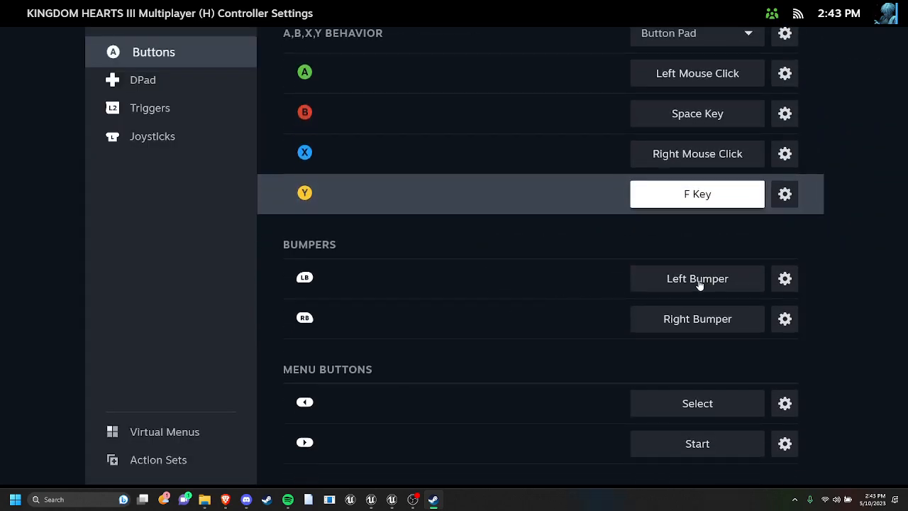
{"action": "left_click", "coordinate": [697, 278]}
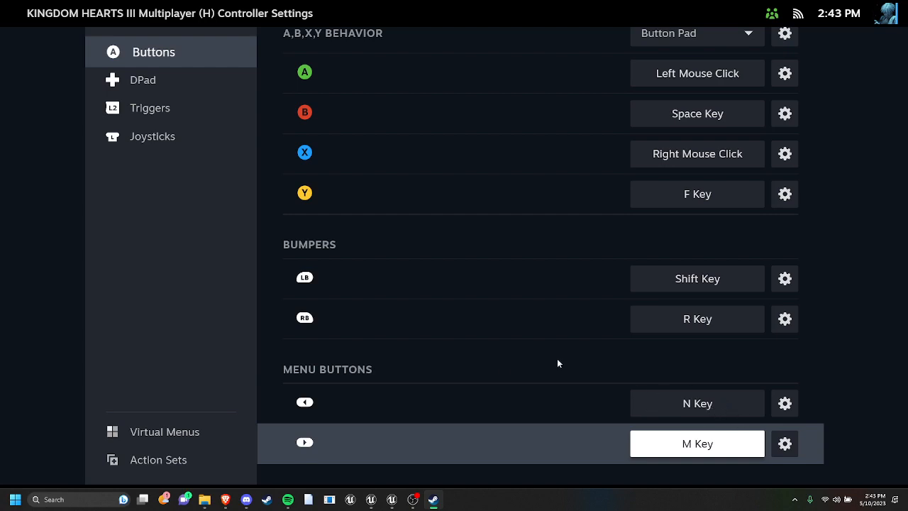
{"action": "mouse_move", "coordinate": [635, 378]}
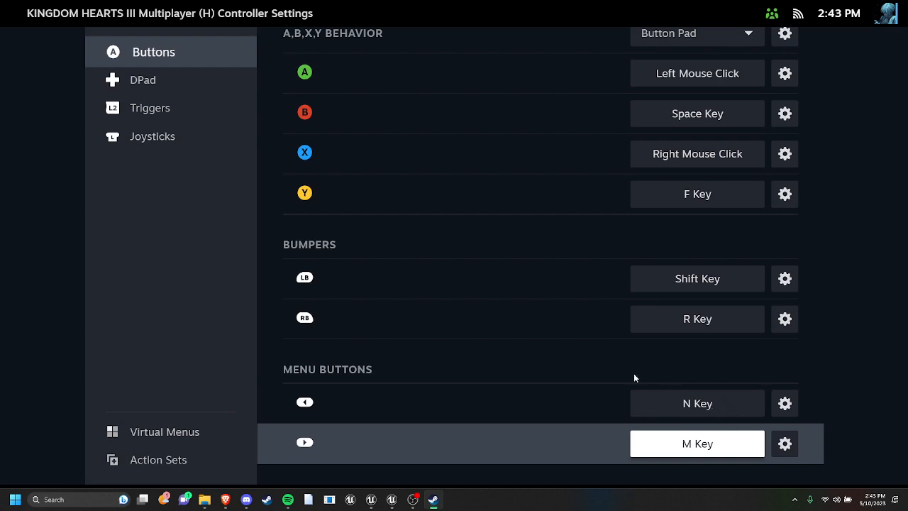
{"action": "mouse_move", "coordinate": [418, 407]}
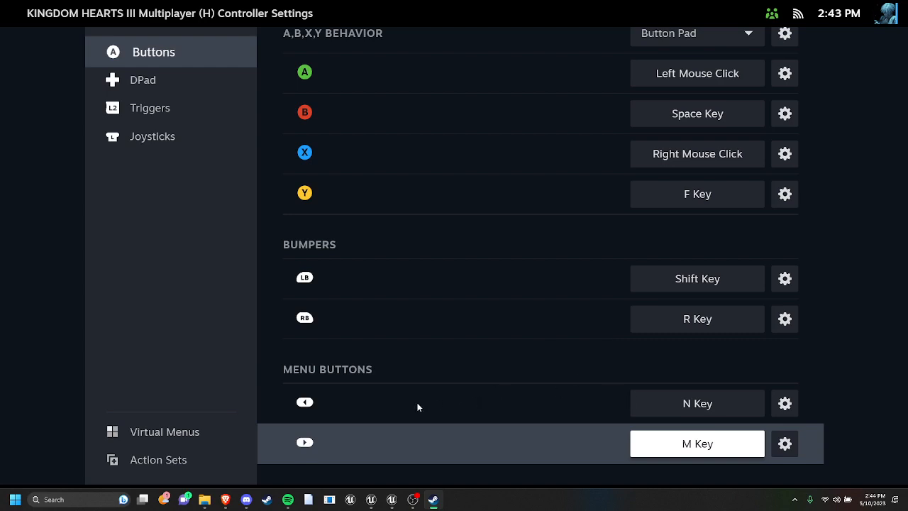
{"action": "mouse_move", "coordinate": [636, 389]}
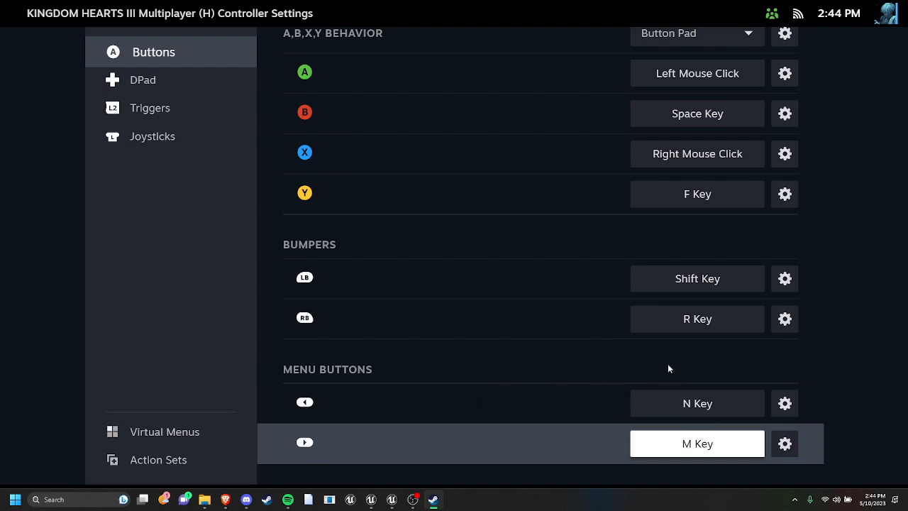
{"action": "mouse_move", "coordinate": [706, 413]}
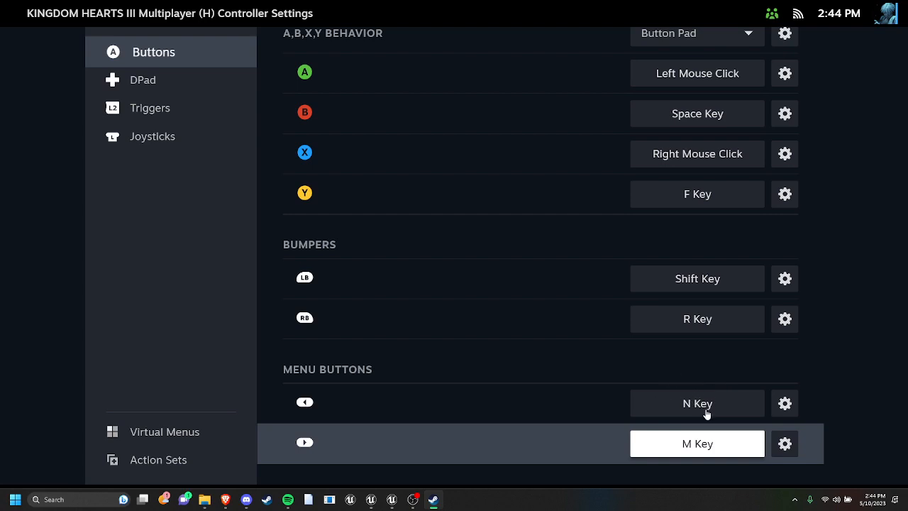
{"action": "mouse_move", "coordinate": [674, 408]}
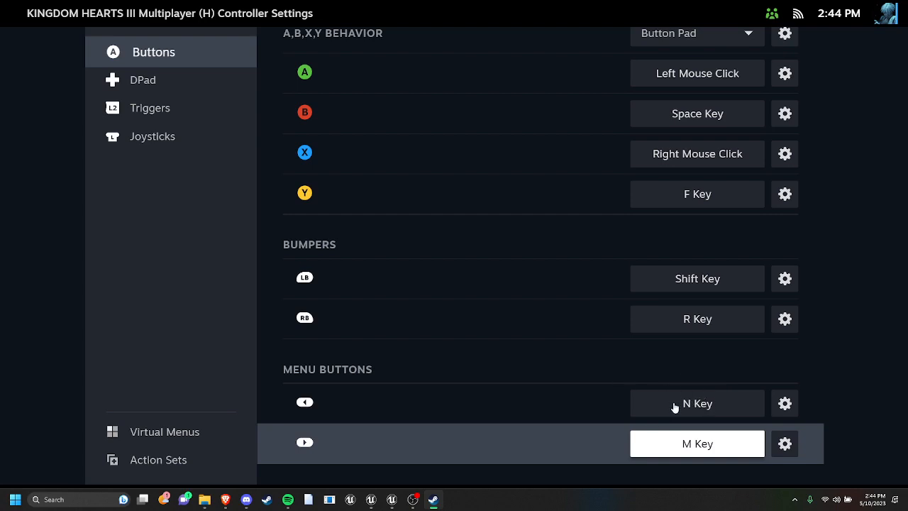
{"action": "left_click", "coordinate": [697, 403]}
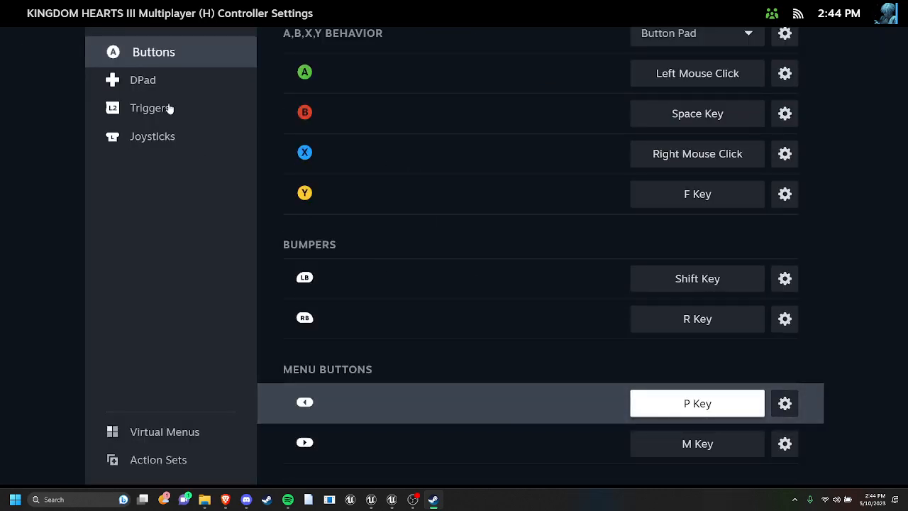
{"action": "left_click", "coordinate": [697, 403]}
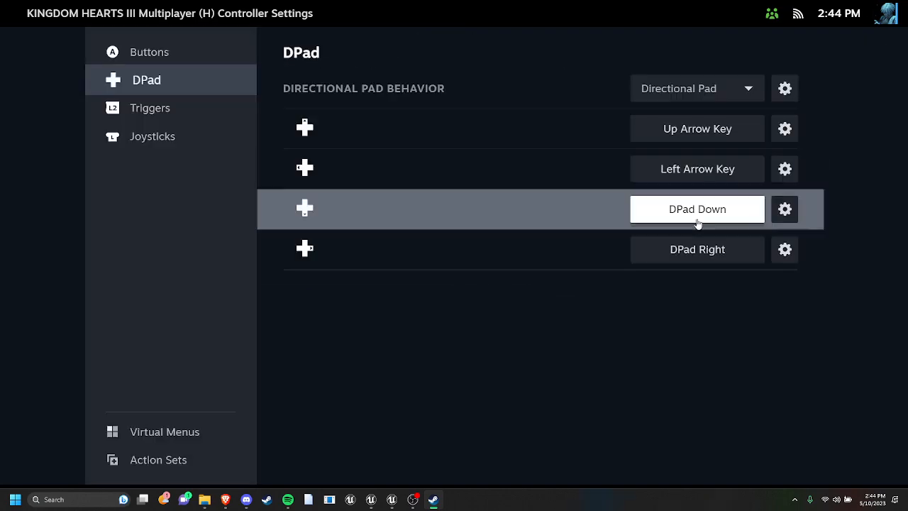
{"action": "left_click", "coordinate": [697, 209]}
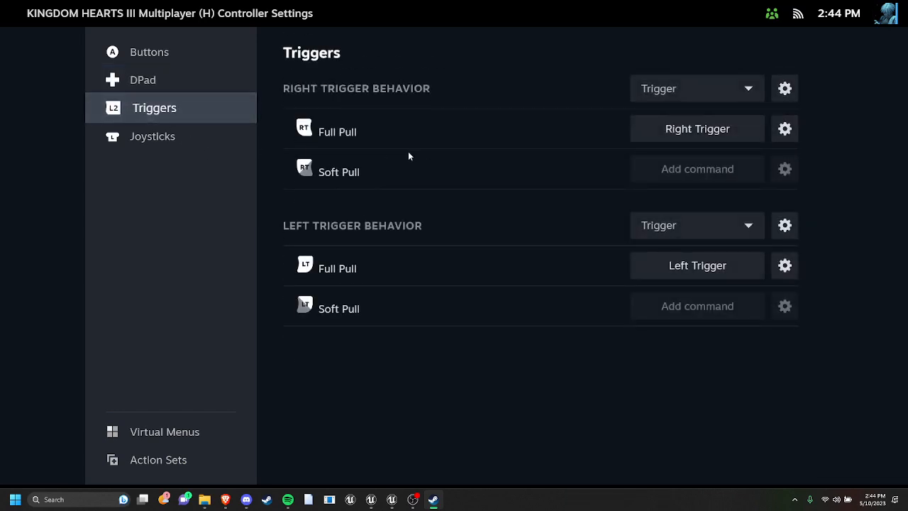
{"action": "mouse_move", "coordinate": [582, 149]}
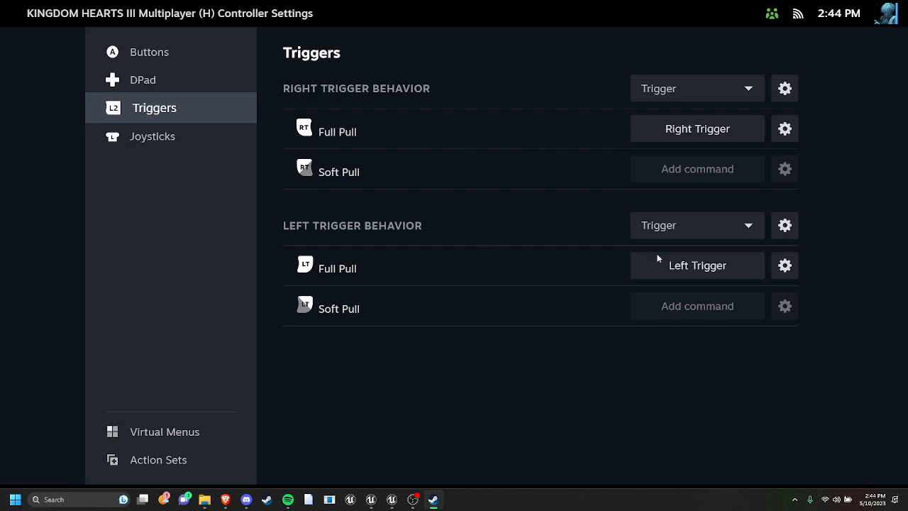
{"action": "mouse_move", "coordinate": [684, 273]}
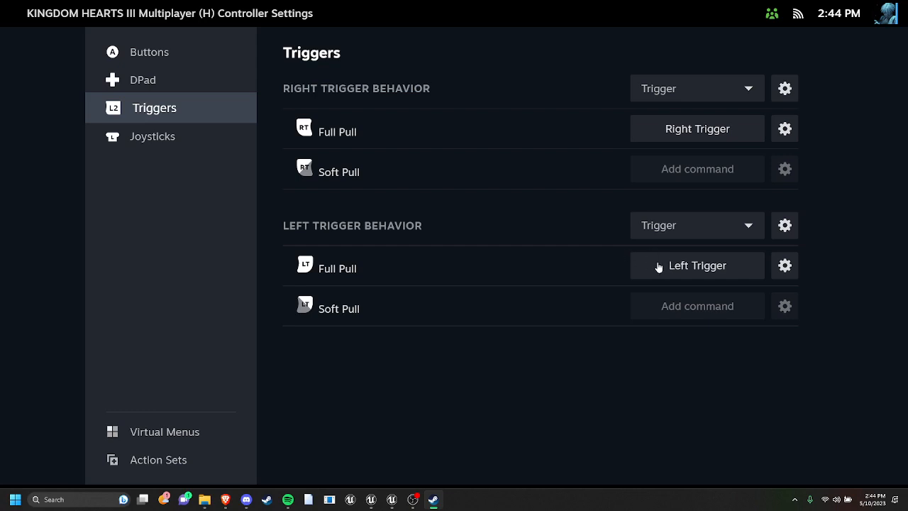
{"action": "mouse_move", "coordinate": [699, 271]}
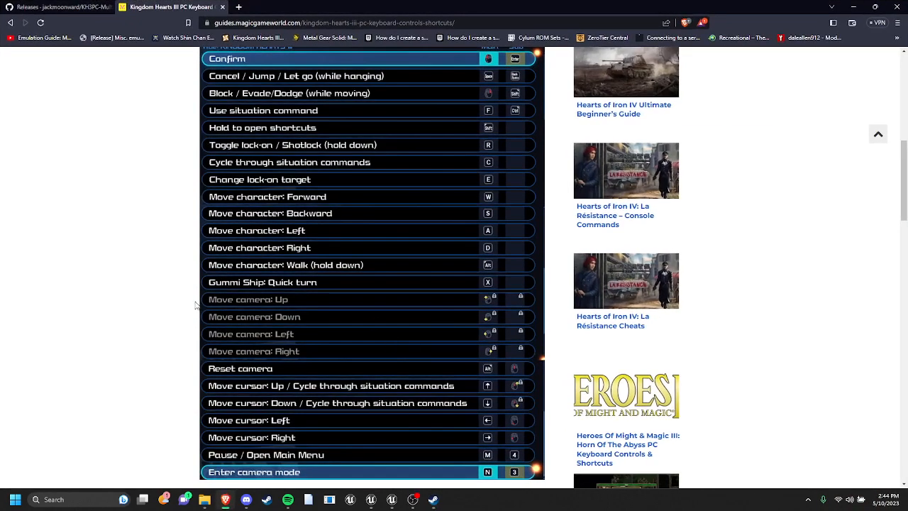
{"action": "mouse_move", "coordinate": [449, 257]}
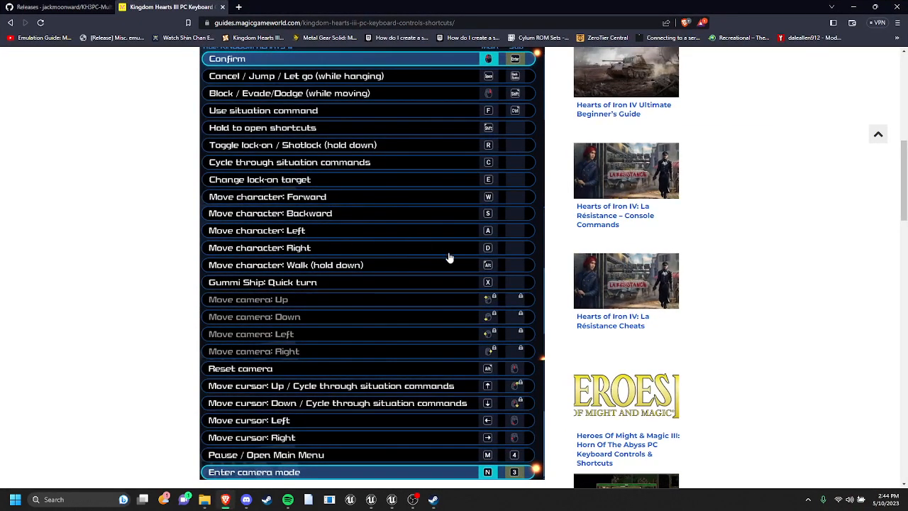
{"action": "mouse_move", "coordinate": [298, 186]}
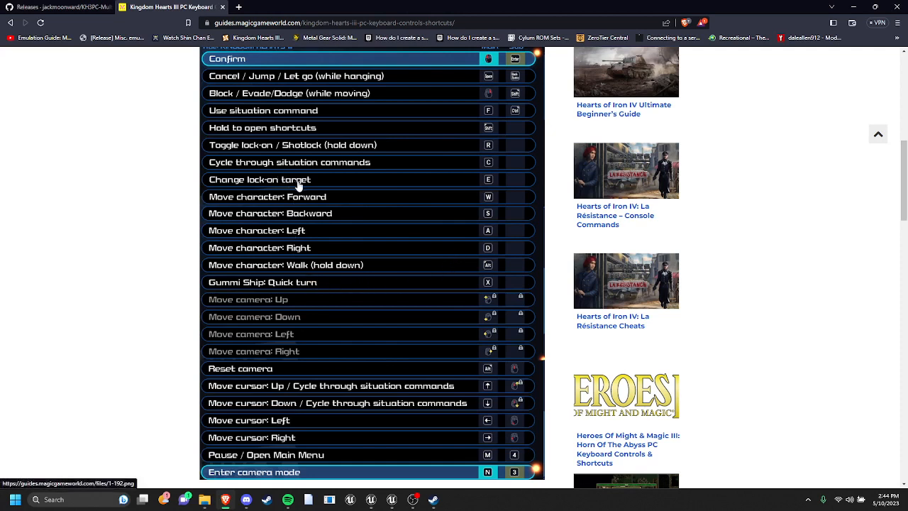
{"action": "mouse_move", "coordinate": [465, 170]}
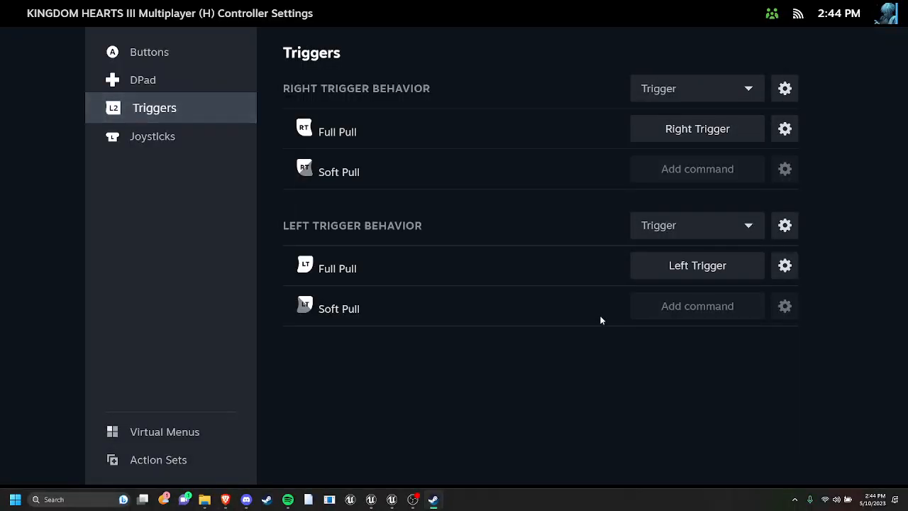
Step: Map left trigger full pull to C and right to U, naming it 'MP Char Drop (U)'
{"action": "left_click", "coordinate": [697, 265]}
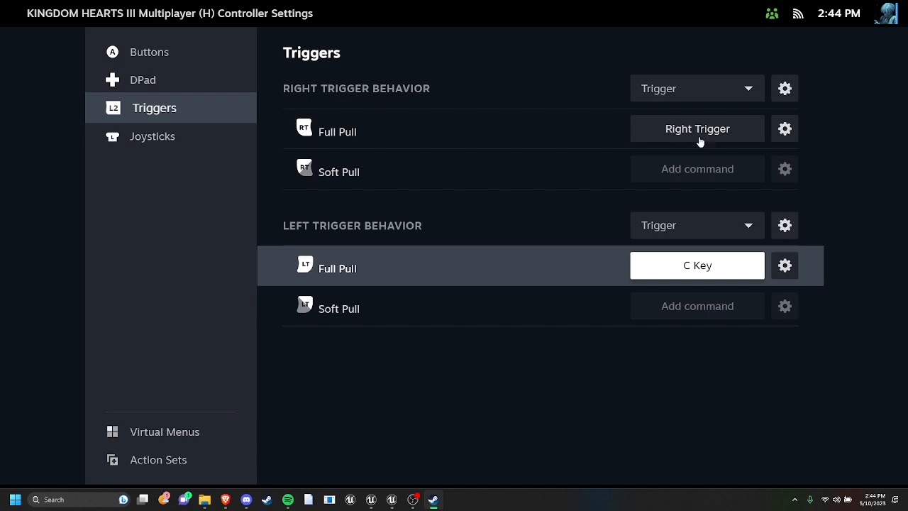
{"action": "mouse_move", "coordinate": [693, 136]}
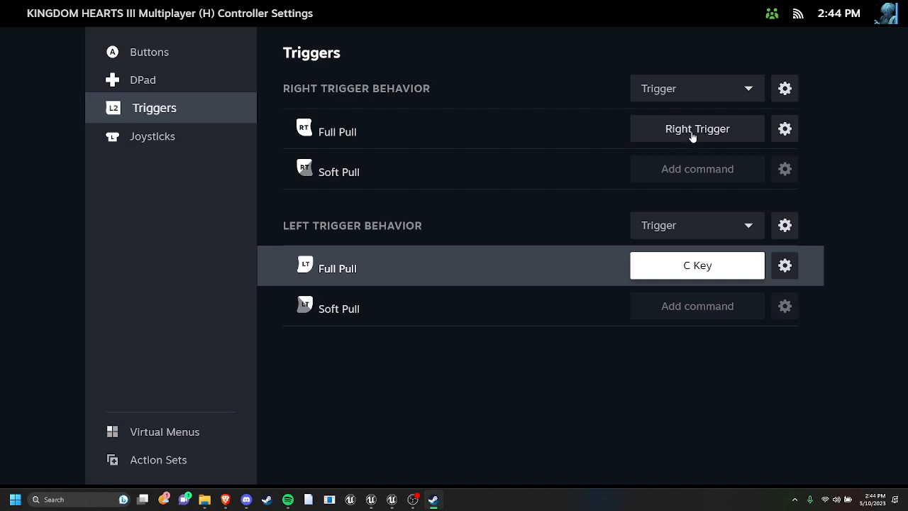
{"action": "mouse_move", "coordinate": [650, 129]}
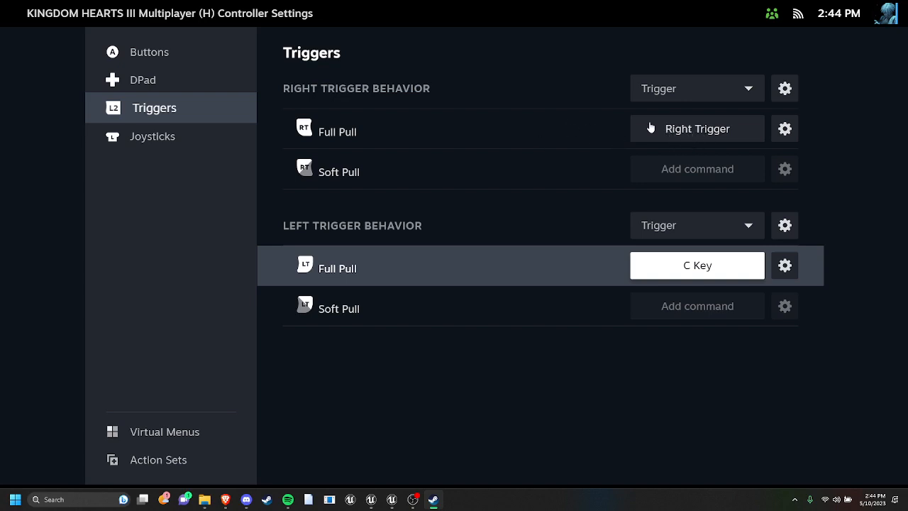
{"action": "mouse_move", "coordinate": [712, 144]}
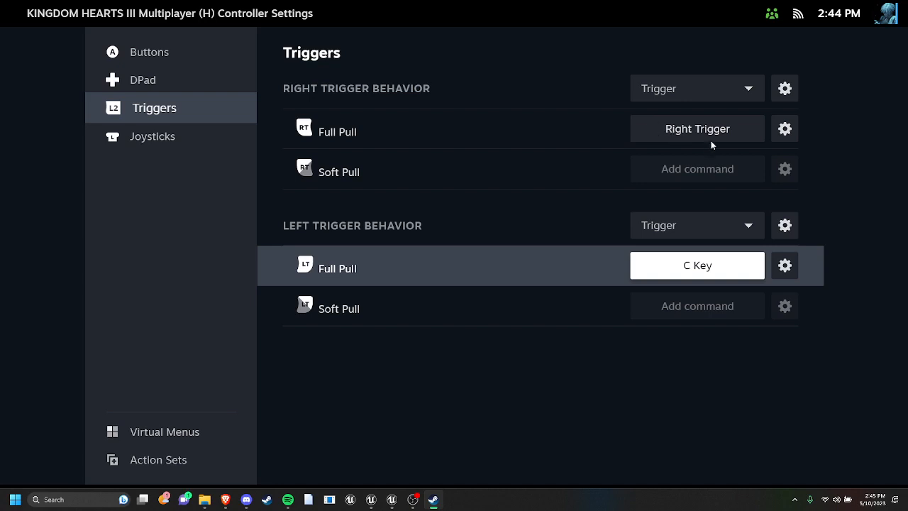
{"action": "mouse_move", "coordinate": [679, 135]}
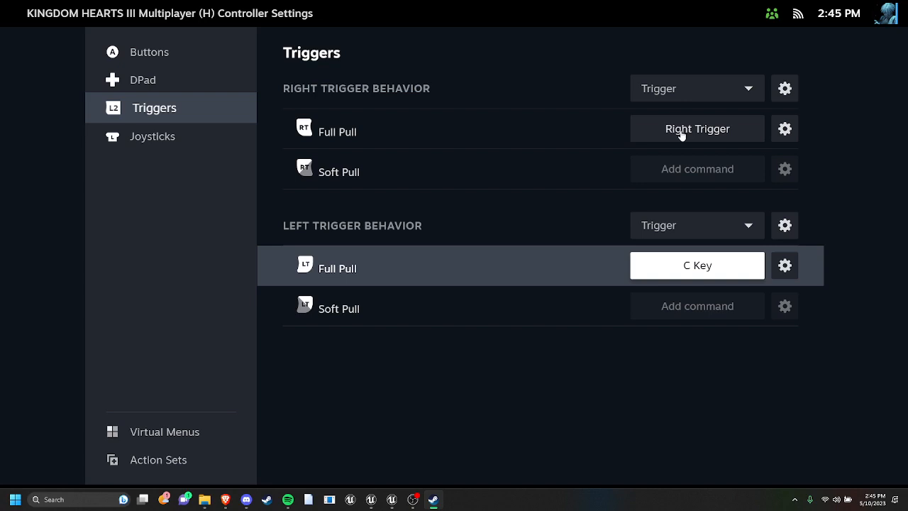
{"action": "left_click", "coordinate": [697, 128]}
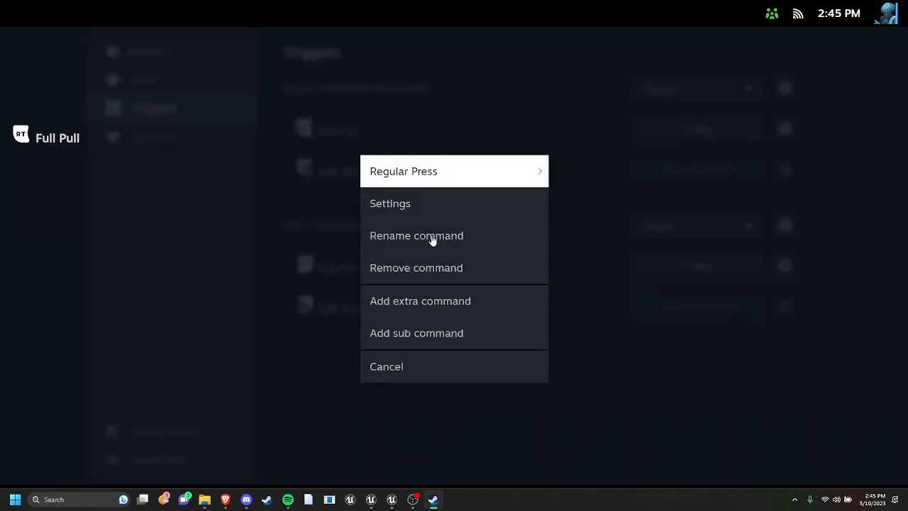
{"action": "mouse_move", "coordinate": [415, 242]}
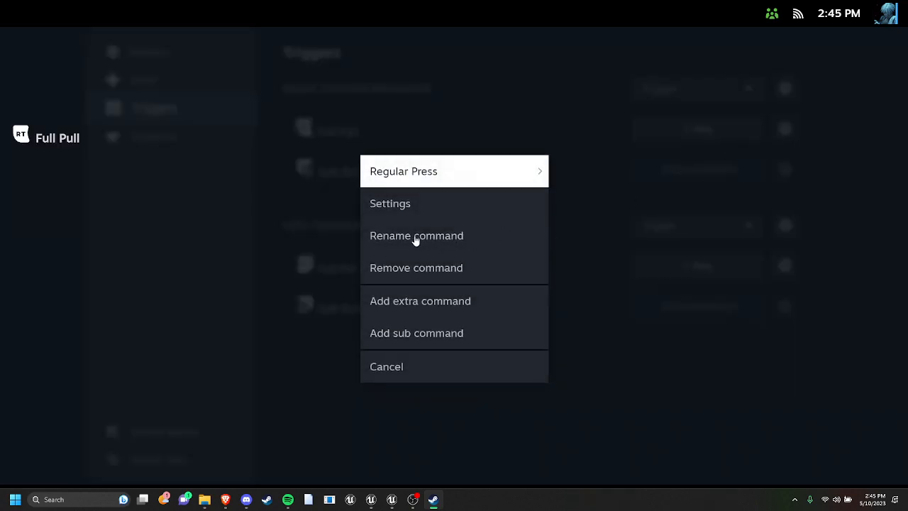
{"action": "left_click", "coordinate": [416, 235]}
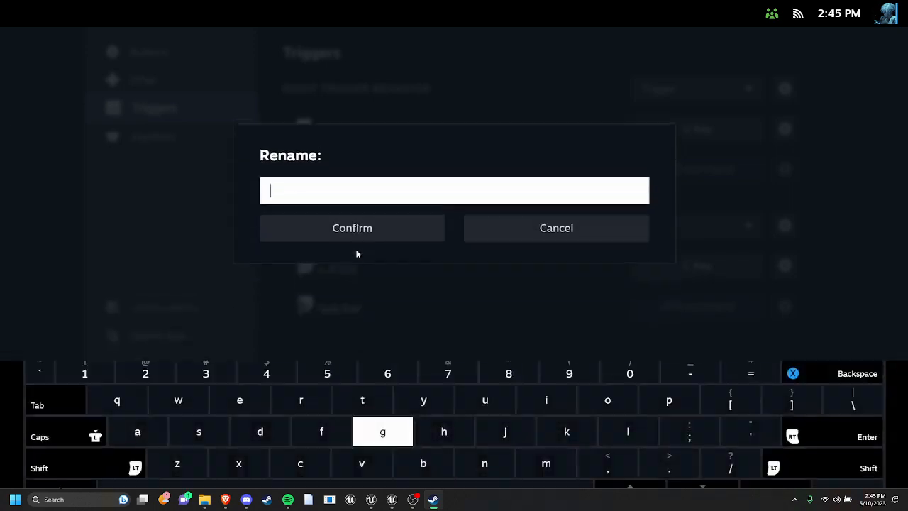
{"action": "type", "text": "M"}
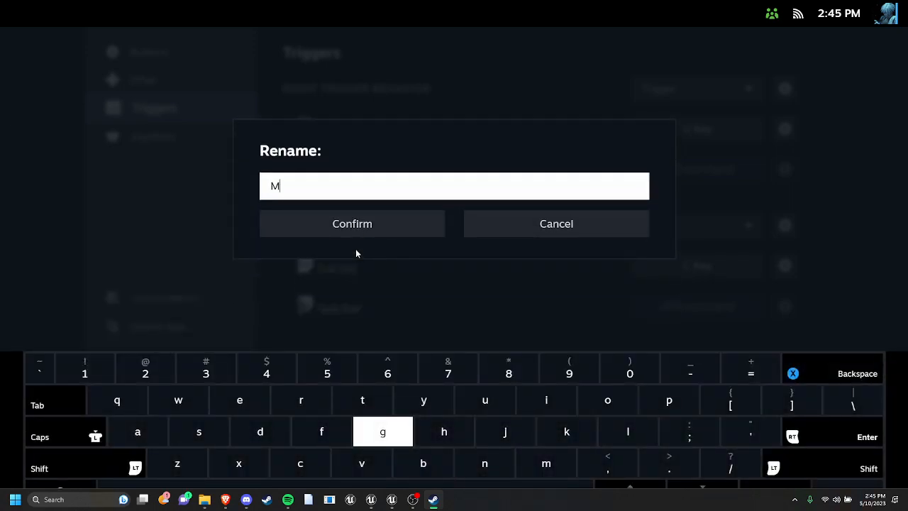
{"action": "type", "text": "P Char Drop (U"}
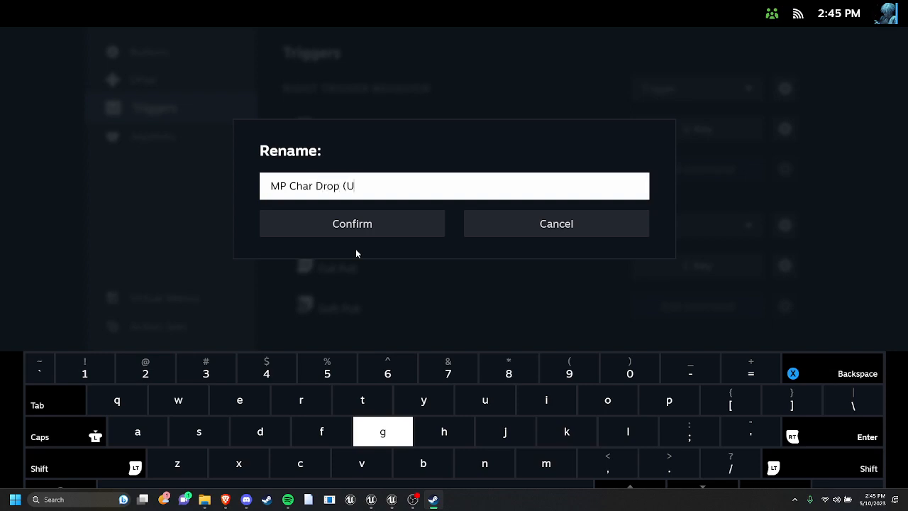
{"action": "left_click", "coordinate": [352, 224]}
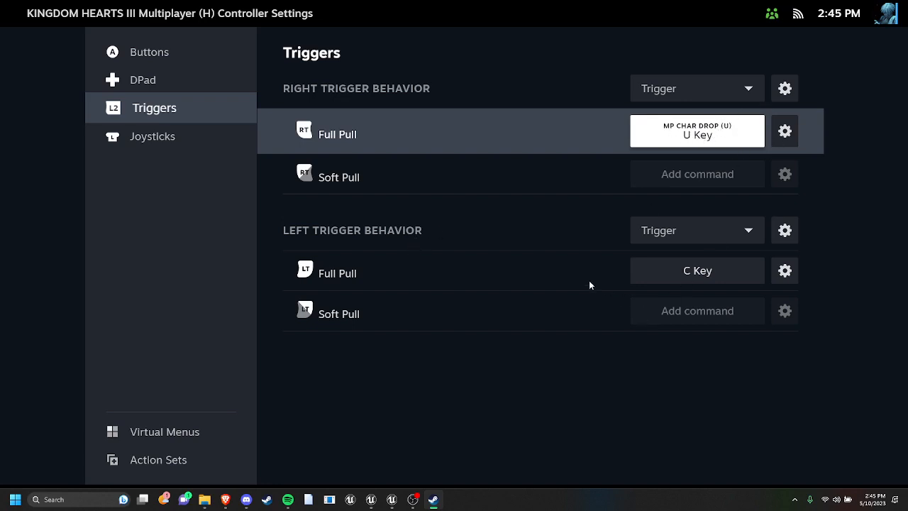
{"action": "mouse_move", "coordinate": [166, 146]}
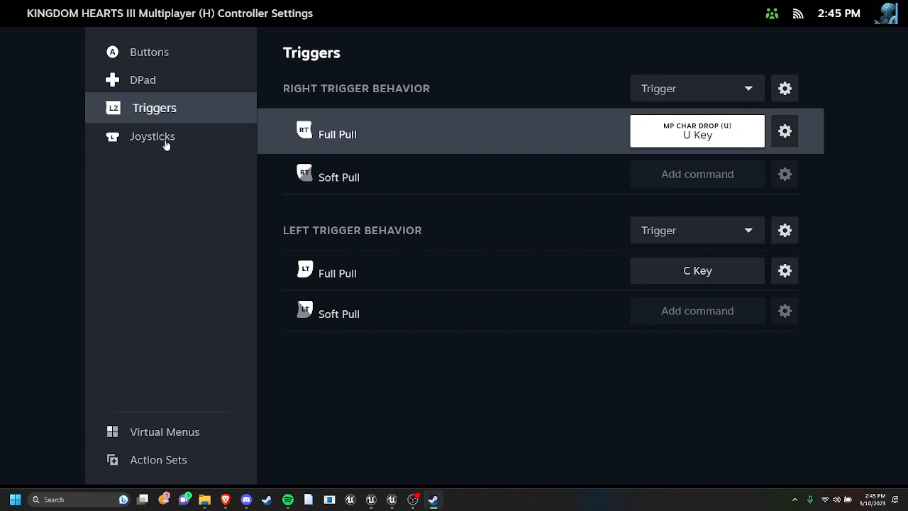
Step: Map the right joystick click to U, then reopen its key picker to add F4
{"action": "left_click", "coordinate": [152, 135]}
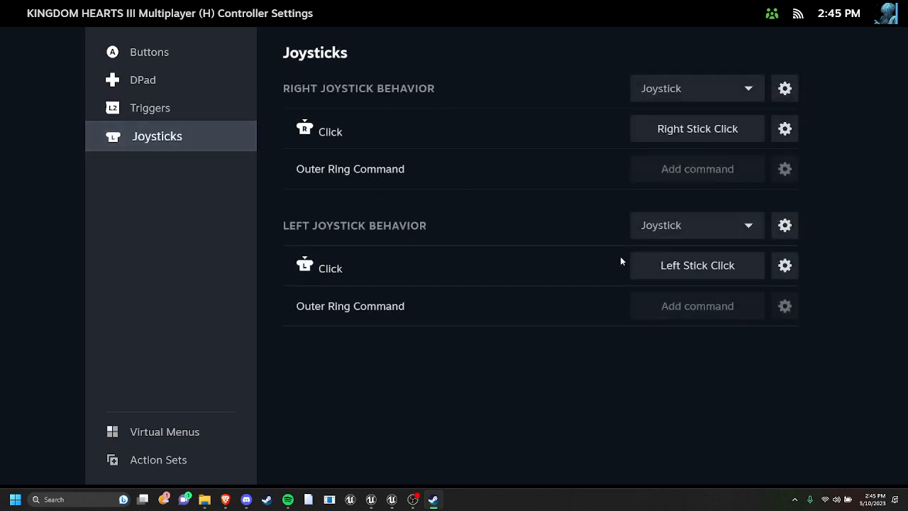
{"action": "mouse_move", "coordinate": [550, 247]}
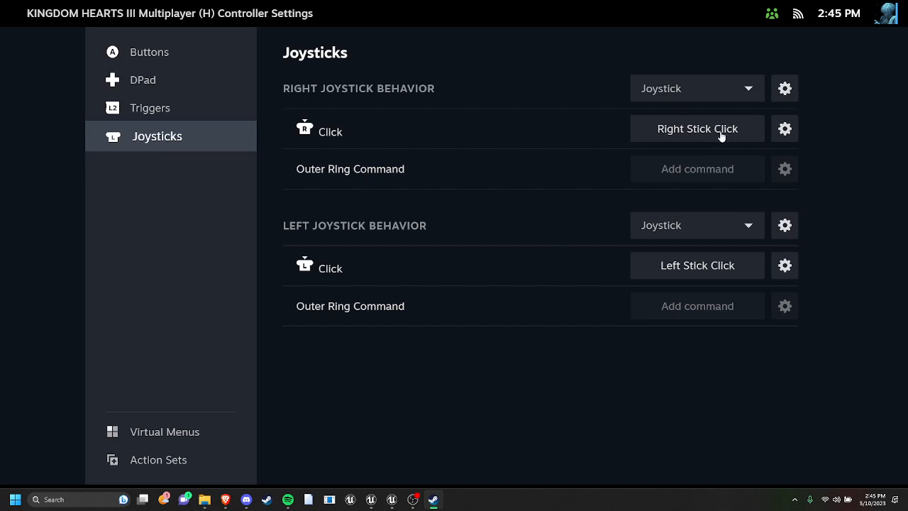
{"action": "left_click", "coordinate": [696, 129]}
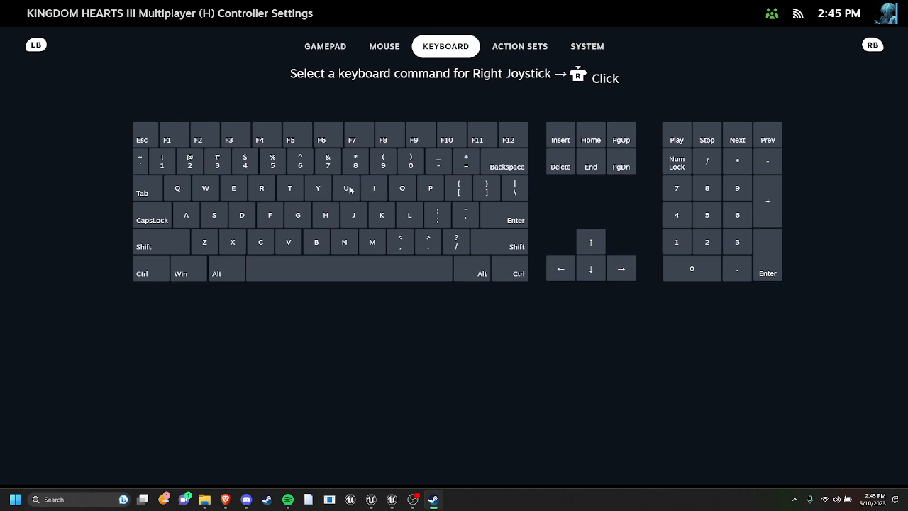
{"action": "left_click", "coordinate": [346, 188]}
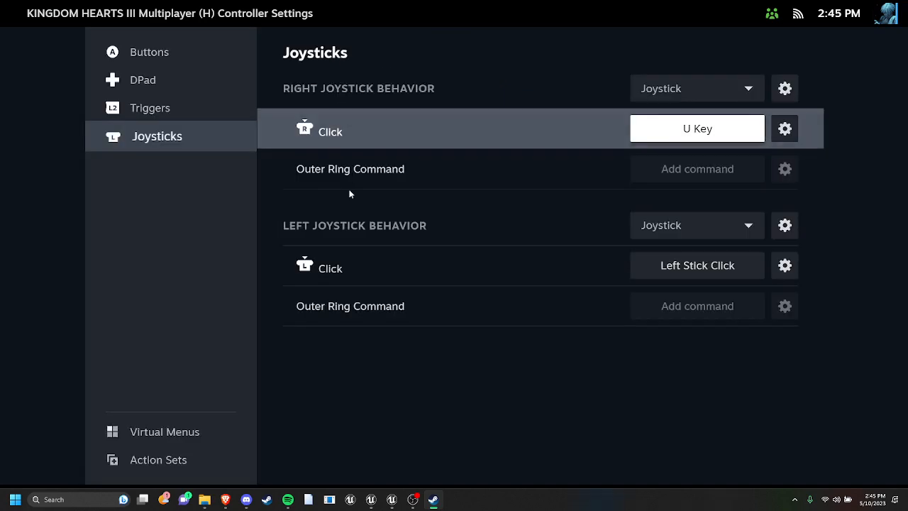
{"action": "mouse_move", "coordinate": [574, 168]}
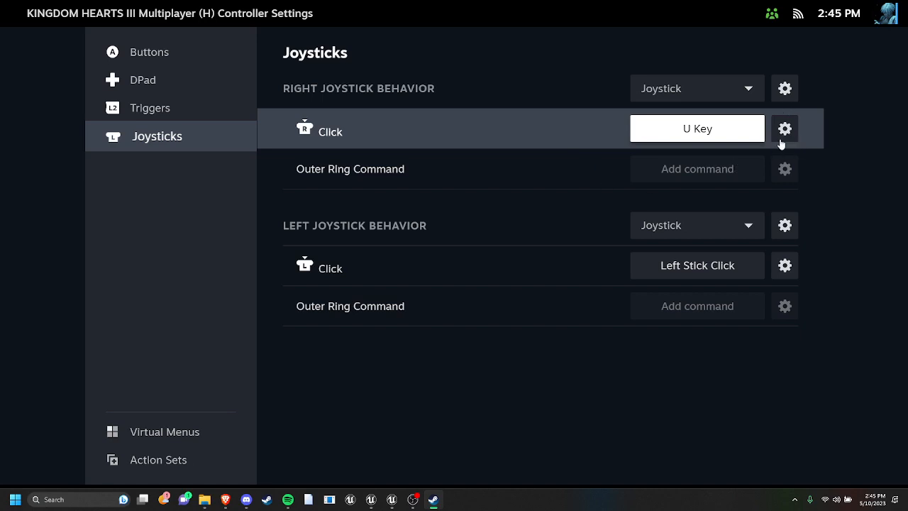
{"action": "mouse_move", "coordinate": [789, 139]}
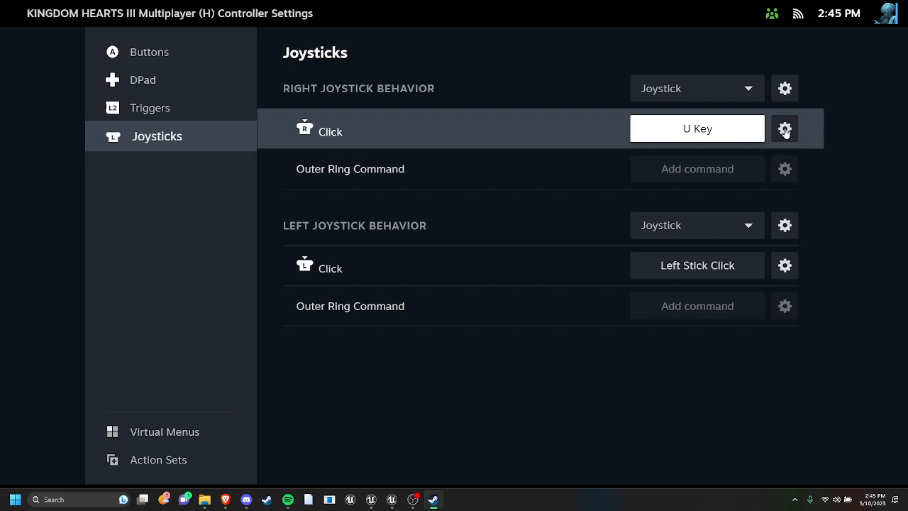
{"action": "left_click", "coordinate": [697, 129]}
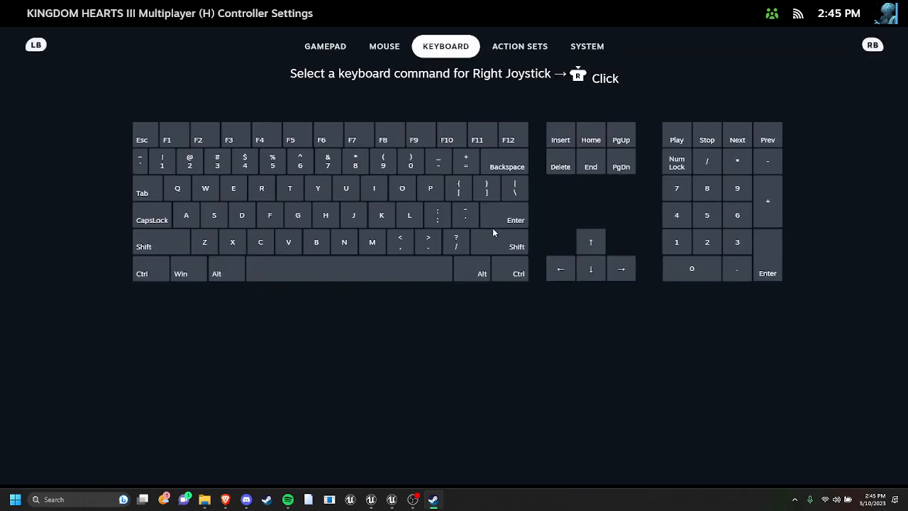
{"action": "mouse_move", "coordinate": [325, 208]}
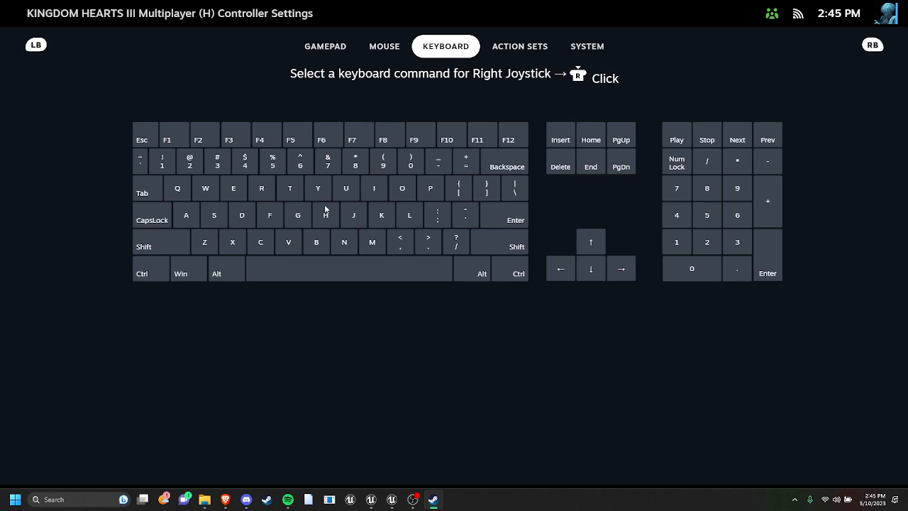
{"action": "mouse_move", "coordinate": [370, 185]}
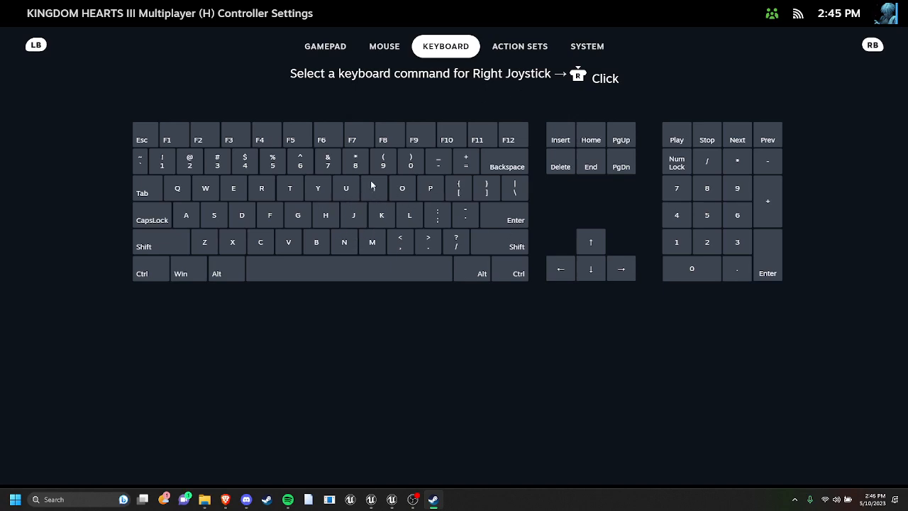
{"action": "mouse_move", "coordinate": [433, 185]}
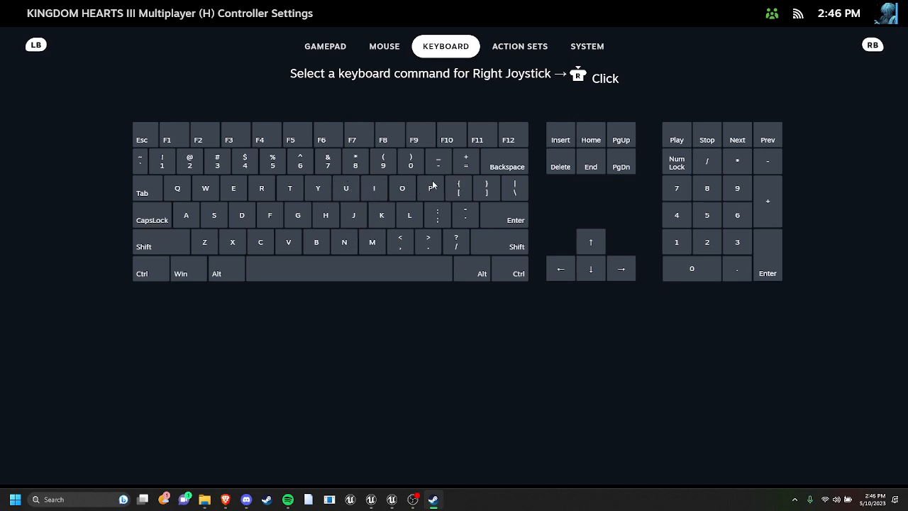
{"action": "mouse_move", "coordinate": [304, 144]}
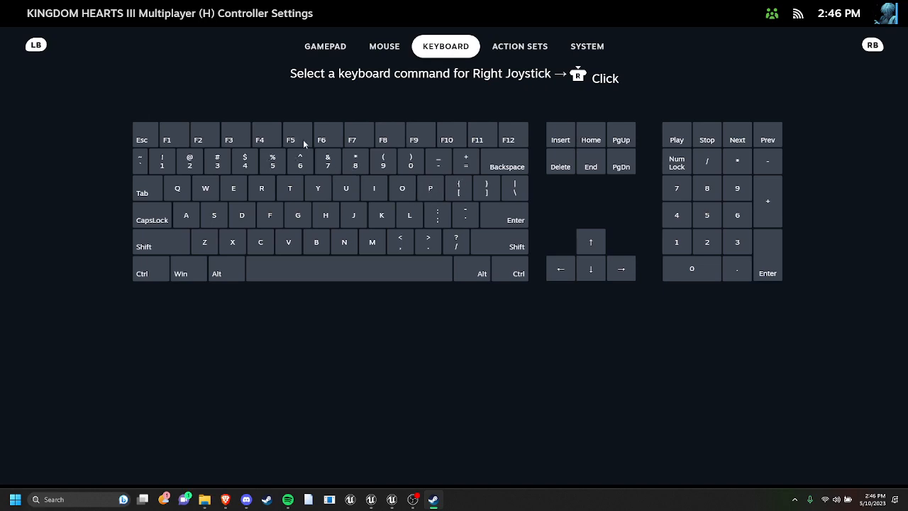
{"action": "mouse_move", "coordinate": [267, 135]}
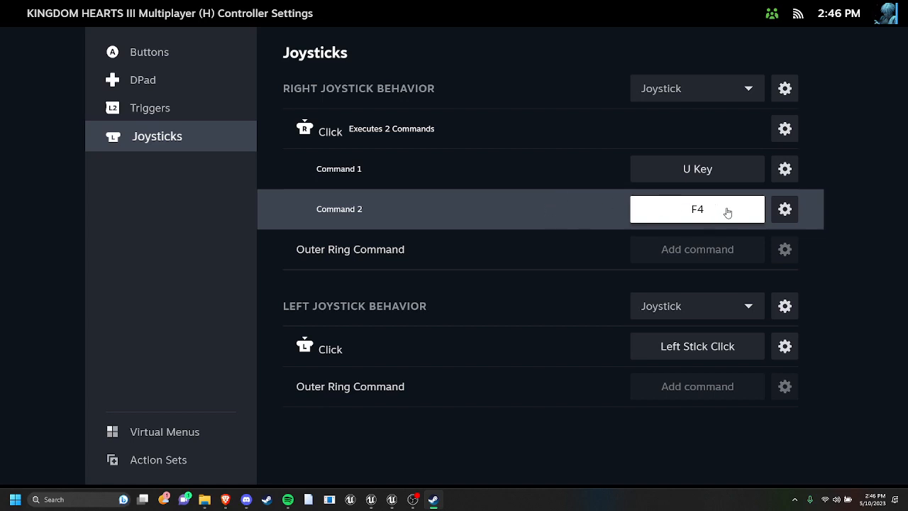
Step: Turn the right stick's F4 command into a long press with 508 ms press time
{"action": "left_click", "coordinate": [784, 209]}
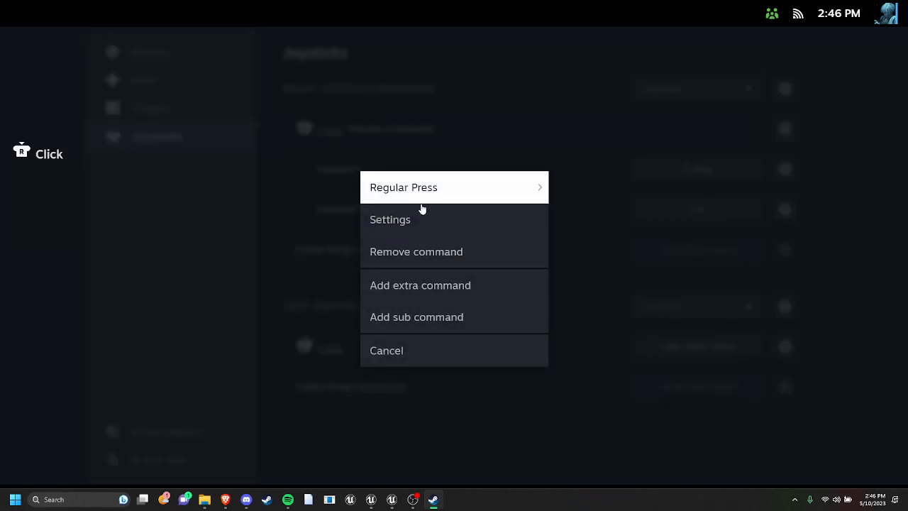
{"action": "left_click", "coordinate": [404, 187]}
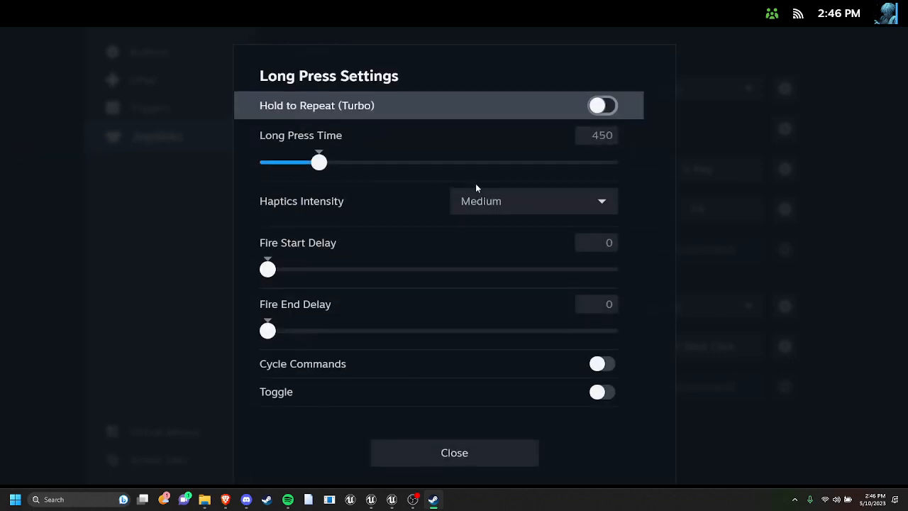
{"action": "left_click_drag", "start_coordinate": [318, 161], "coordinate": [327, 161]}
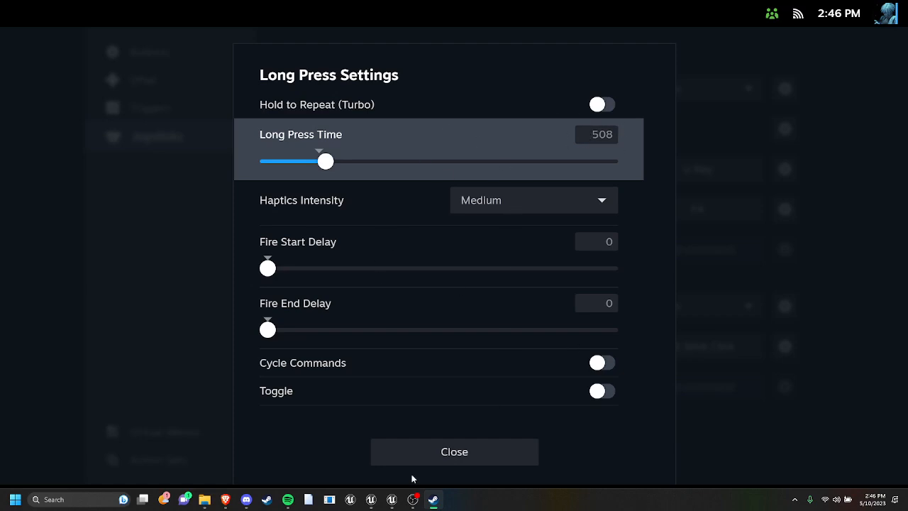
{"action": "mouse_move", "coordinate": [441, 436]}
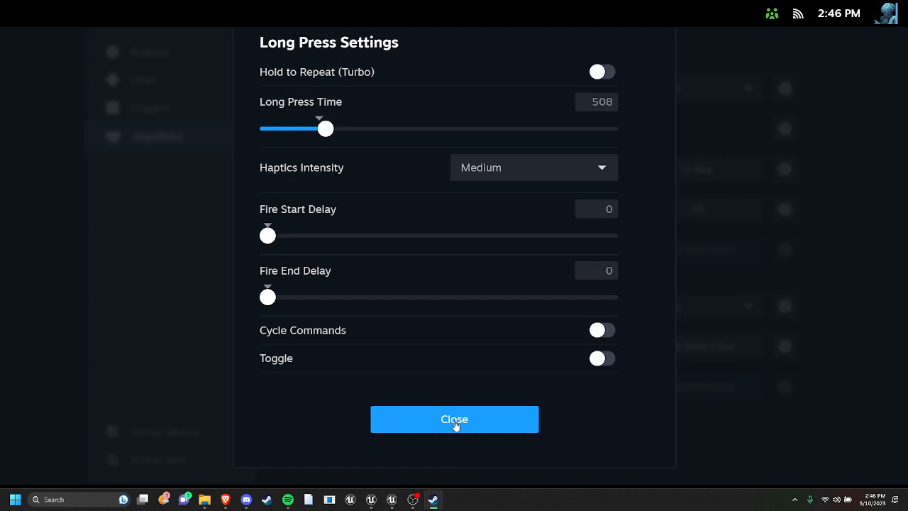
{"action": "left_click", "coordinate": [454, 419]}
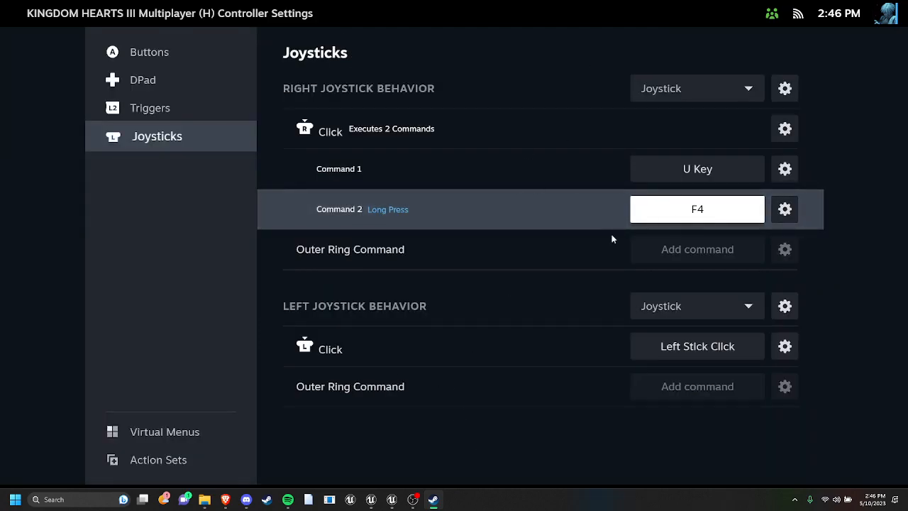
{"action": "mouse_move", "coordinate": [619, 209]}
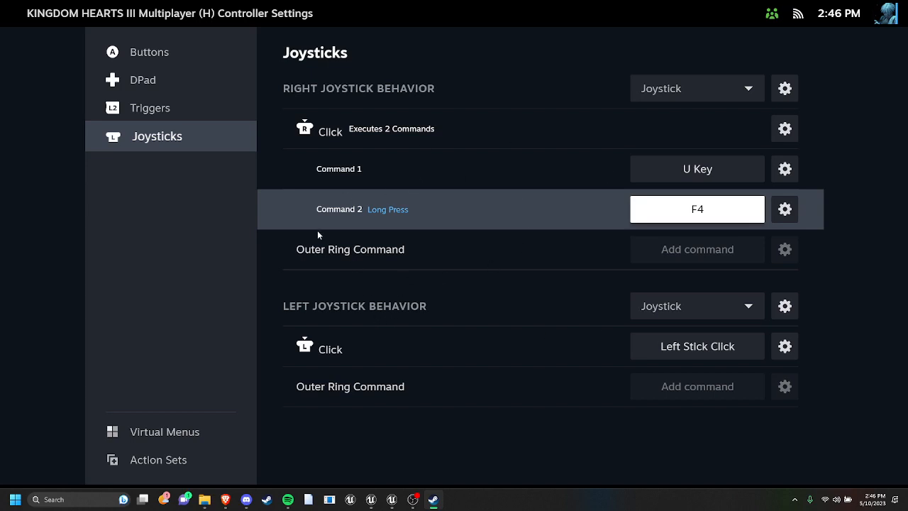
{"action": "mouse_move", "coordinate": [528, 319]}
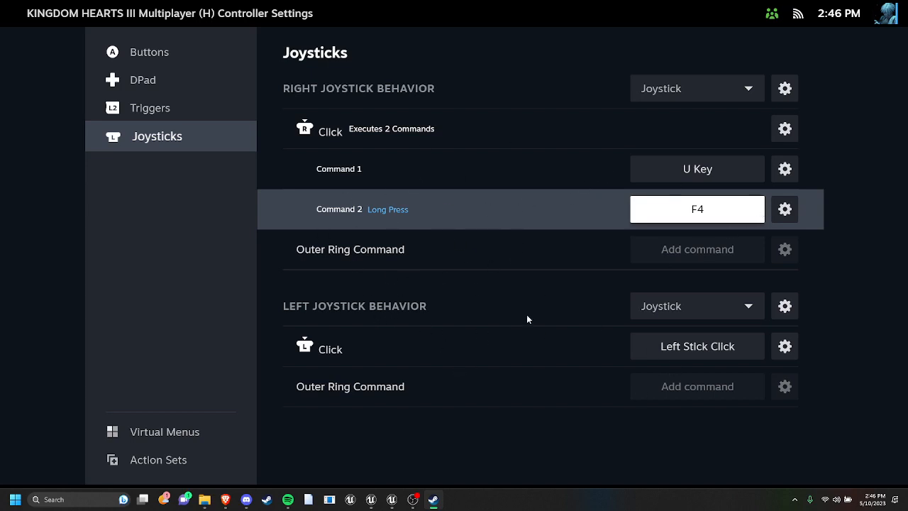
Step: Set left joystick click to F6, review Triggers and DPad, then reopen Controller Settings
{"action": "left_click", "coordinate": [696, 346]}
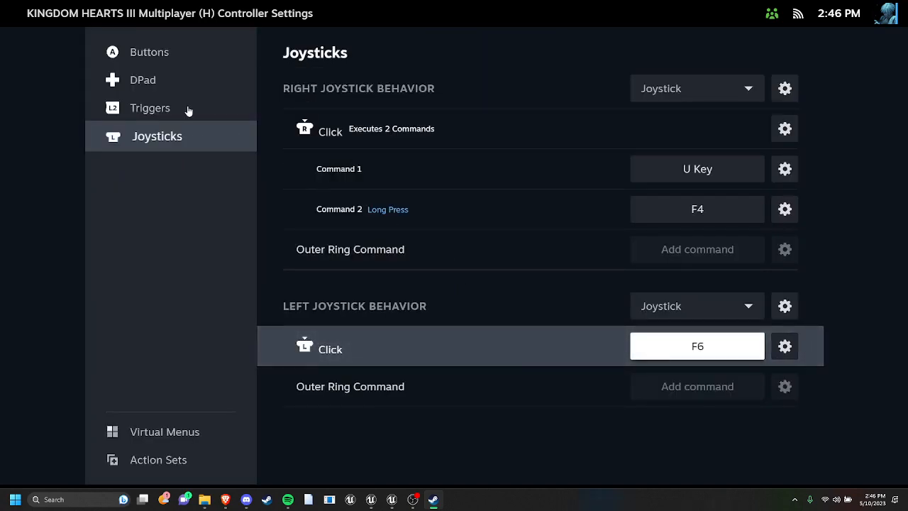
{"action": "left_click", "coordinate": [149, 107]}
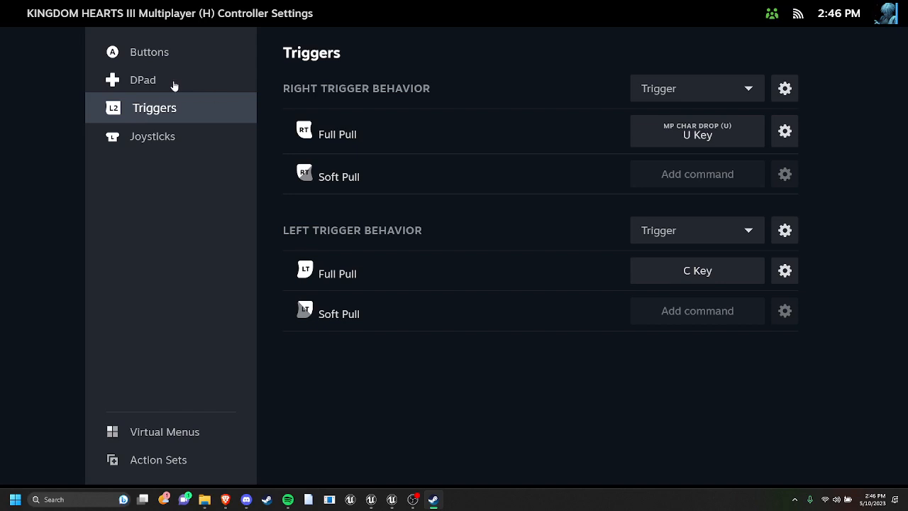
{"action": "left_click", "coordinate": [142, 80]}
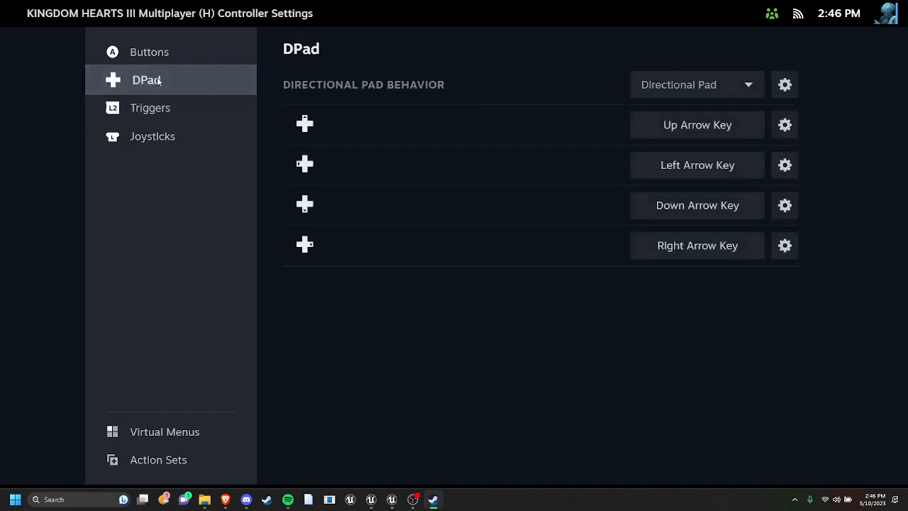
{"action": "left_click", "coordinate": [150, 52]}
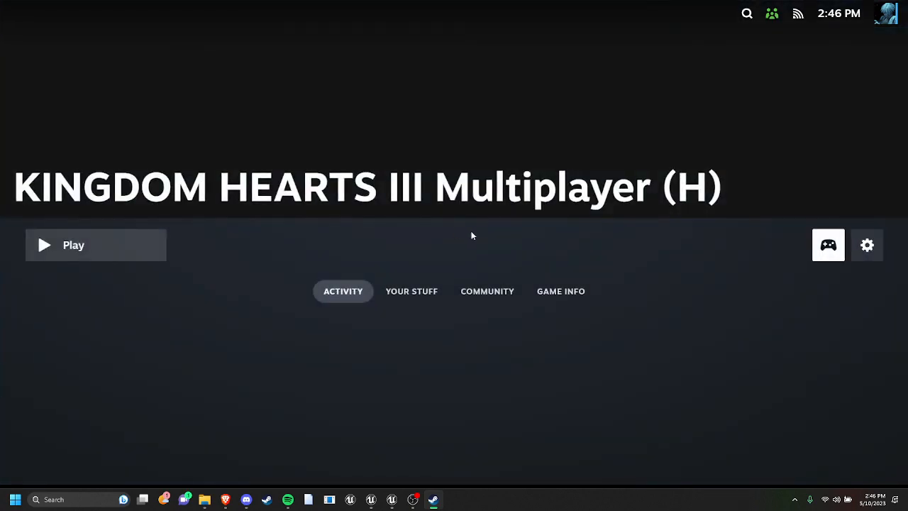
{"action": "left_click", "coordinate": [828, 245]}
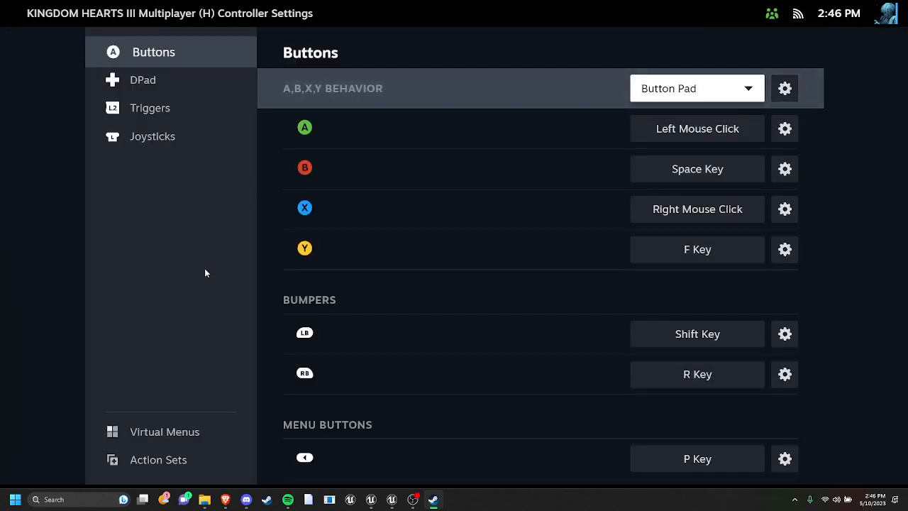
{"action": "mouse_move", "coordinate": [93, 78]}
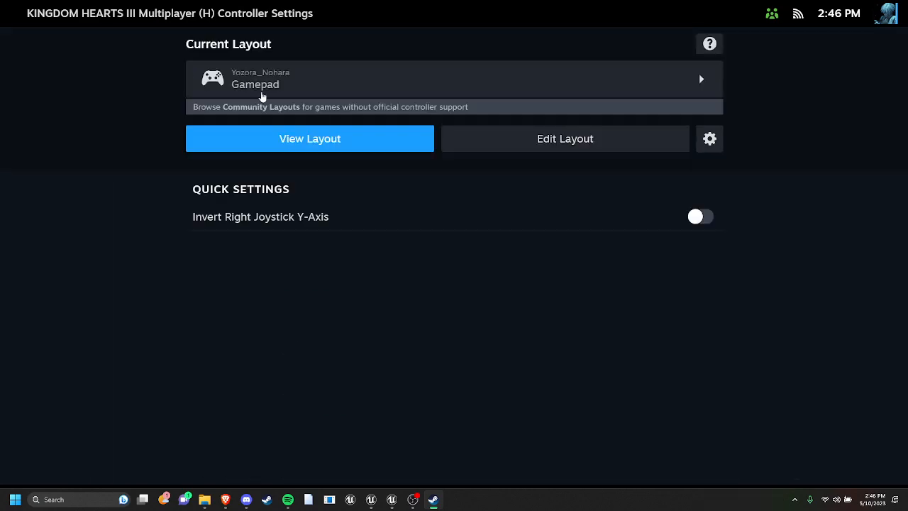
{"action": "mouse_move", "coordinate": [451, 166]}
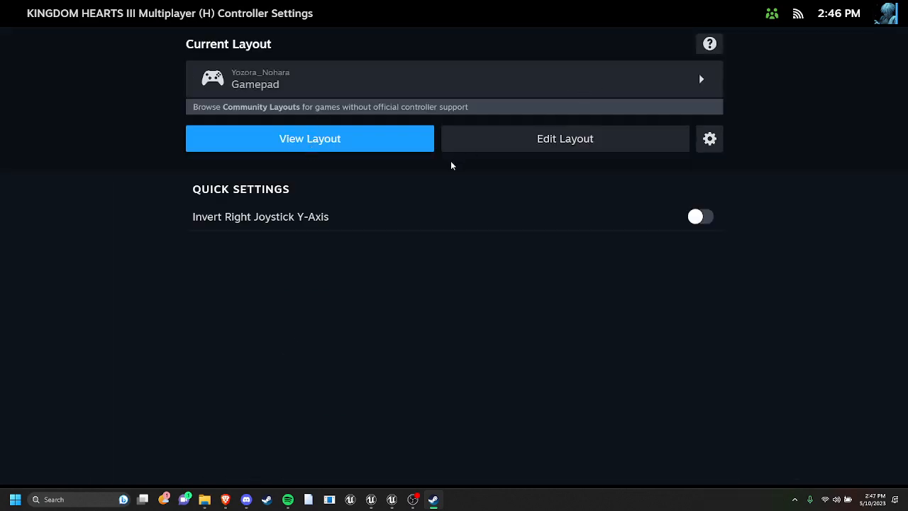
{"action": "mouse_move", "coordinate": [418, 88]}
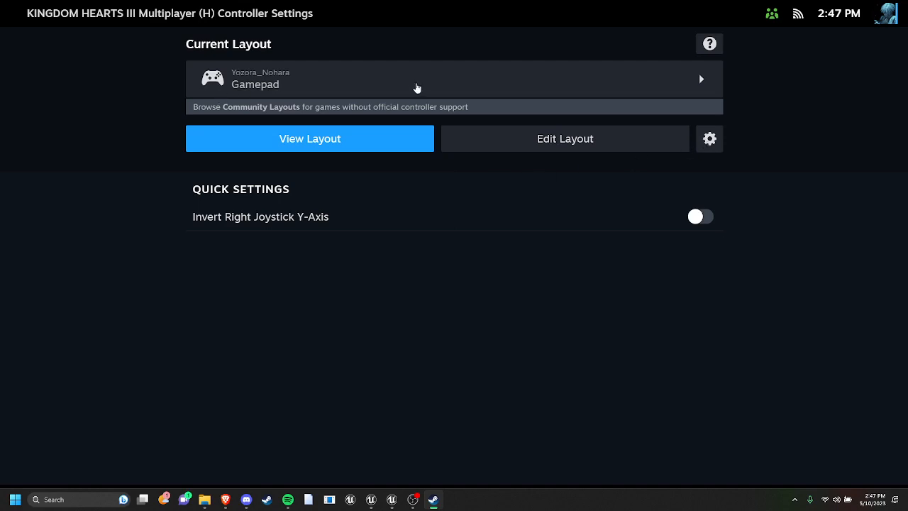
{"action": "mouse_move", "coordinate": [272, 104]}
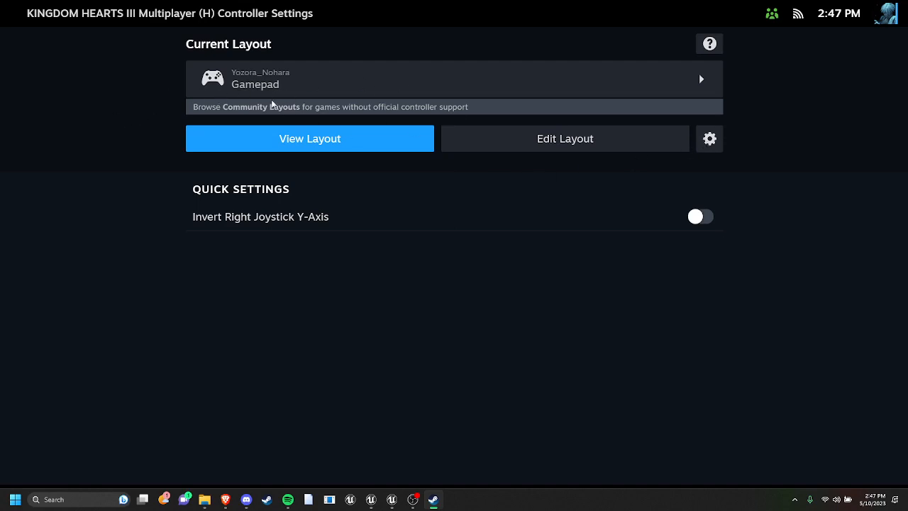
{"action": "mouse_move", "coordinate": [428, 160]}
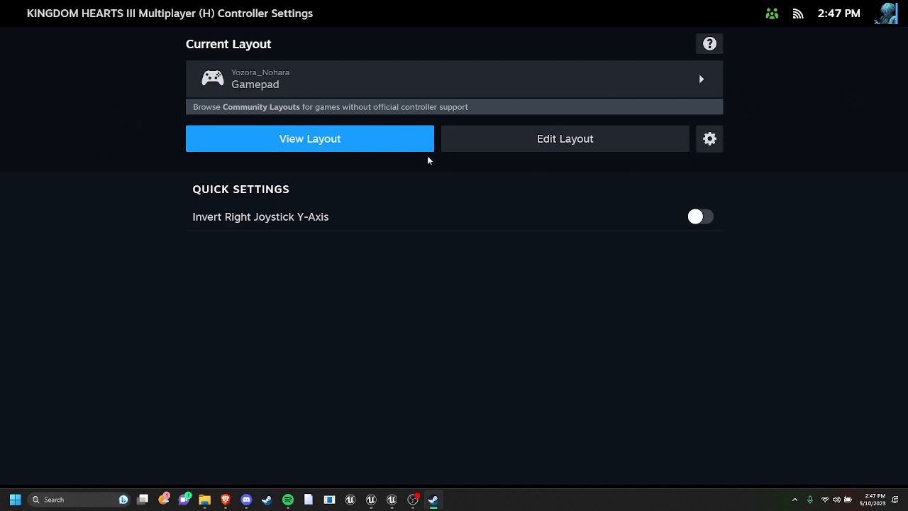
{"action": "mouse_move", "coordinate": [638, 100]}
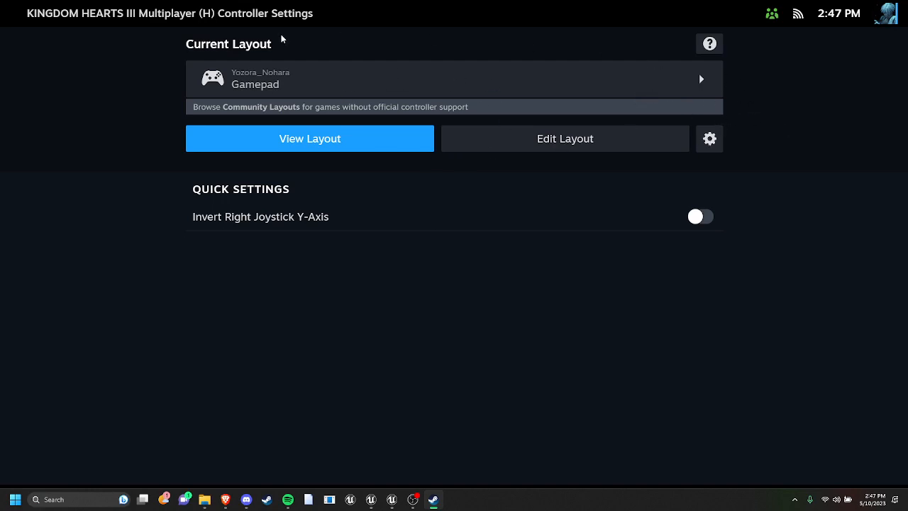
{"action": "mouse_move", "coordinate": [339, 378]}
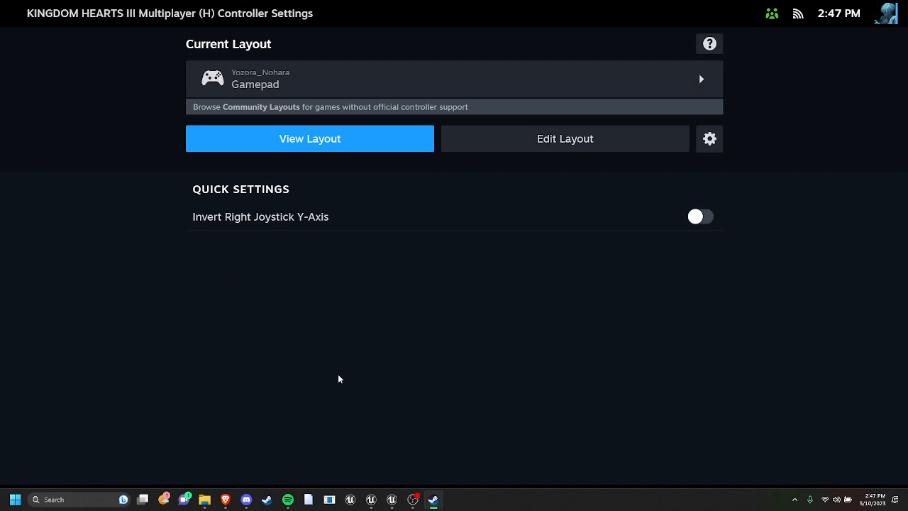
{"action": "mouse_move", "coordinate": [457, 320]}
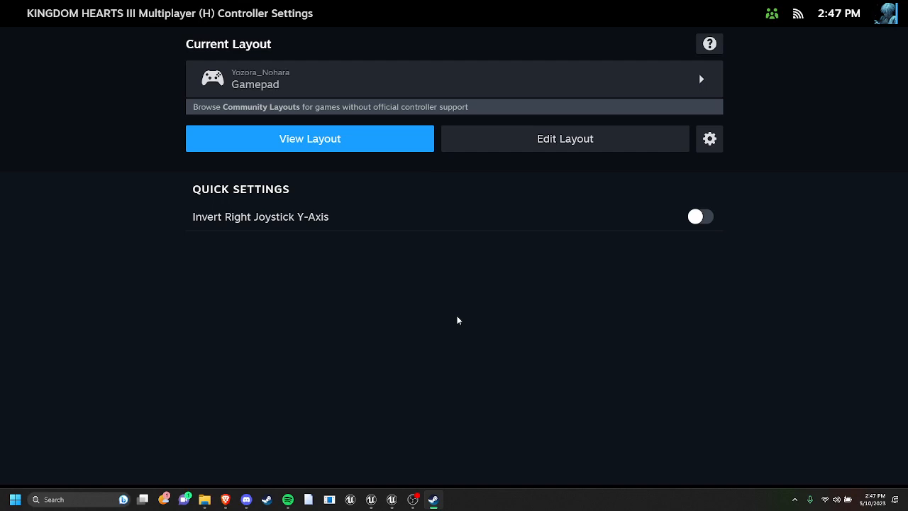
{"action": "mouse_move", "coordinate": [417, 354]}
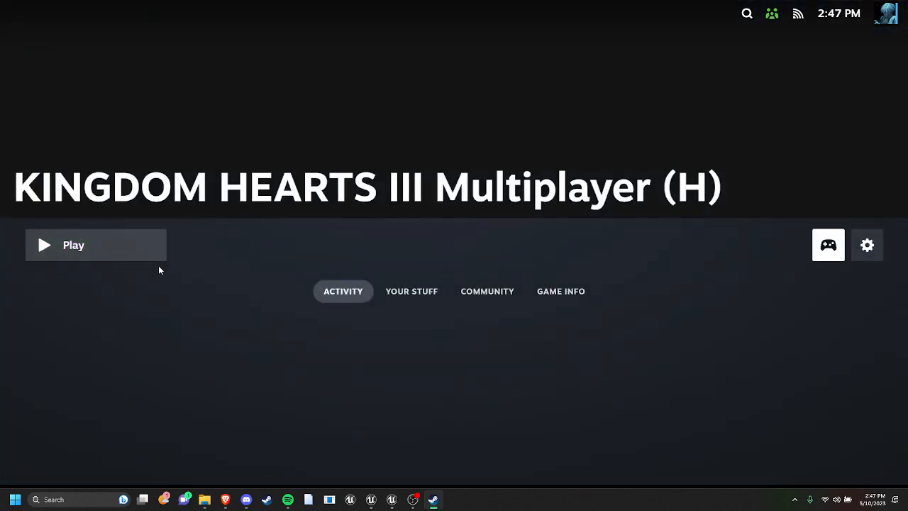
{"action": "mouse_move", "coordinate": [237, 300]}
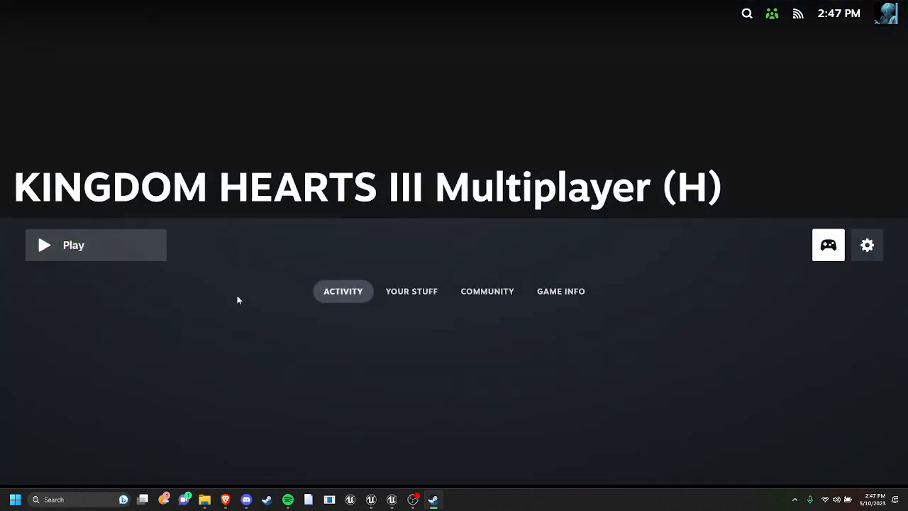
{"action": "mouse_move", "coordinate": [142, 254]}
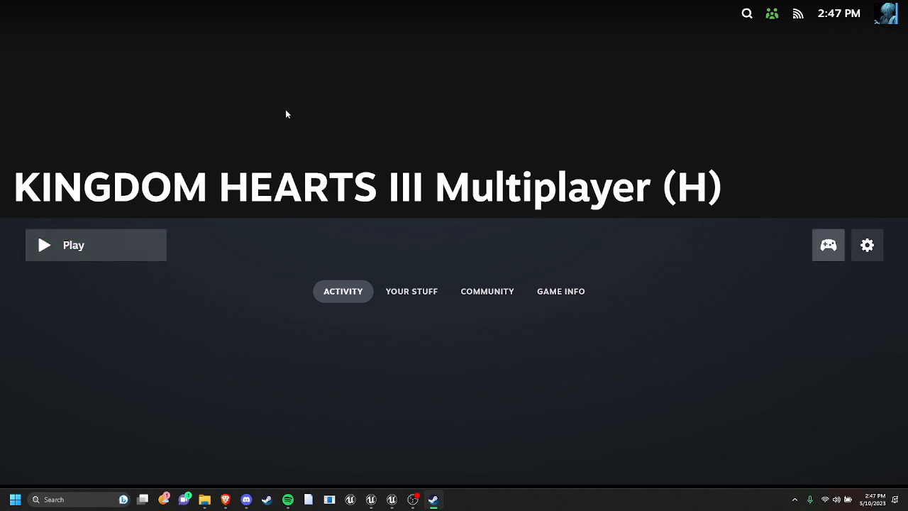
Step: Hit Play on the KINGDOM HEARTS III Multiplayer (H) game page
{"action": "left_click", "coordinate": [95, 244]}
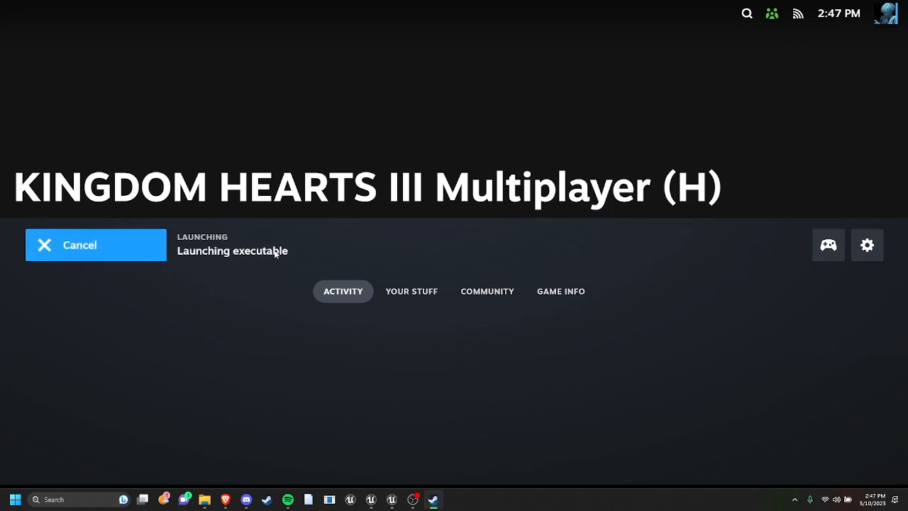
{"action": "mouse_move", "coordinate": [377, 381]}
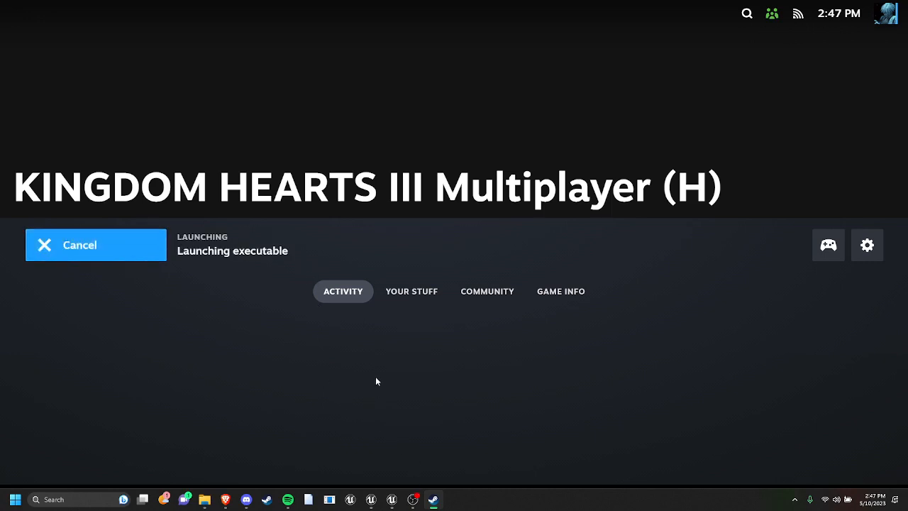
{"action": "mouse_move", "coordinate": [400, 414]}
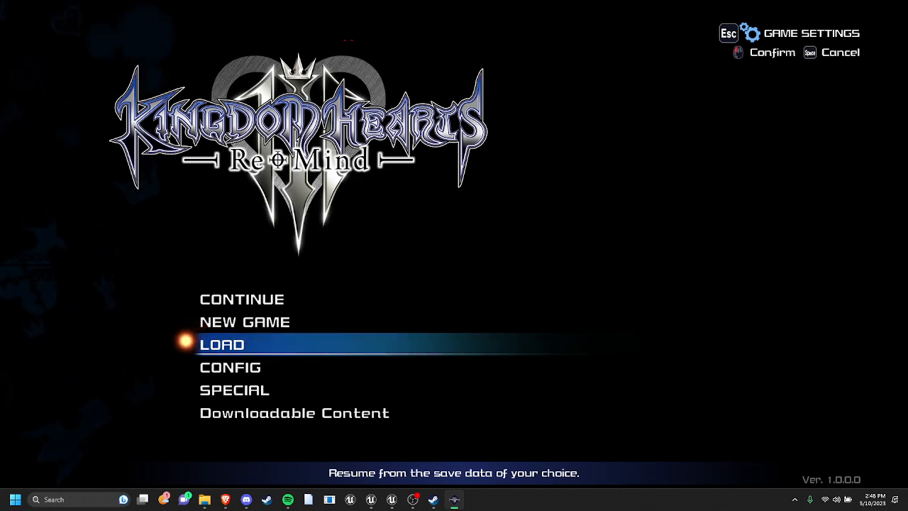
Step: Wait for the KH3 Re Mind title menu to appear, pressing Up once
{"action": "key", "text": "Up"}
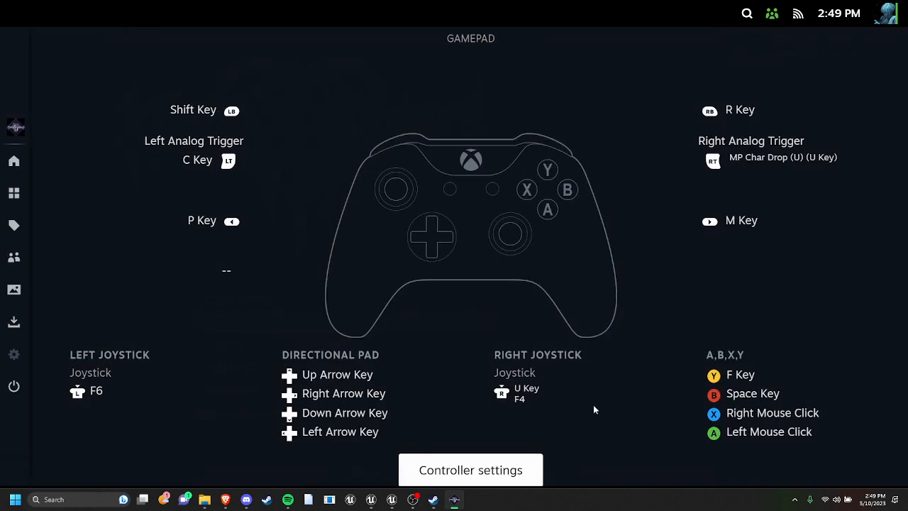
Step: Edit the game's layout and set Right Joystick Behavior to Directional Pad
{"action": "left_click", "coordinate": [470, 470]}
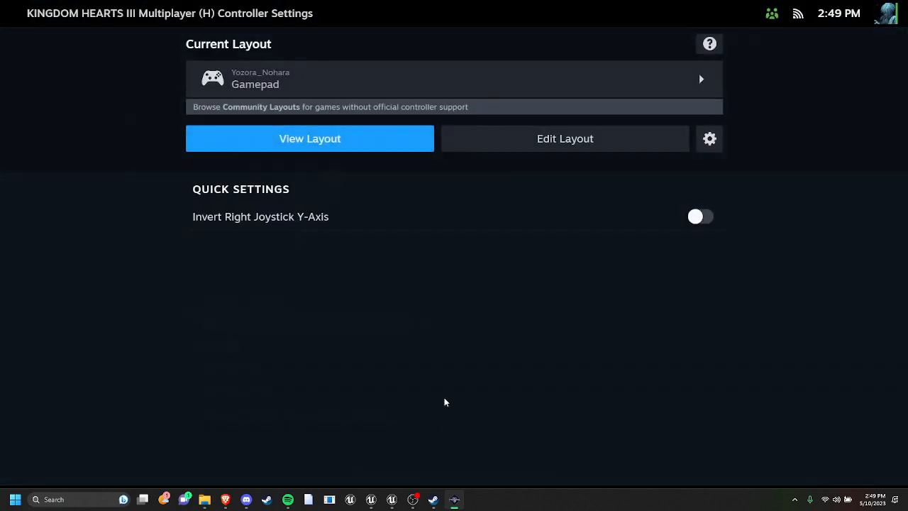
{"action": "left_click", "coordinate": [565, 139]}
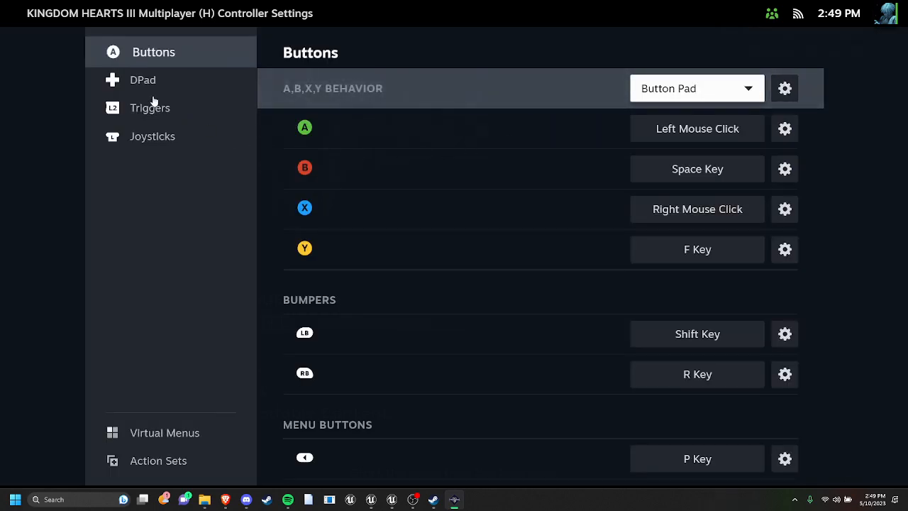
{"action": "left_click", "coordinate": [153, 136]}
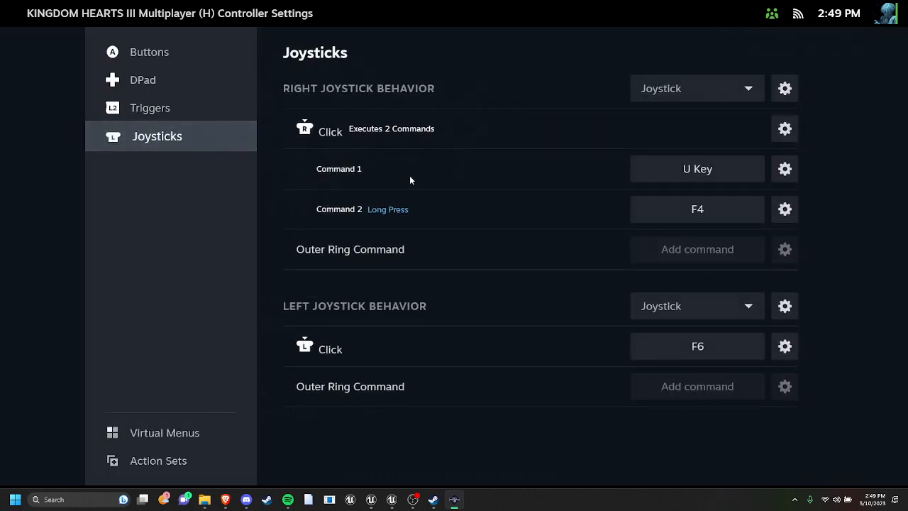
{"action": "left_click", "coordinate": [695, 88]}
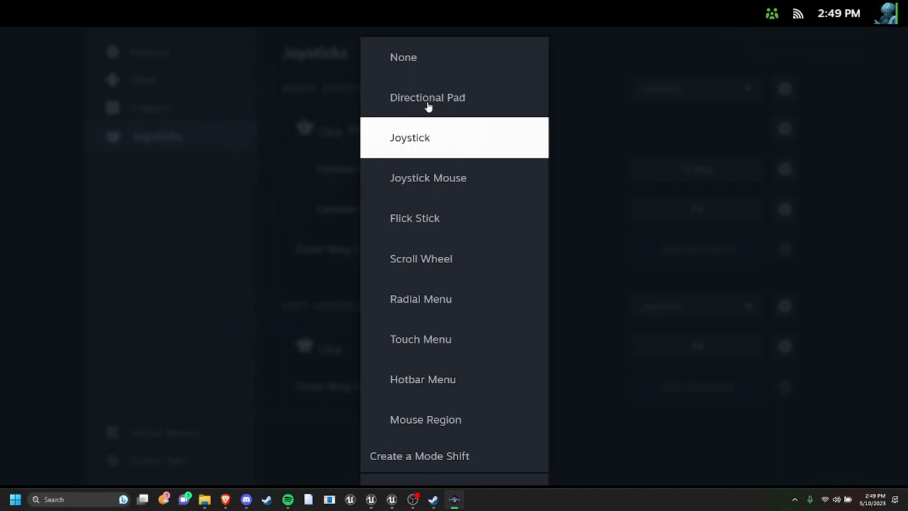
{"action": "mouse_move", "coordinate": [426, 105]}
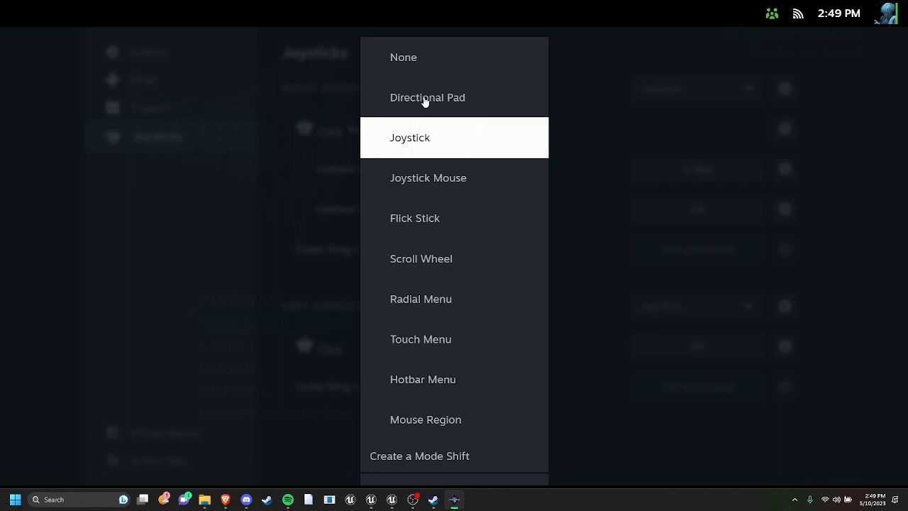
{"action": "left_click", "coordinate": [427, 97]}
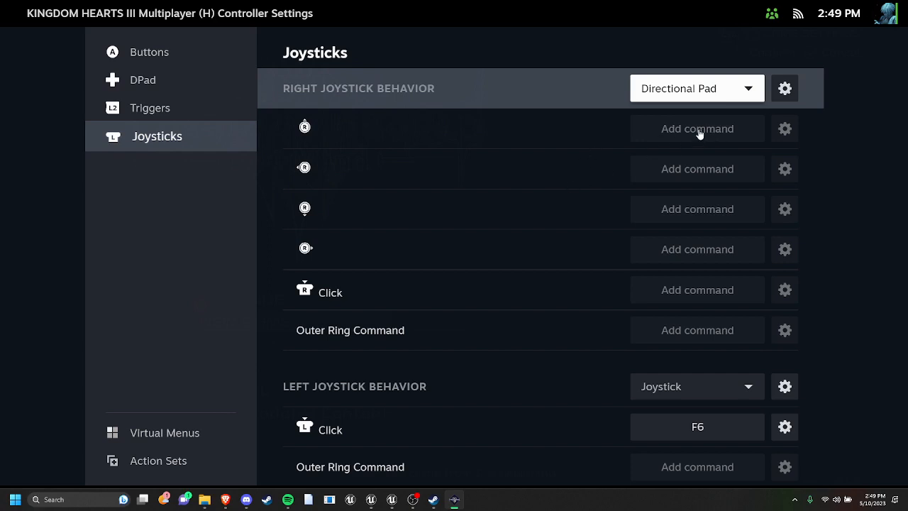
{"action": "mouse_move", "coordinate": [488, 170]}
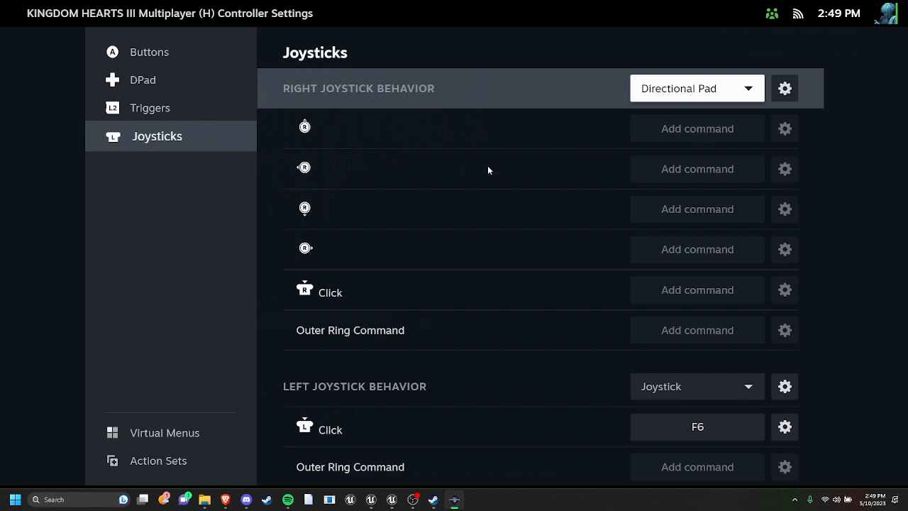
{"action": "mouse_move", "coordinate": [579, 124]}
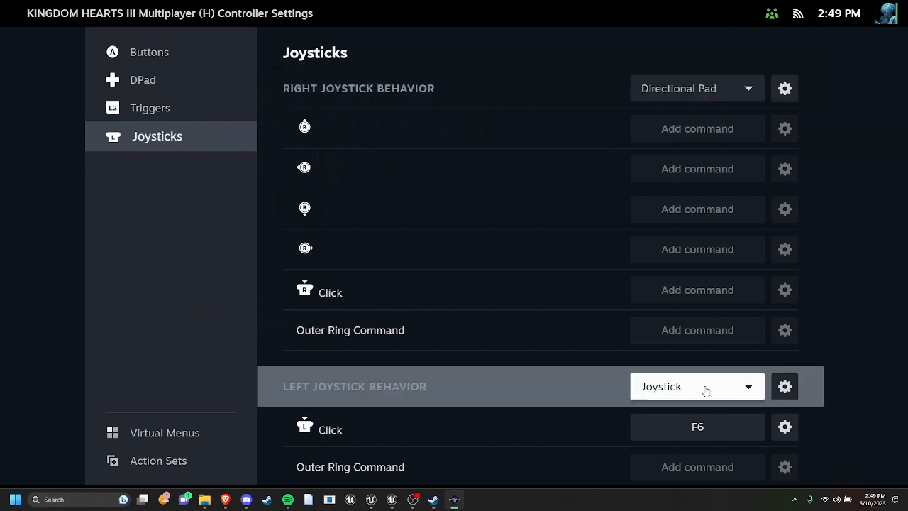
Step: Set left joystick to Directional Pad and right joystick to Joystick Mouse, cancelling Move by Amount
{"action": "left_click", "coordinate": [695, 386]}
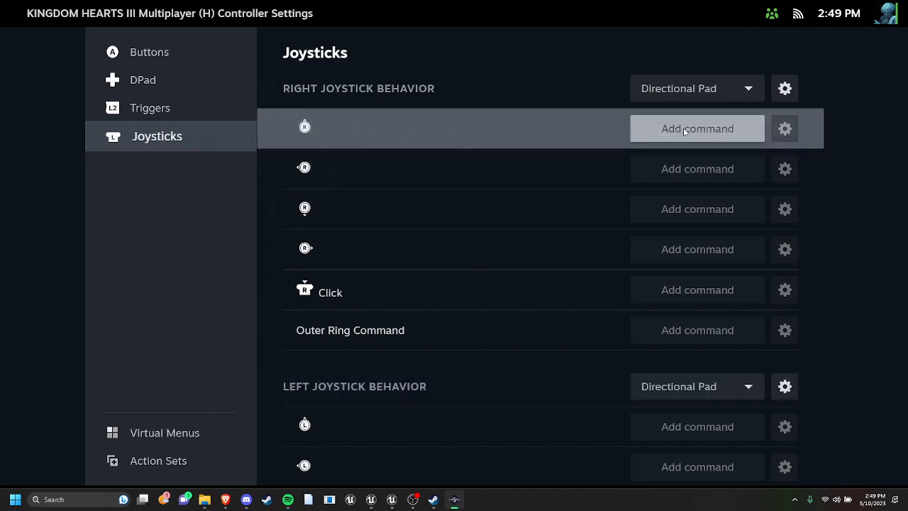
{"action": "left_click", "coordinate": [697, 129]}
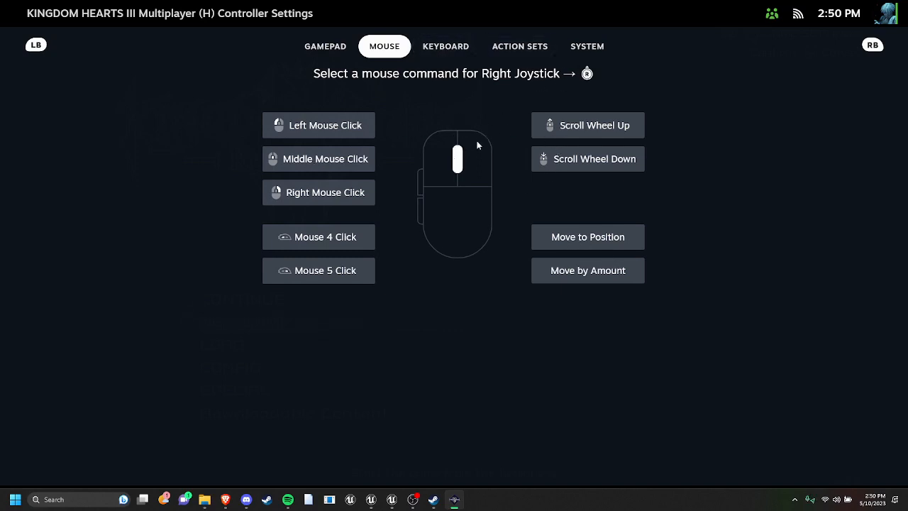
{"action": "mouse_move", "coordinate": [346, 267]}
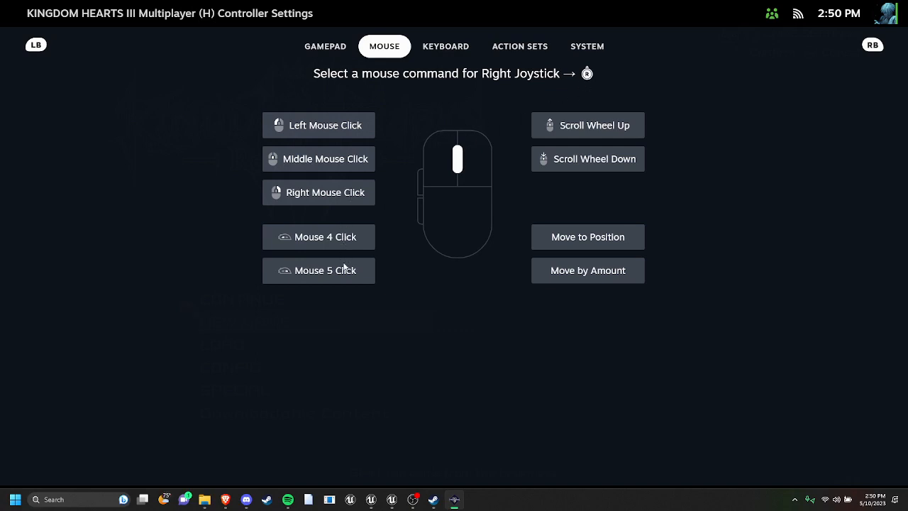
{"action": "mouse_move", "coordinate": [601, 238]}
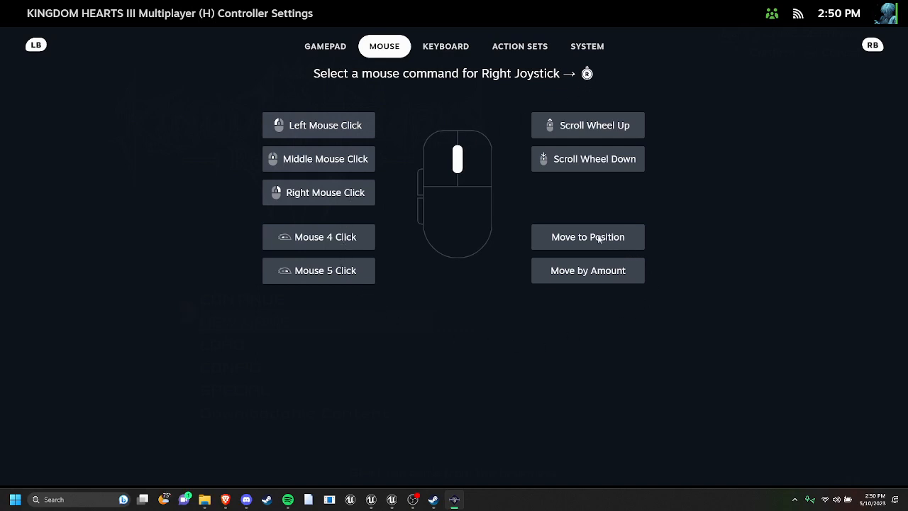
{"action": "left_click", "coordinate": [588, 236]}
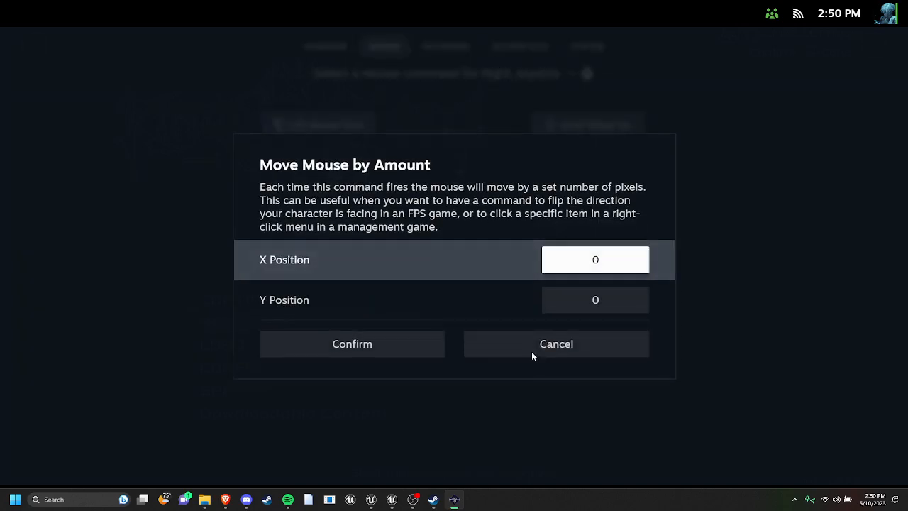
{"action": "left_click", "coordinate": [556, 344]}
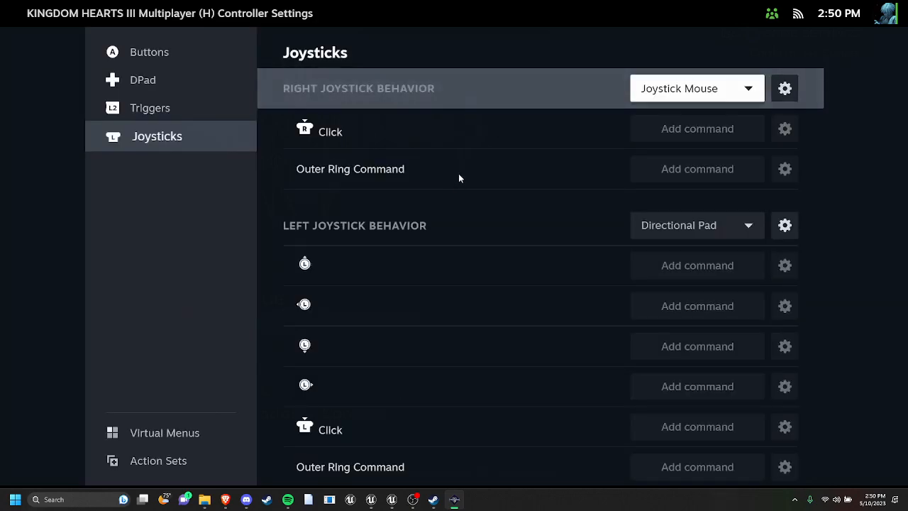
{"action": "mouse_move", "coordinate": [408, 86]}
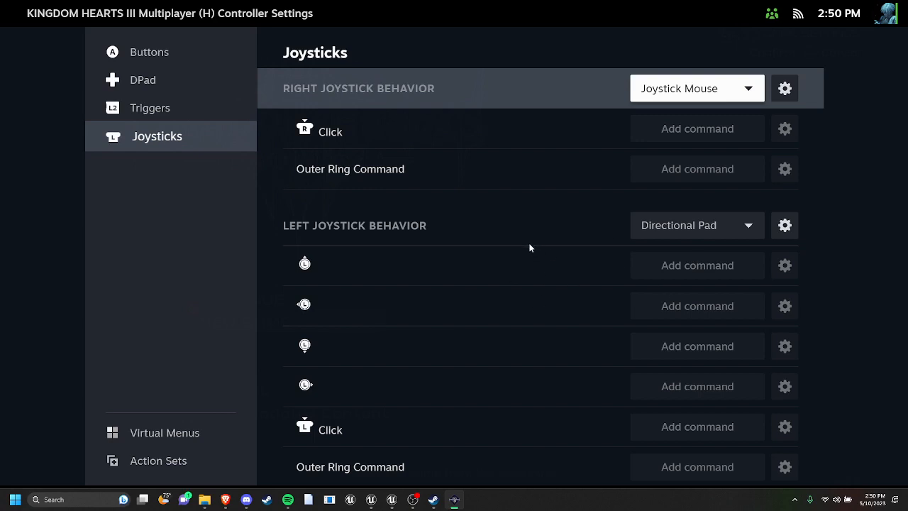
{"action": "mouse_move", "coordinate": [676, 279]}
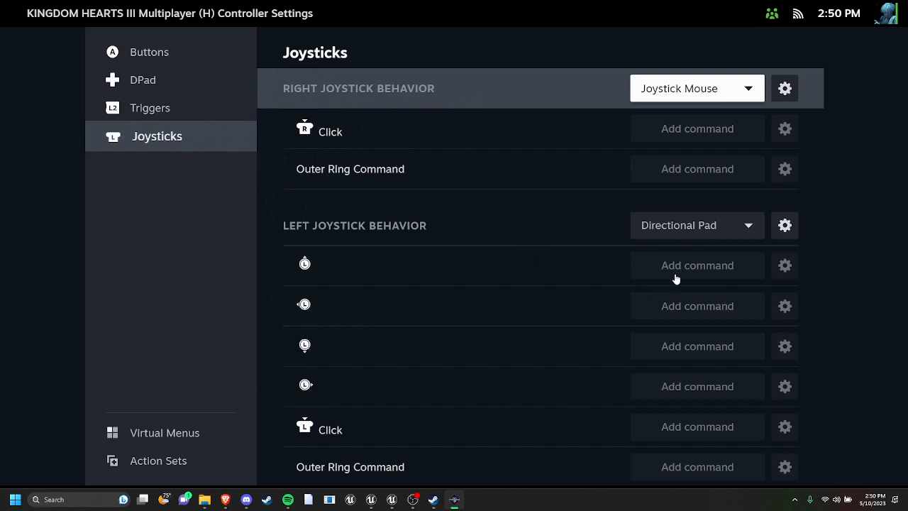
Step: Map the left joystick's up direction to W and right direction to D
{"action": "left_click", "coordinate": [697, 265]}
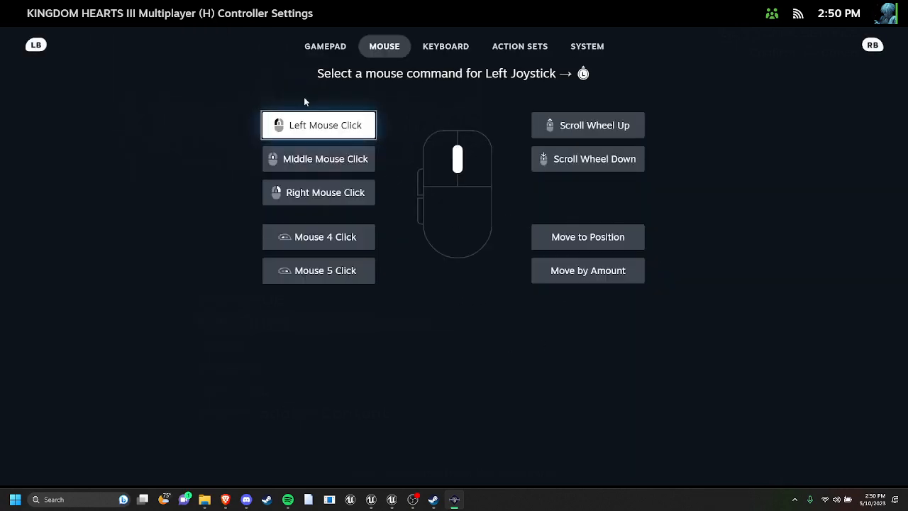
{"action": "left_click", "coordinate": [446, 46]}
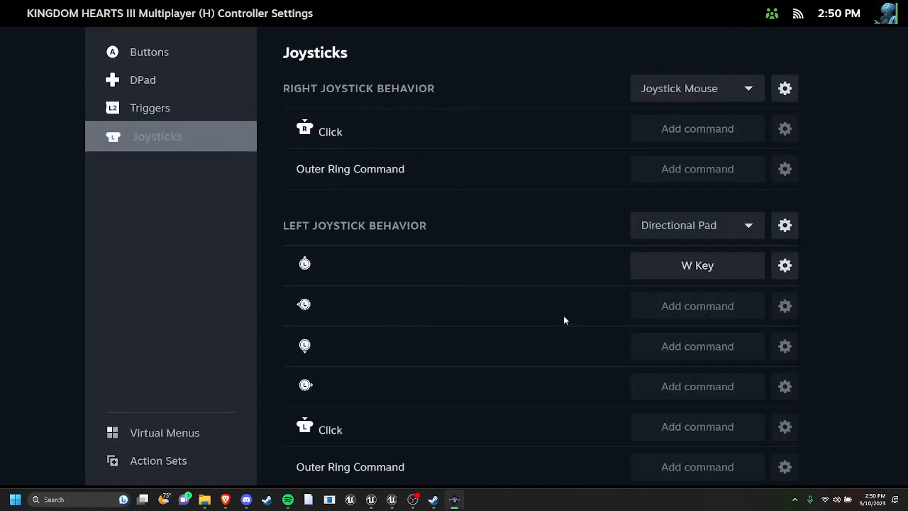
{"action": "left_click", "coordinate": [697, 306]}
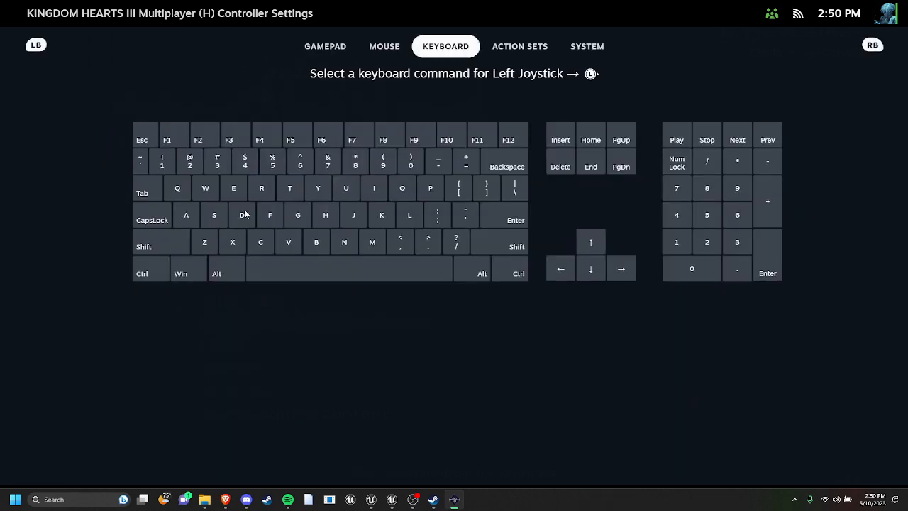
{"action": "left_click", "coordinate": [244, 215]}
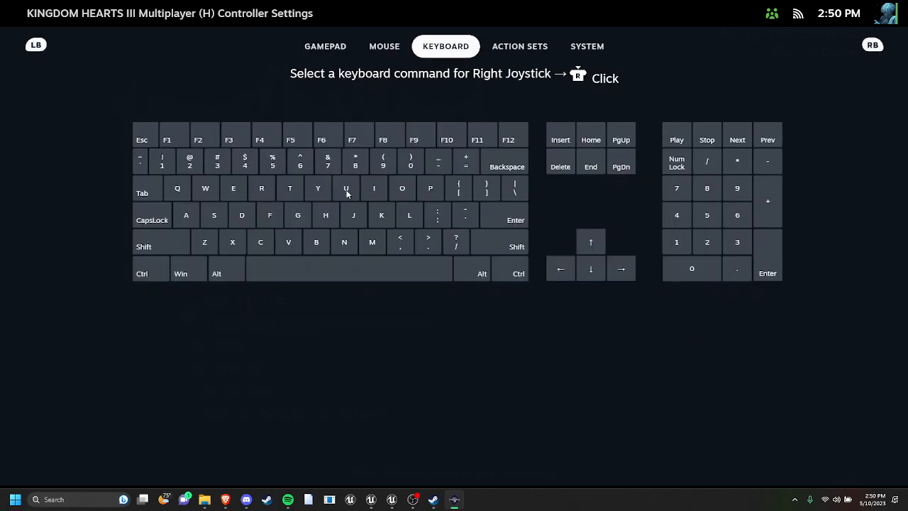
Step: Map the right joystick click to U and the left joystick click to F4
{"action": "left_click", "coordinate": [345, 188]}
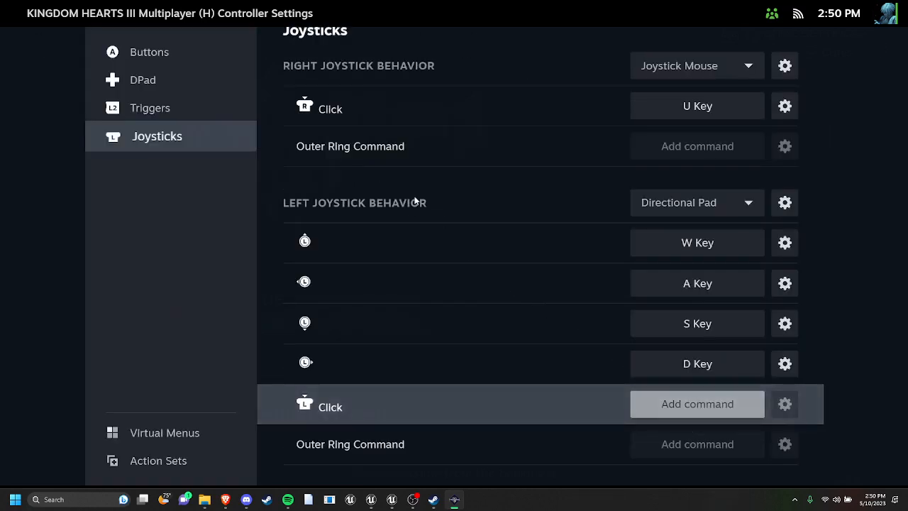
{"action": "left_click", "coordinate": [697, 404]}
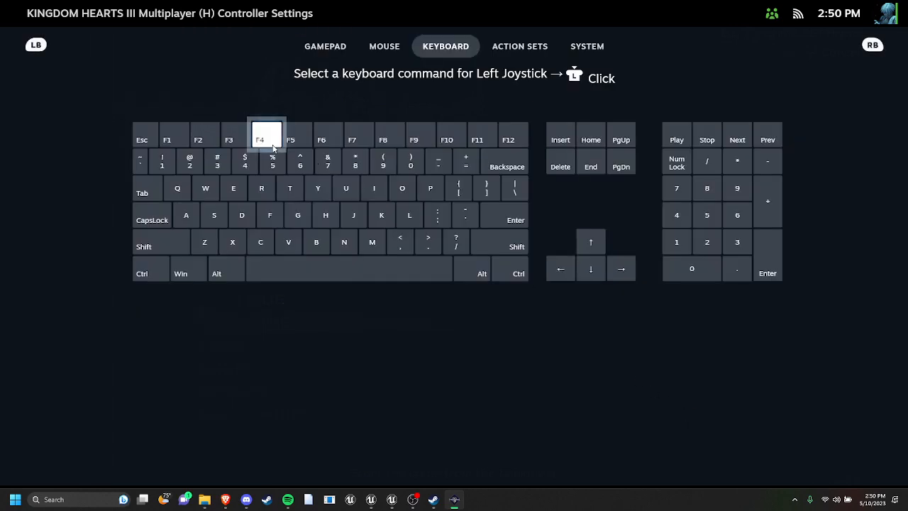
{"action": "left_click", "coordinate": [266, 139]}
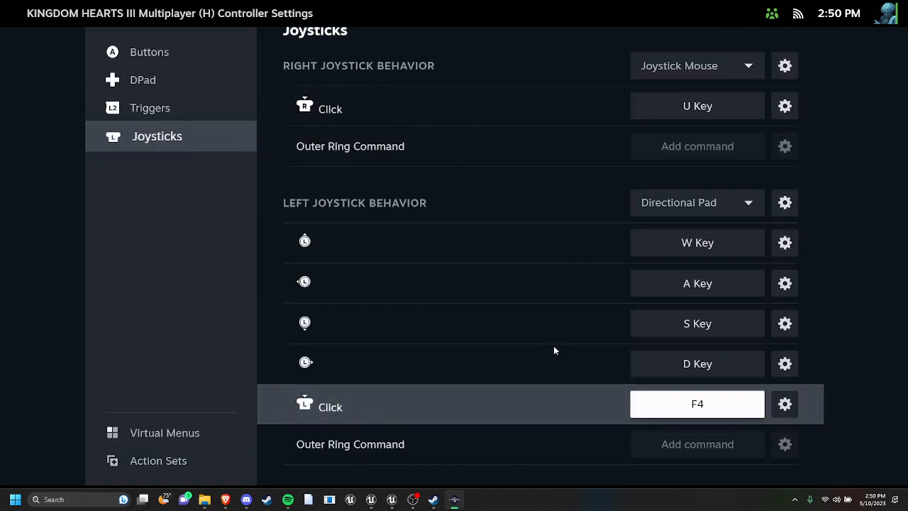
{"action": "scroll", "scroll_direction": "down", "scroll_amount": 3}
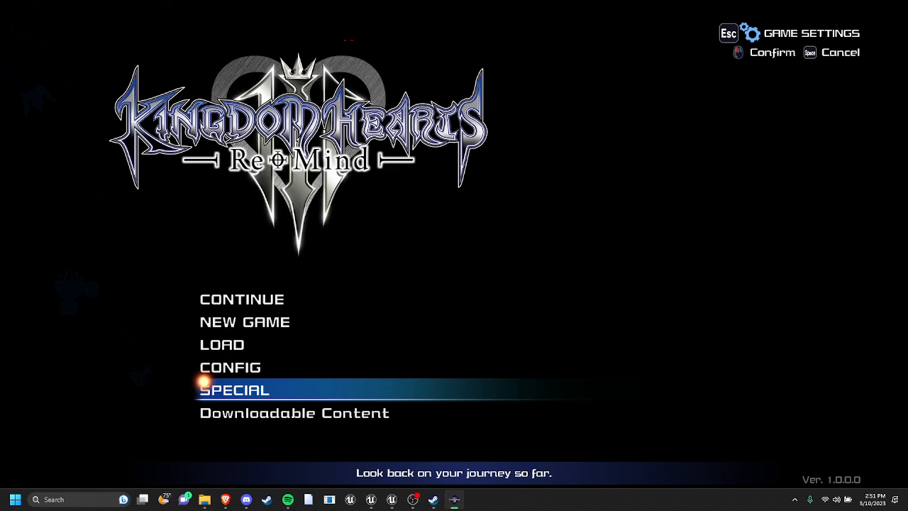
Step: Choose LOAD on the title menu and load a save slot
{"action": "left_click", "coordinate": [221, 344]}
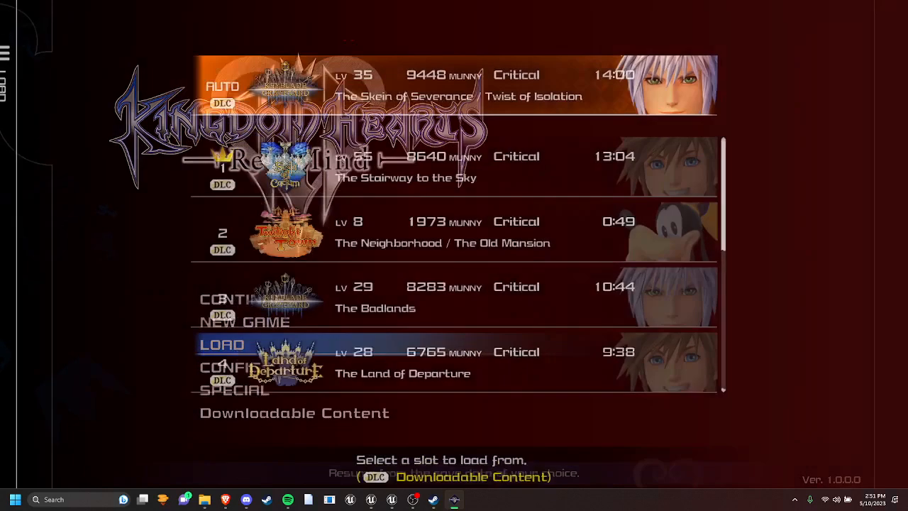
{"action": "left_click", "coordinate": [455, 358]}
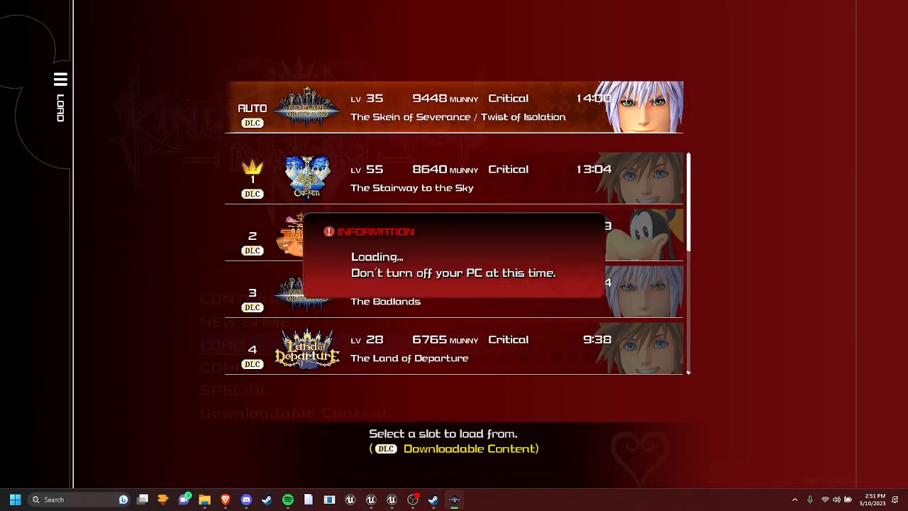